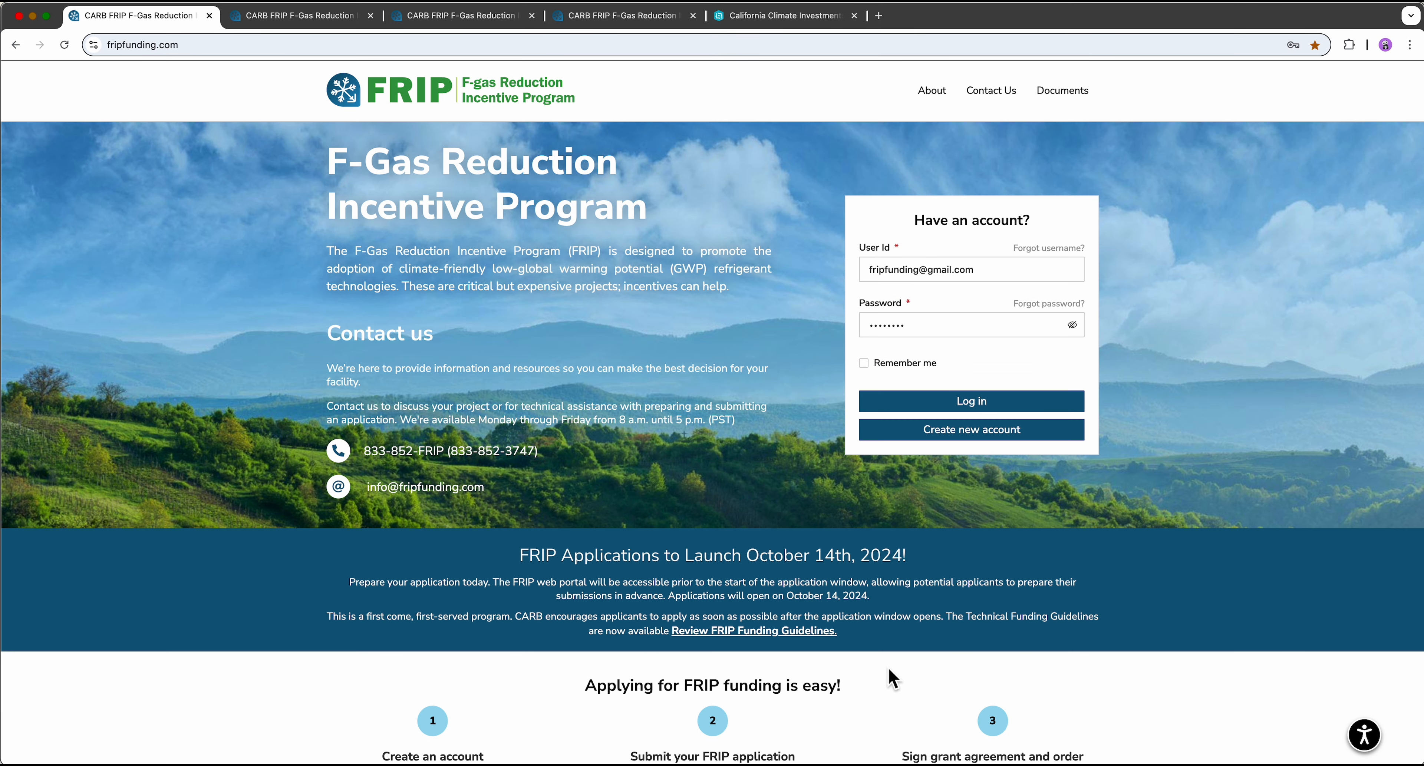
mouse_move(183, 370)
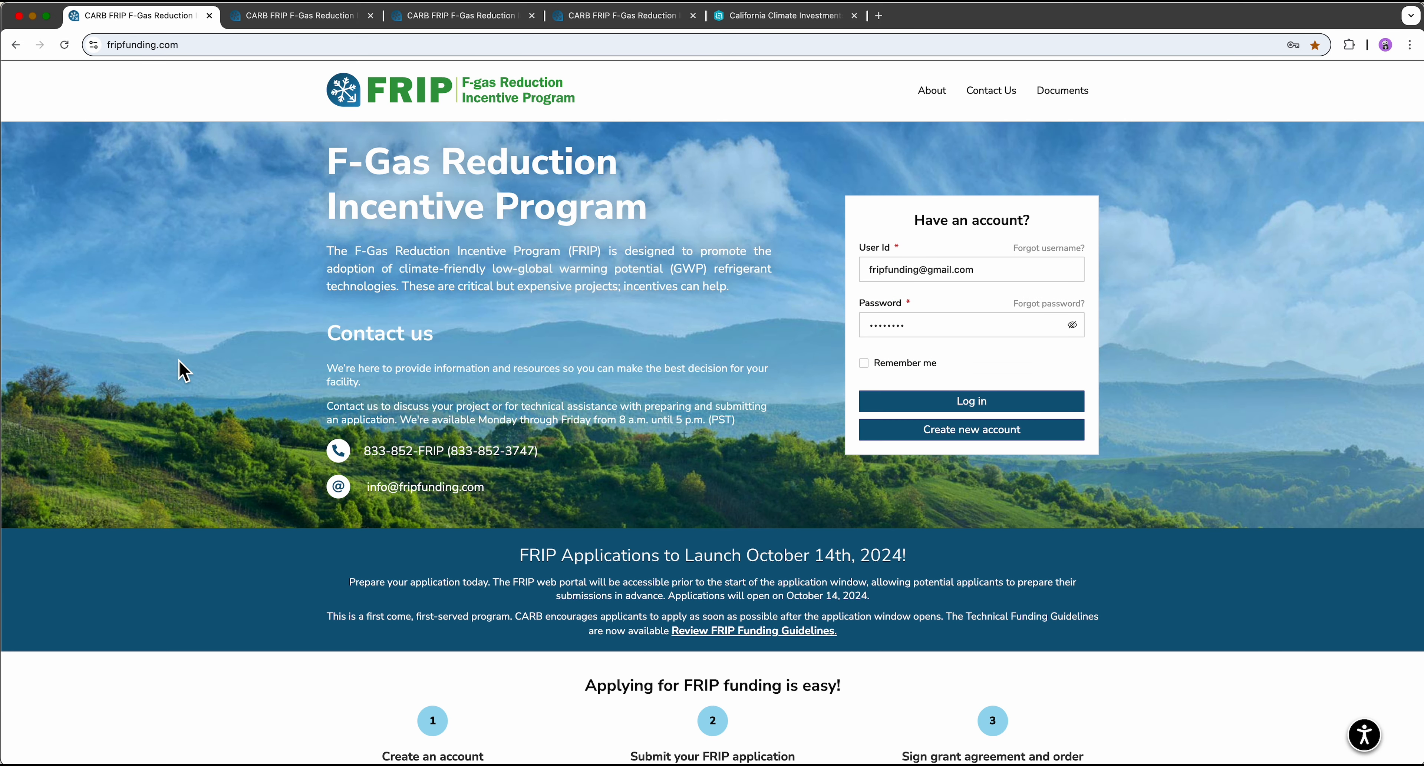
mouse_move(468, 234)
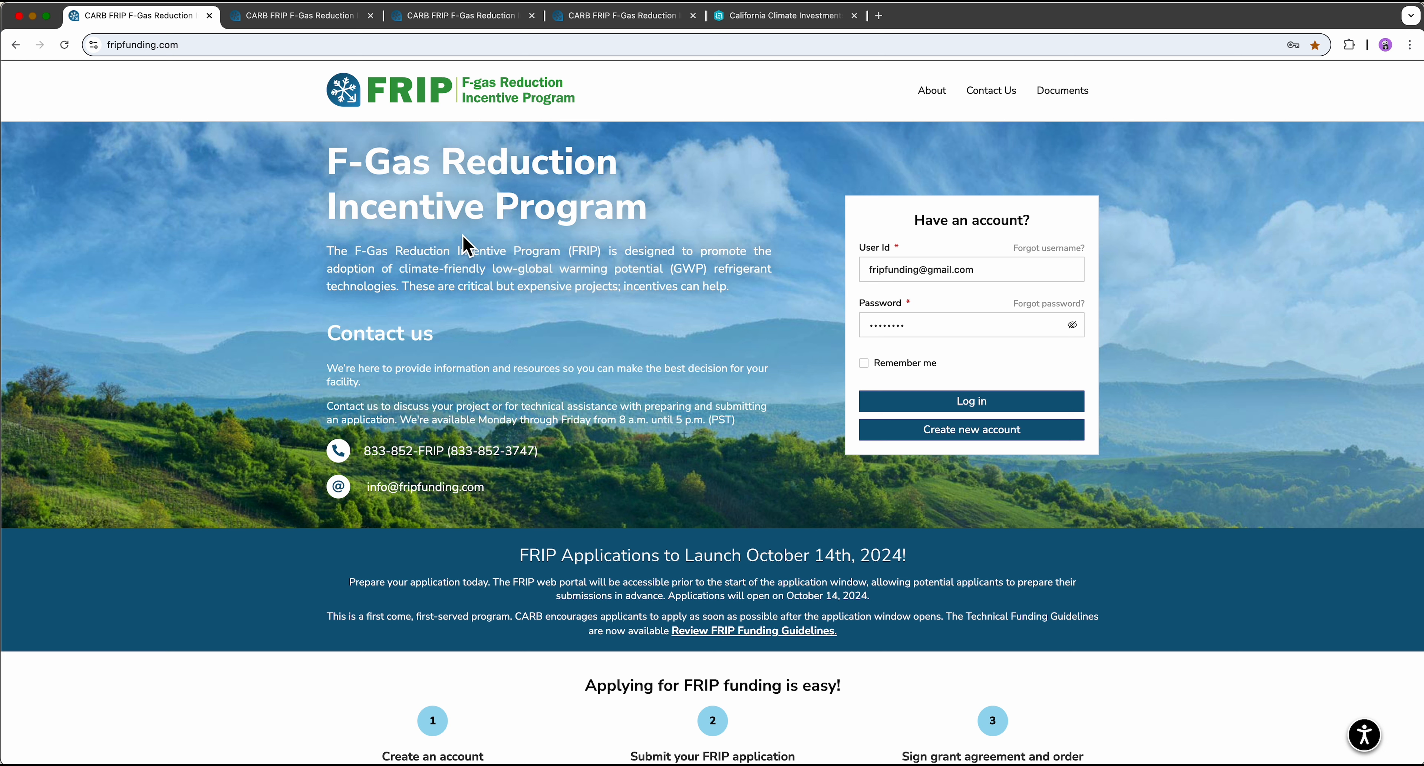
mouse_move(143, 66)
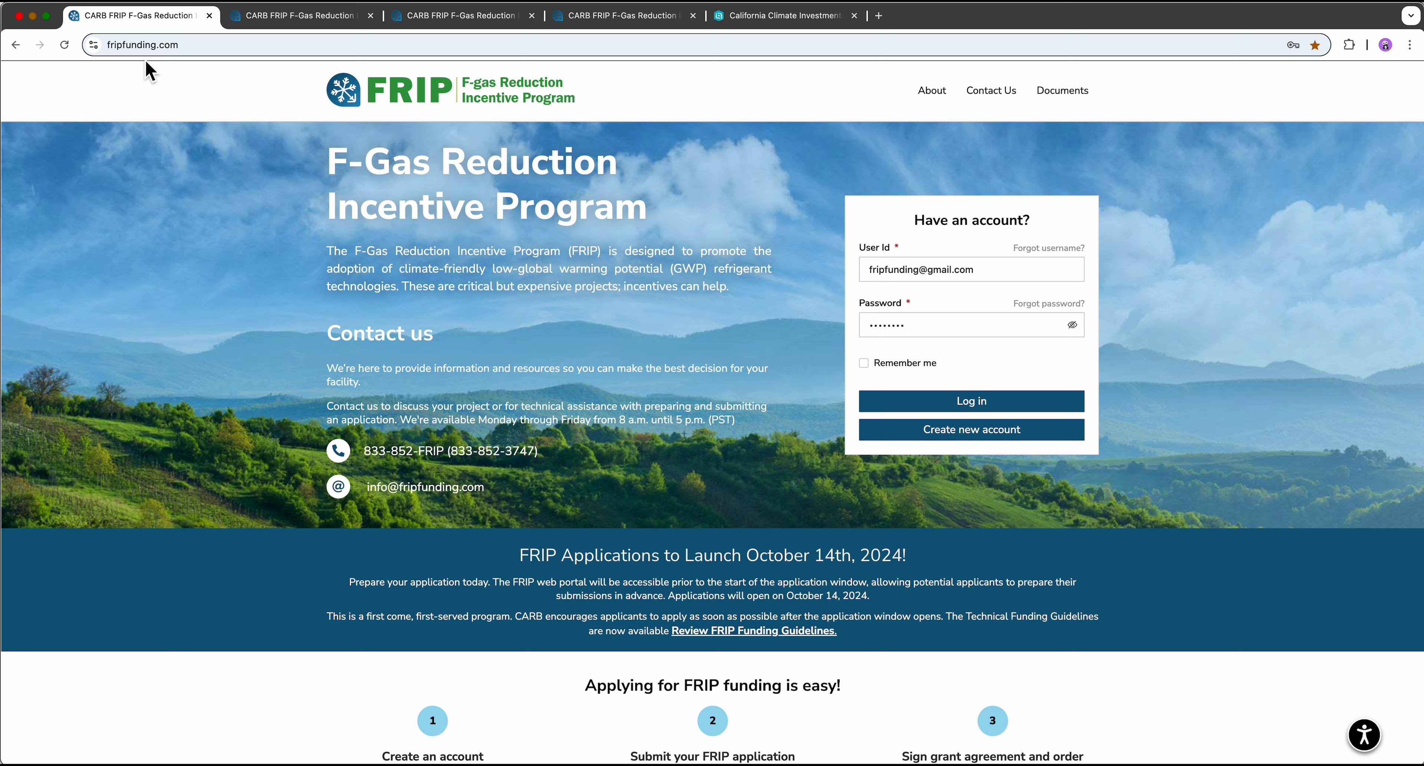
mouse_move(970, 402)
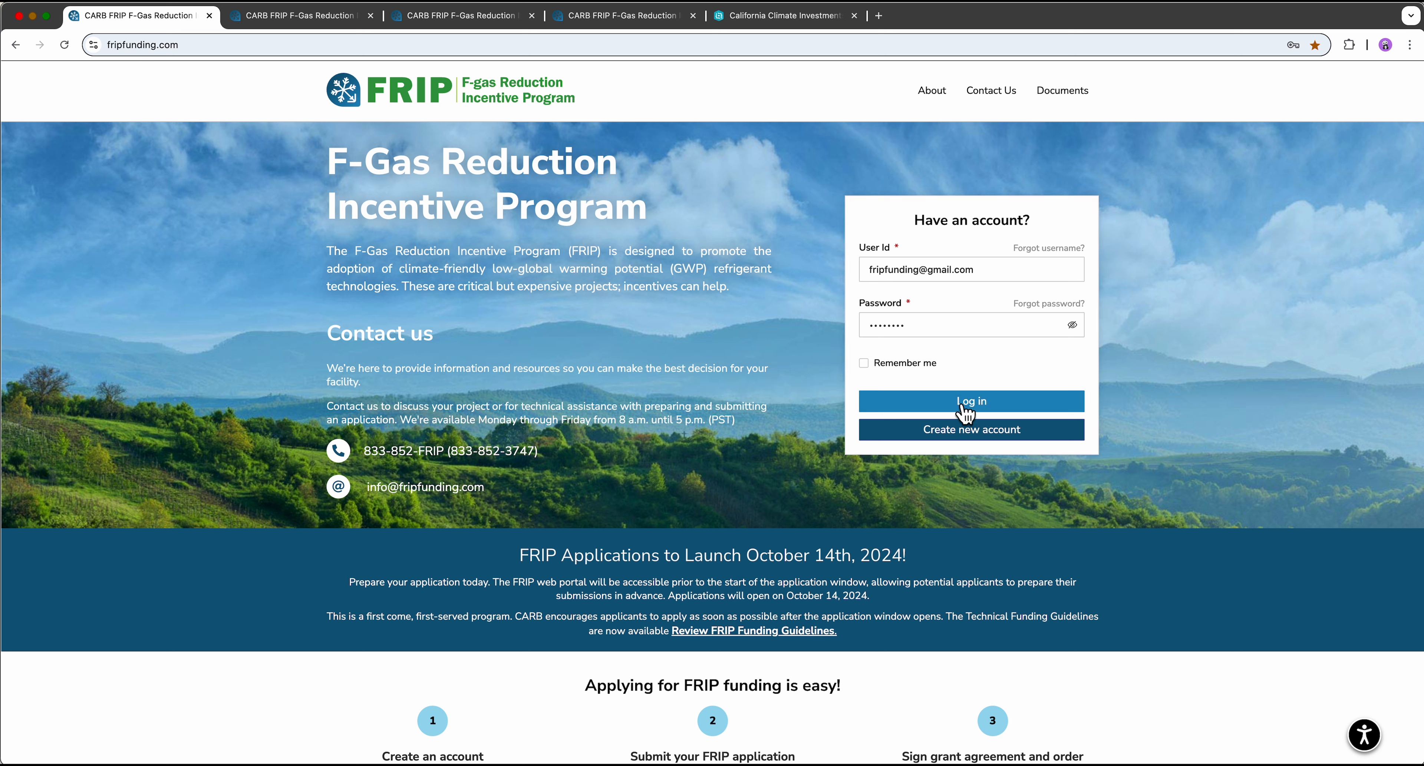
mouse_move(950, 445)
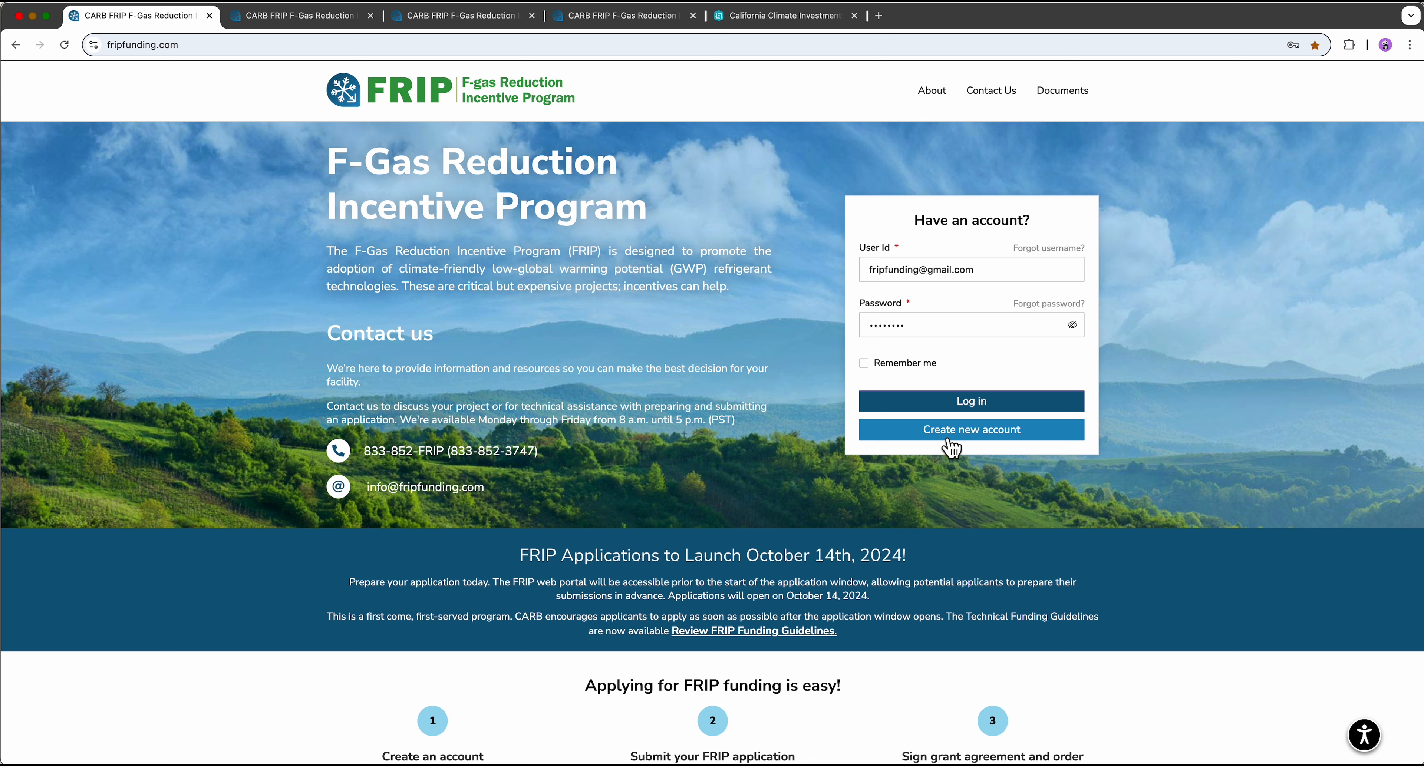
mouse_move(965, 447)
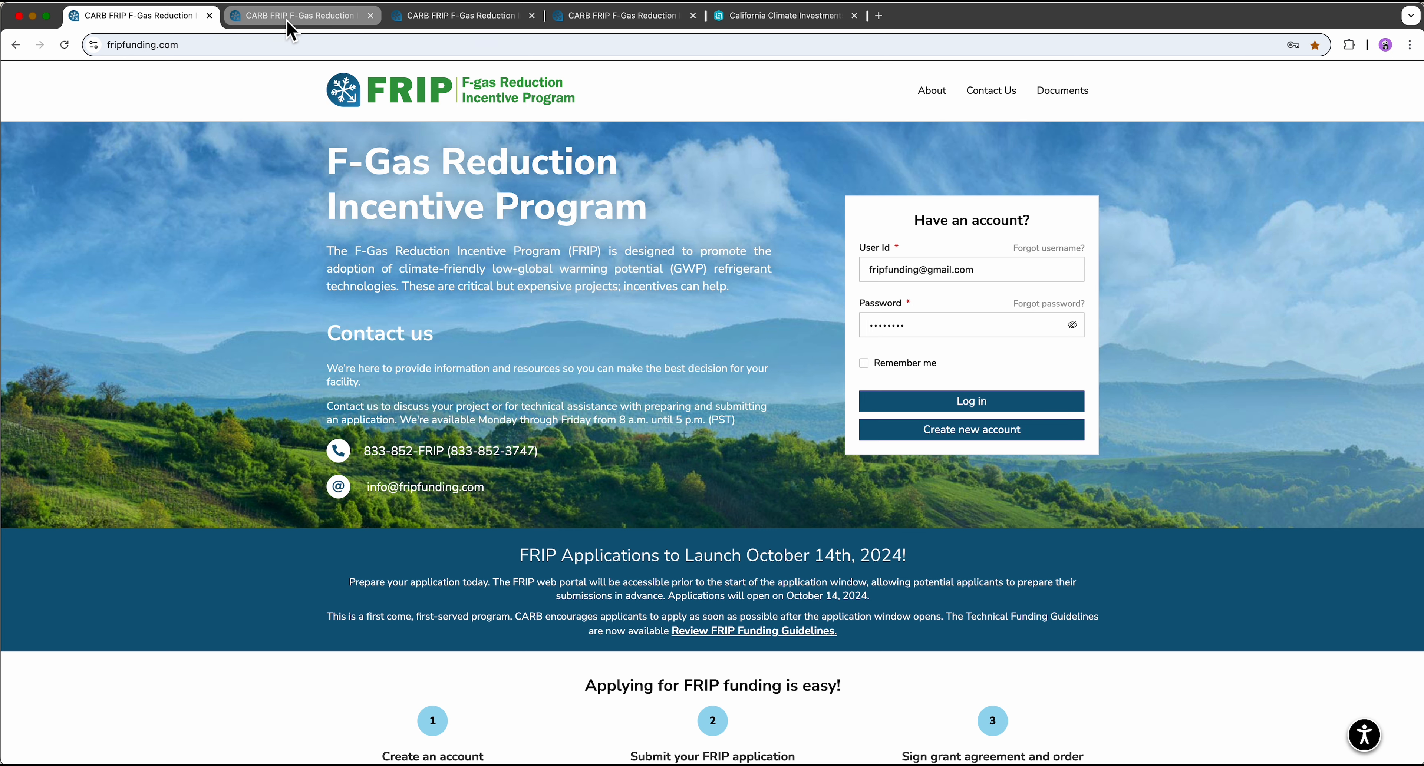
Bring up the blank Create a New Account registration page in the second browser tab
left_click(970, 429)
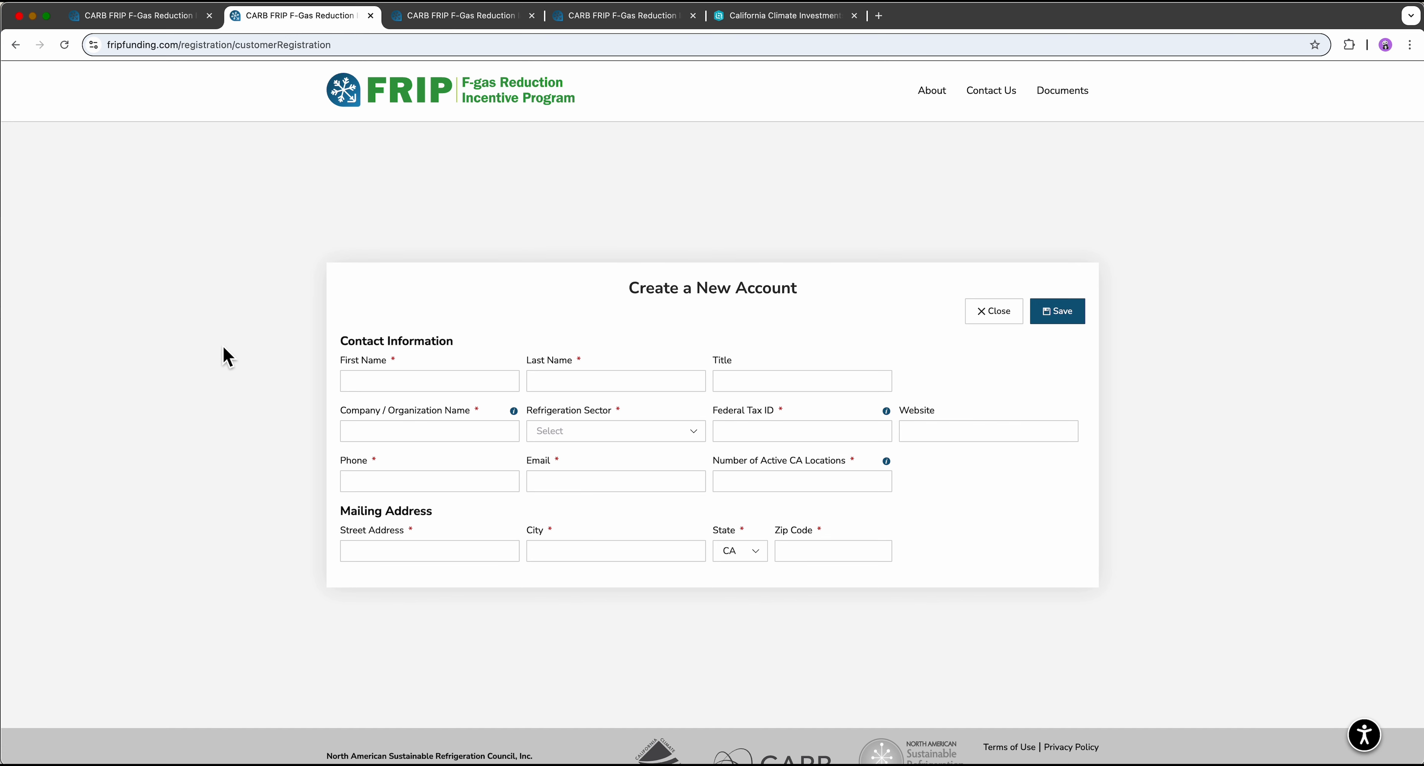
left_click(801, 431)
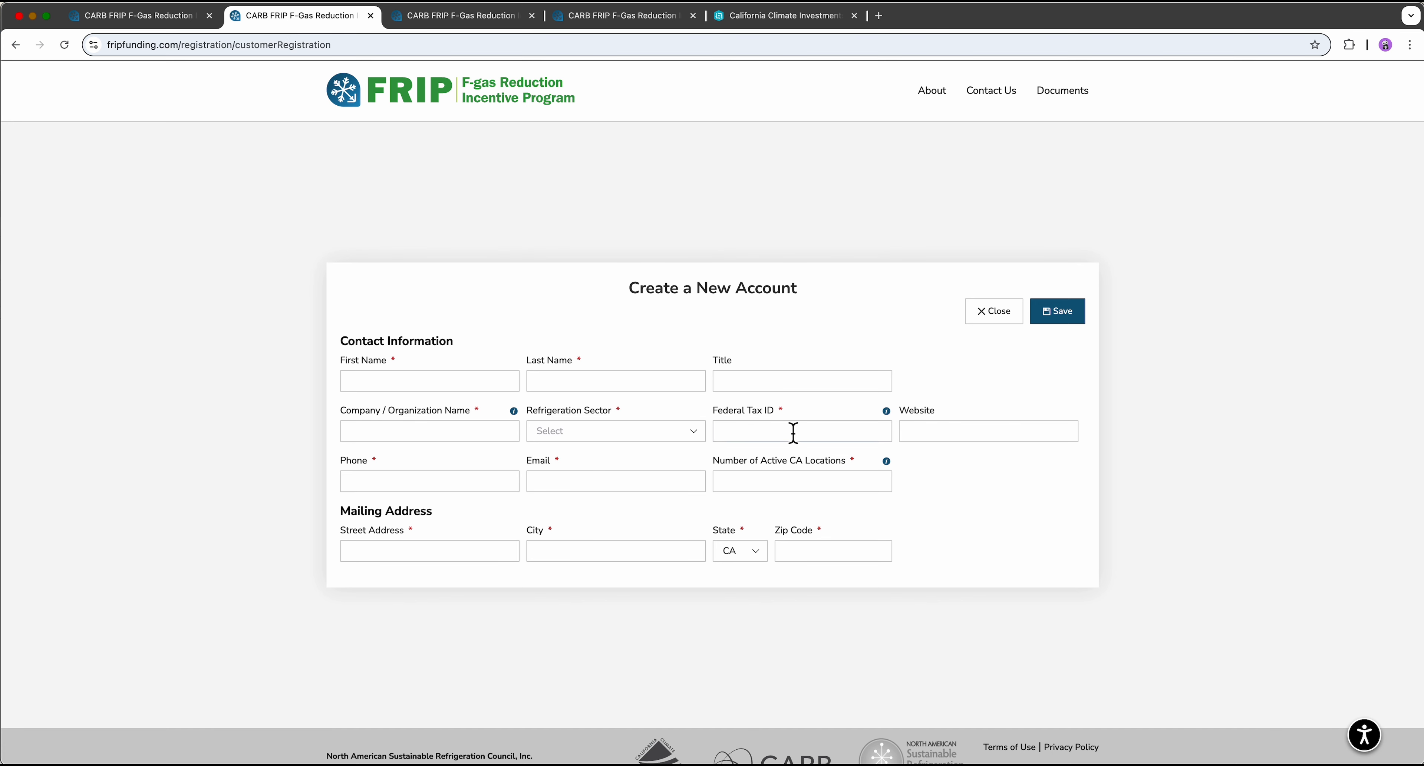
mouse_move(812, 441)
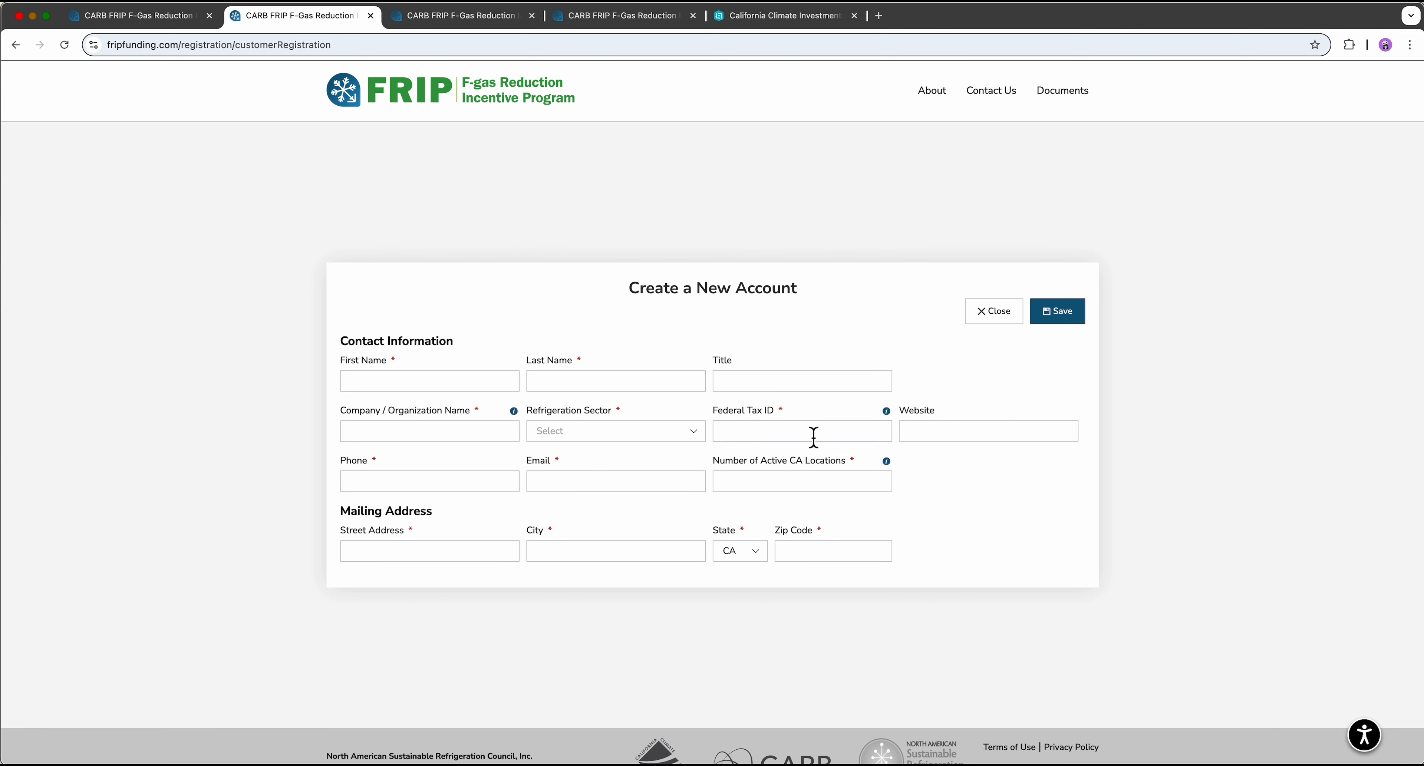
mouse_move(61, 428)
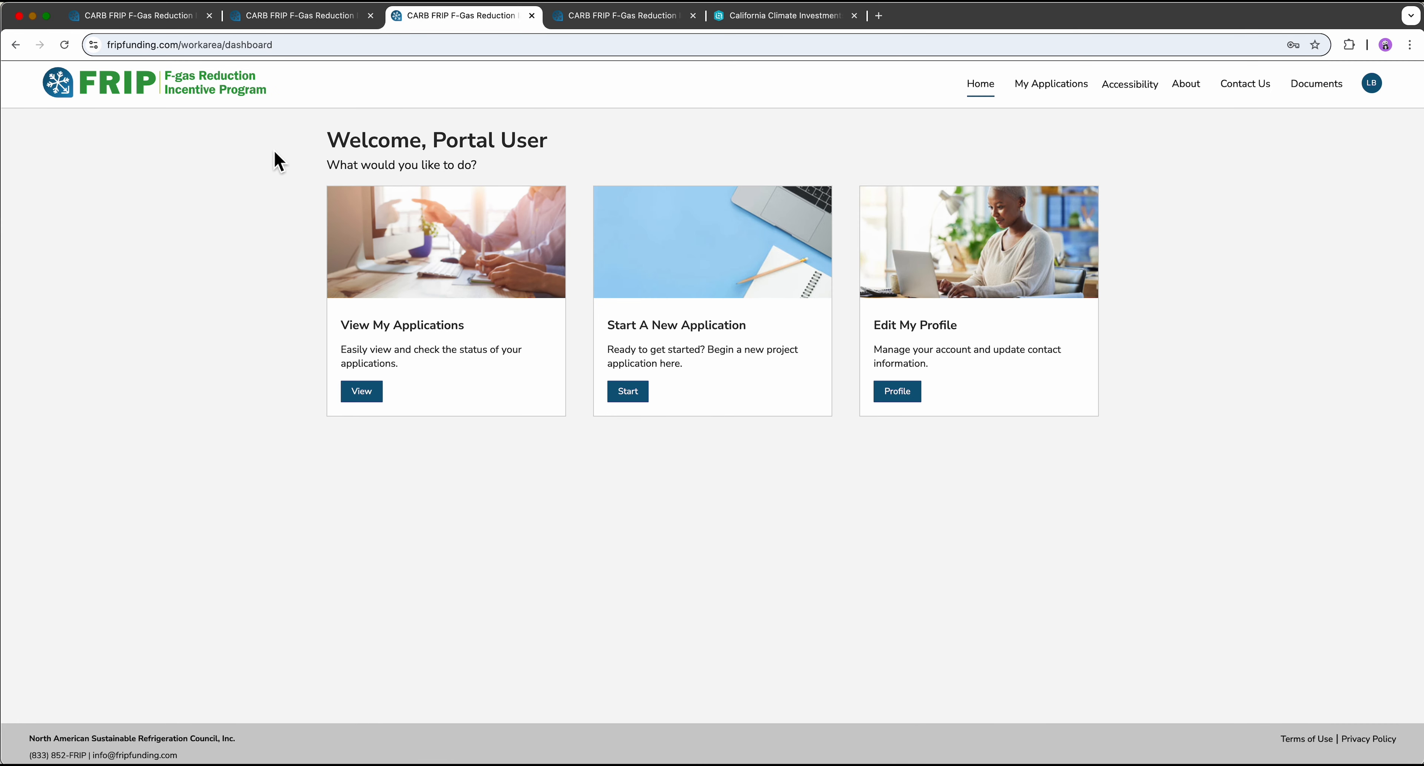
mouse_move(263, 462)
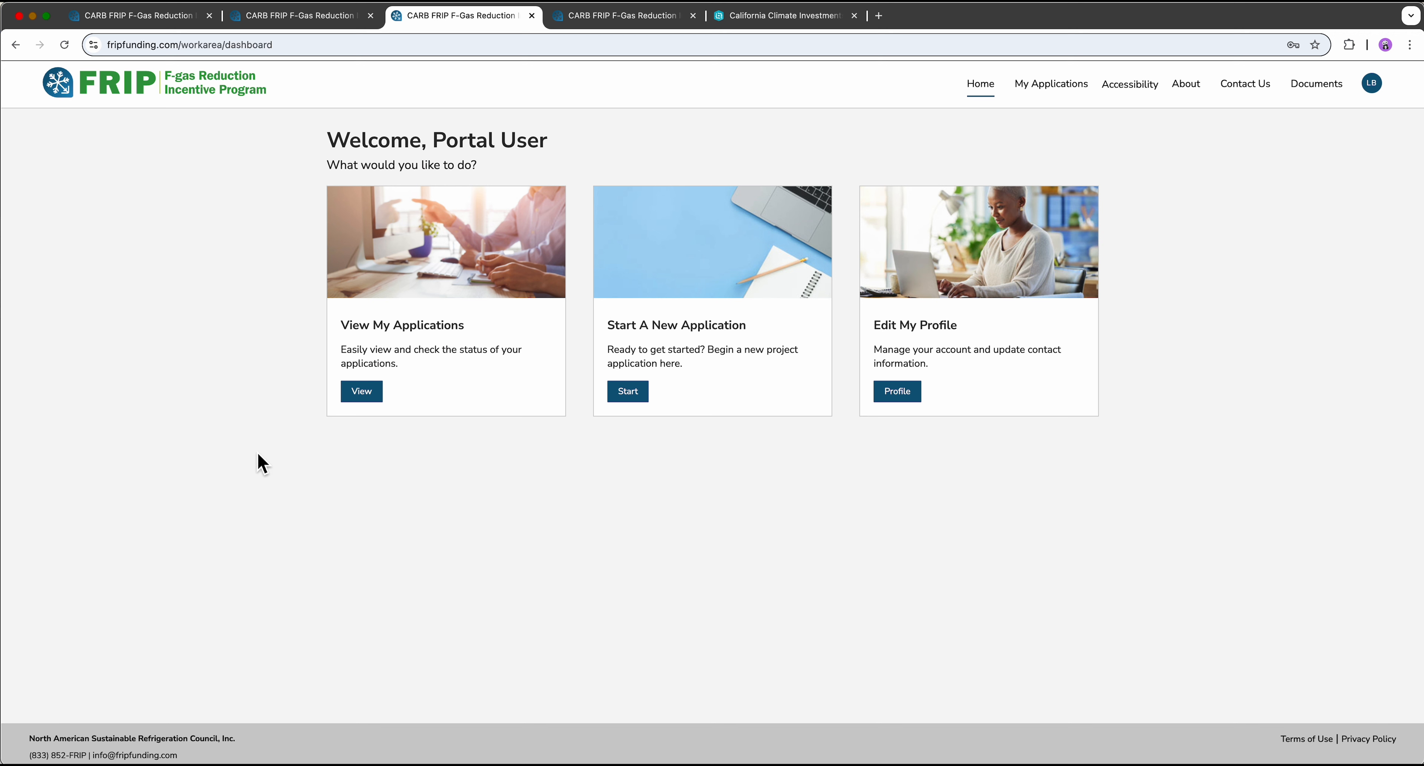
mouse_move(436, 483)
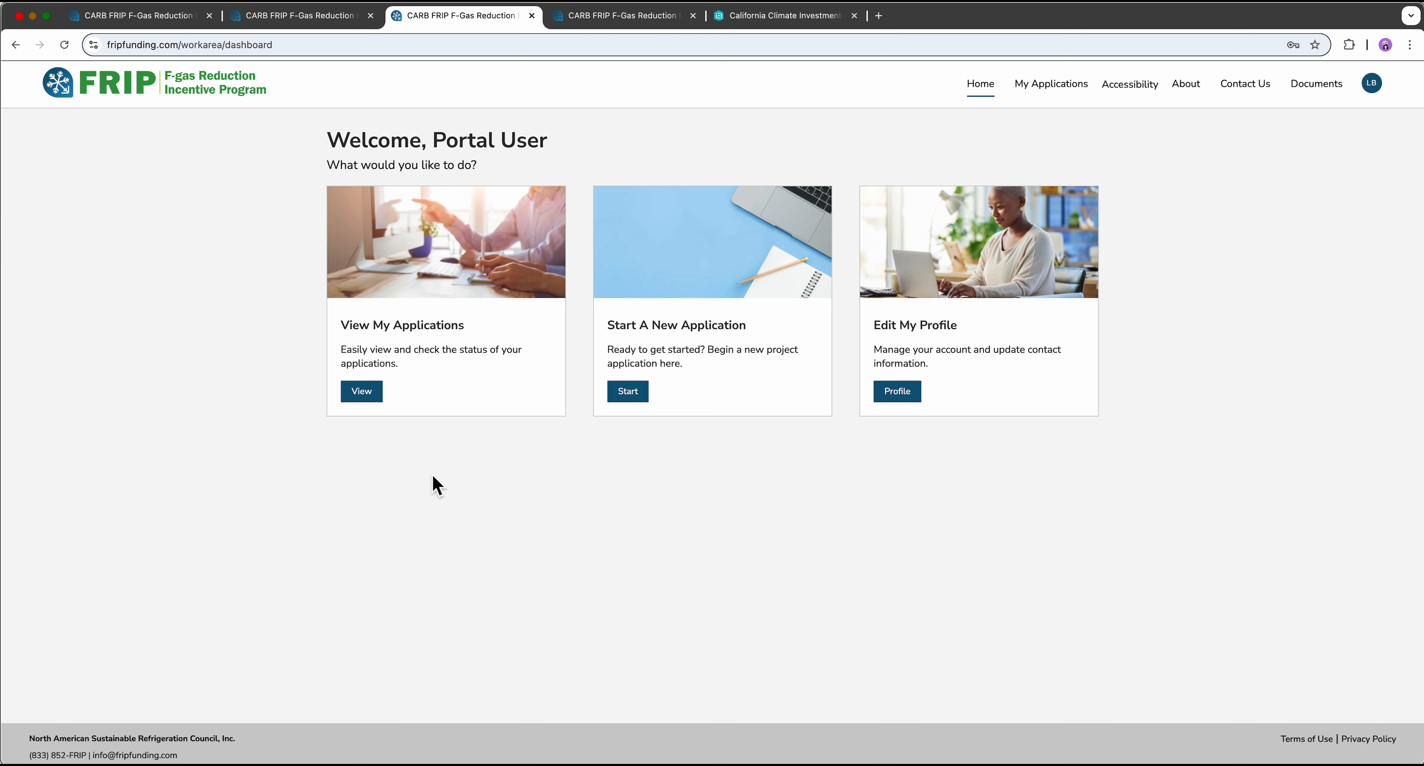
mouse_move(361, 391)
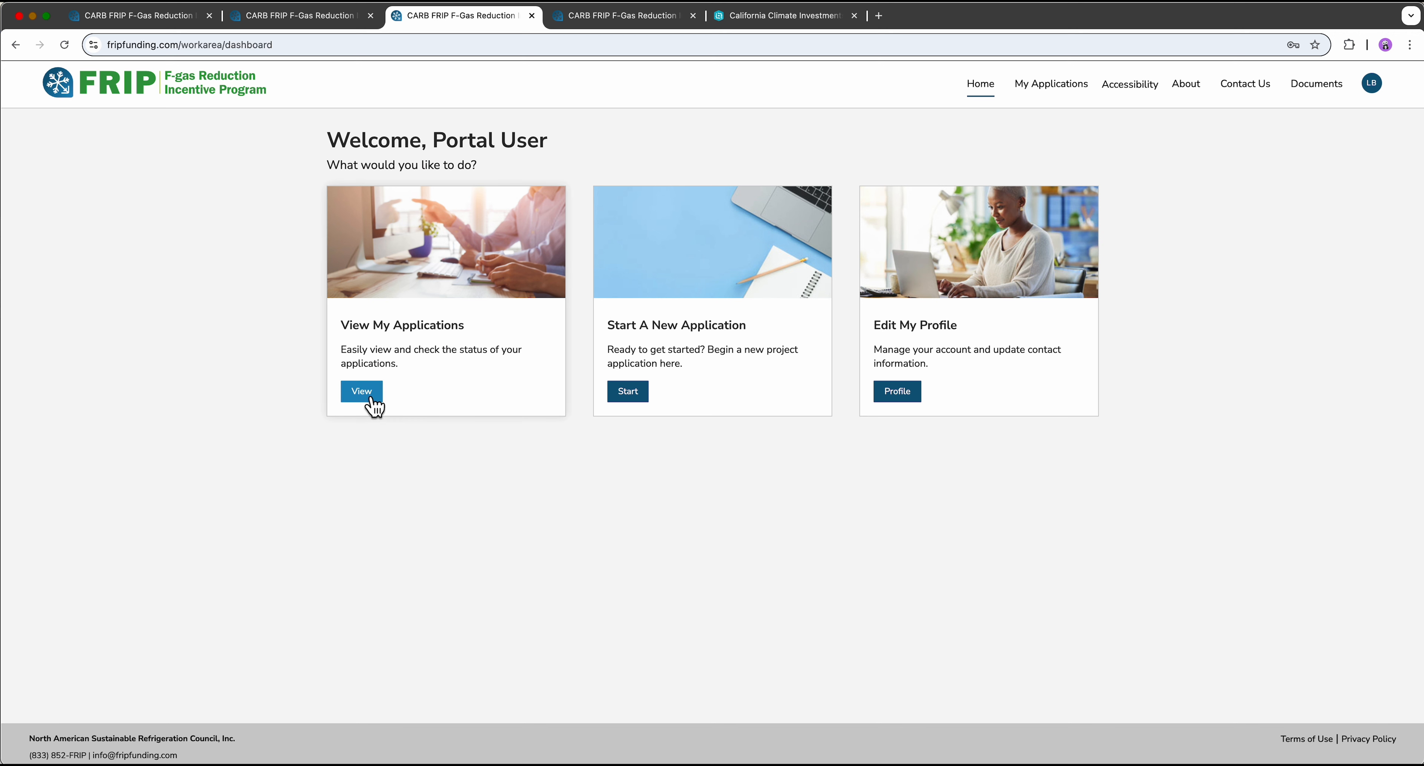
mouse_move(627, 392)
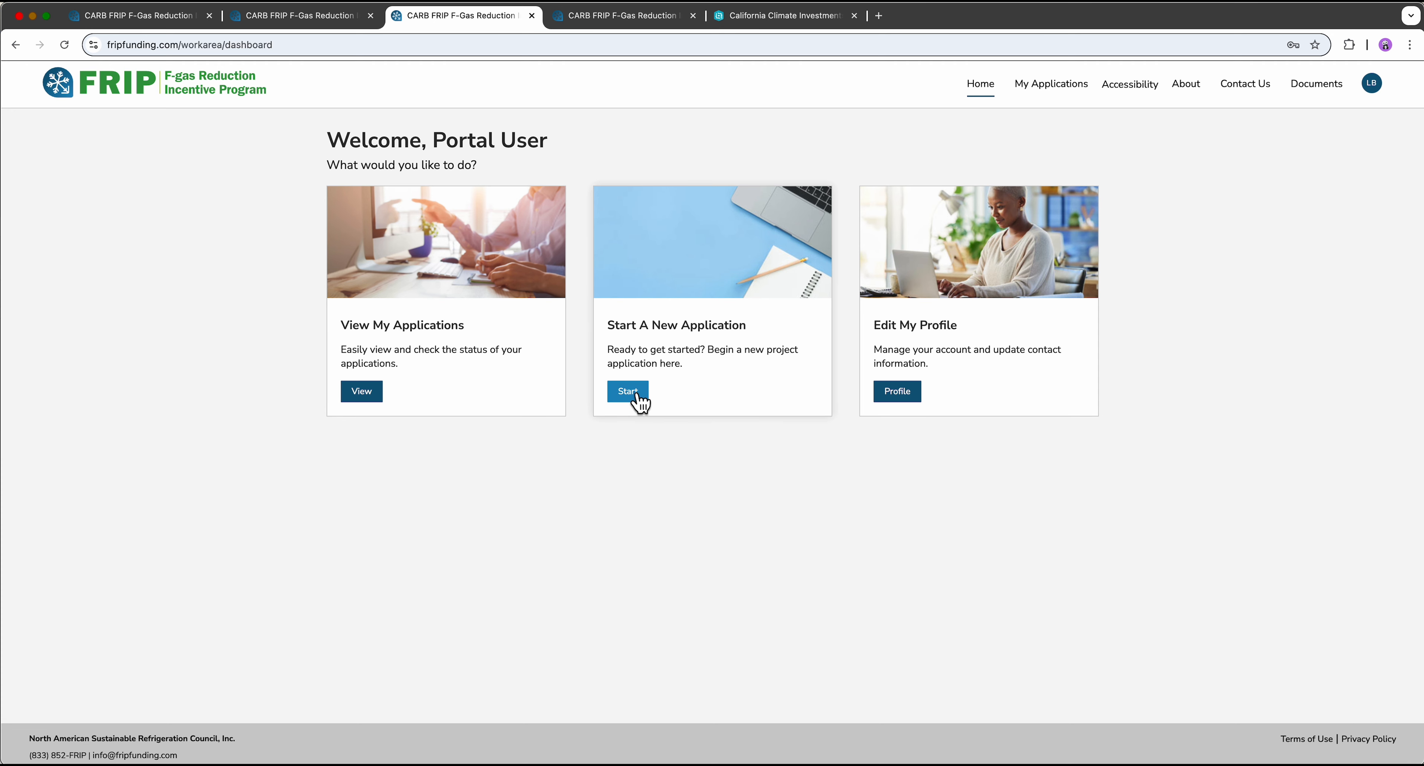
mouse_move(896, 392)
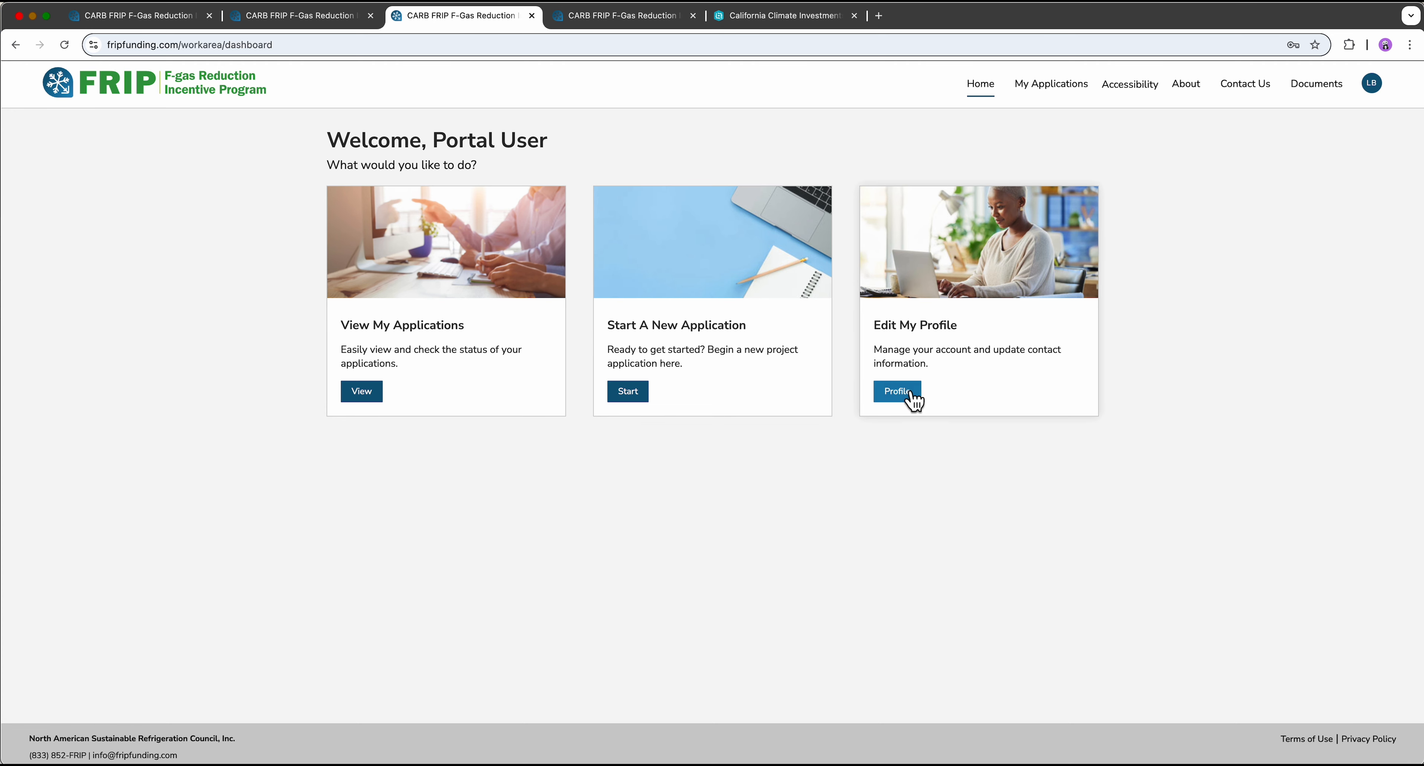
mouse_move(636, 442)
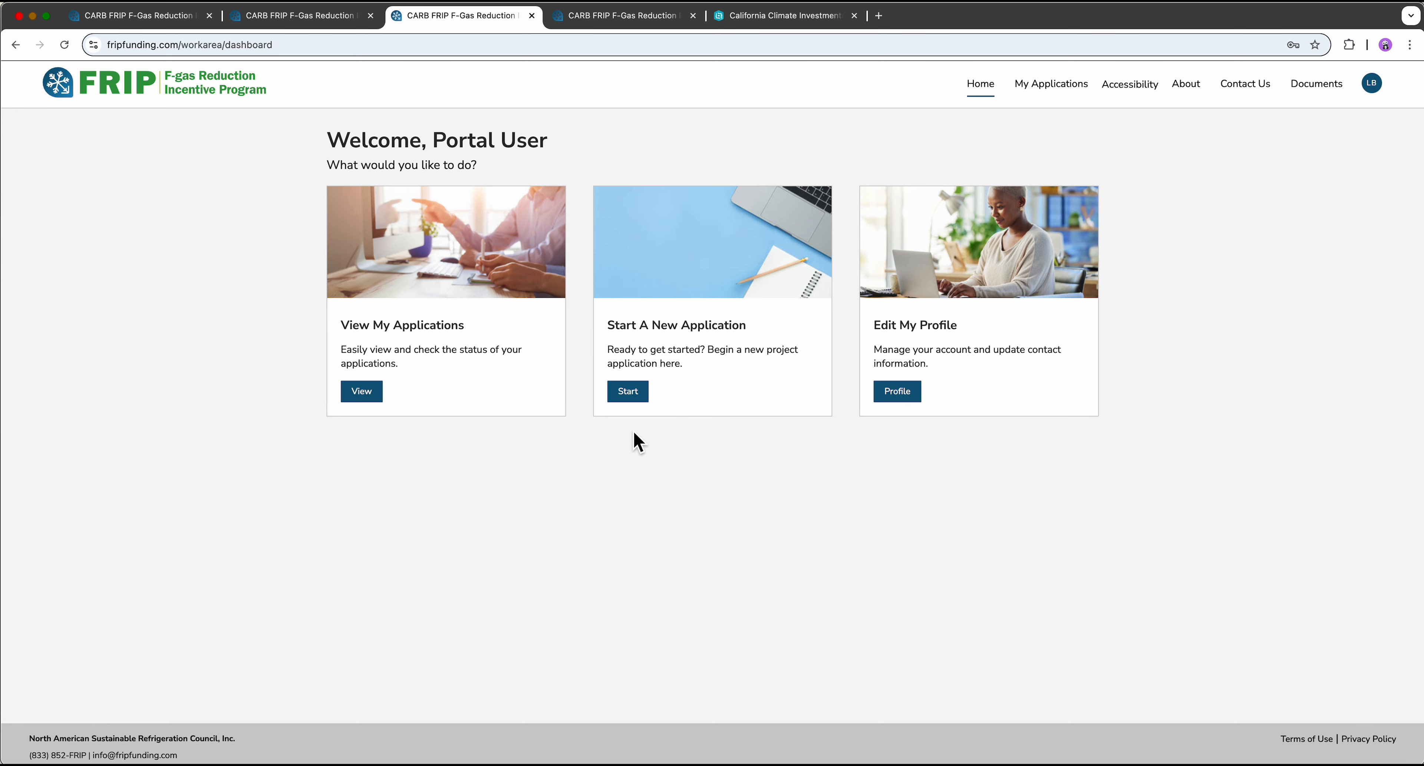
mouse_move(636, 418)
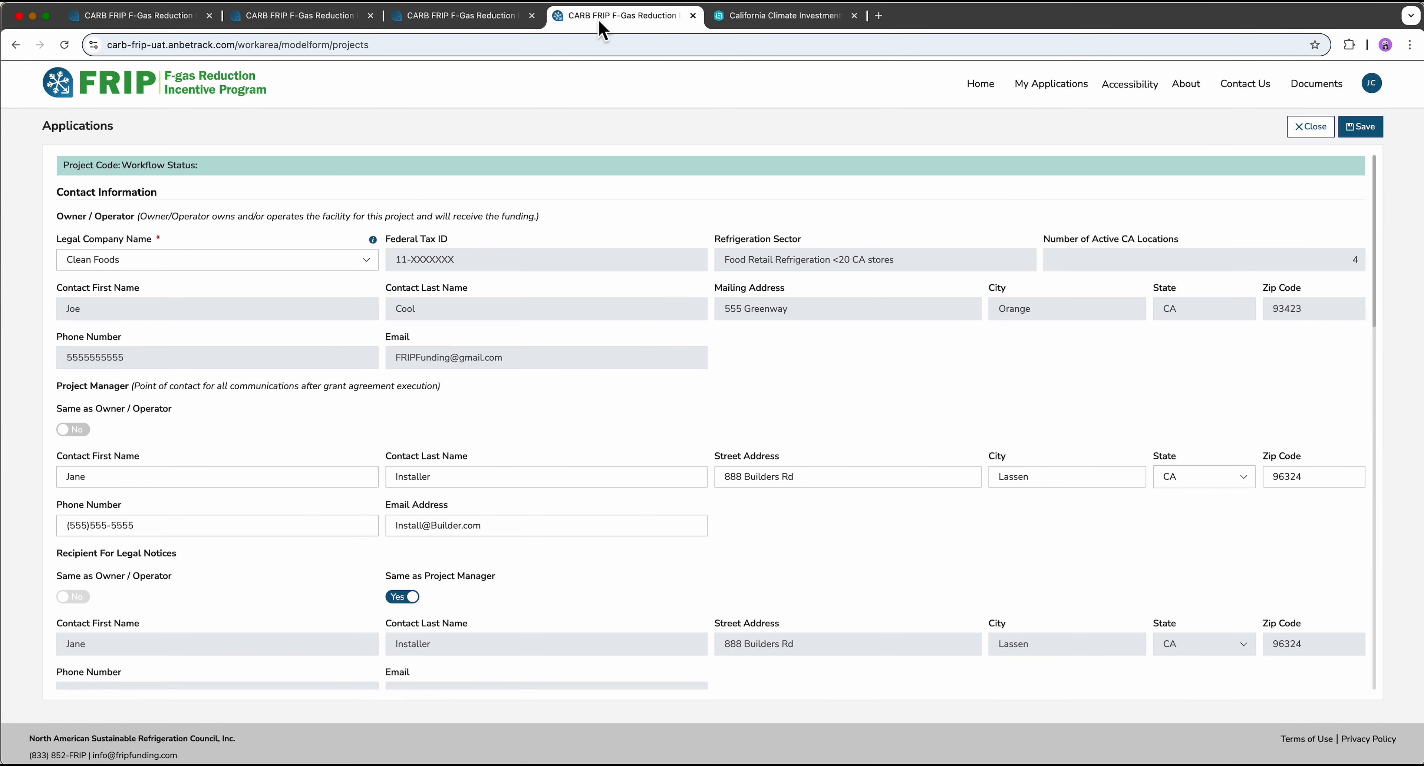
mouse_move(623, 143)
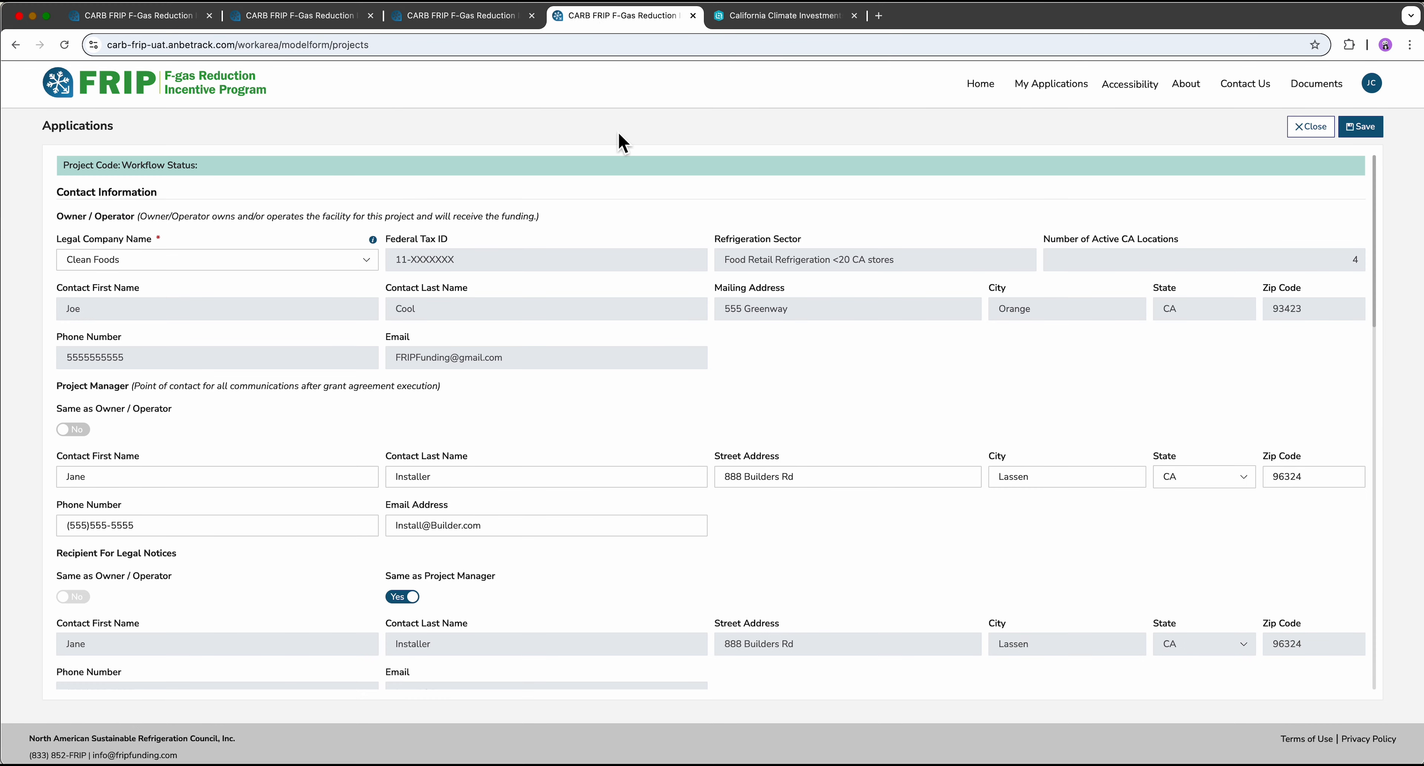
mouse_move(828, 336)
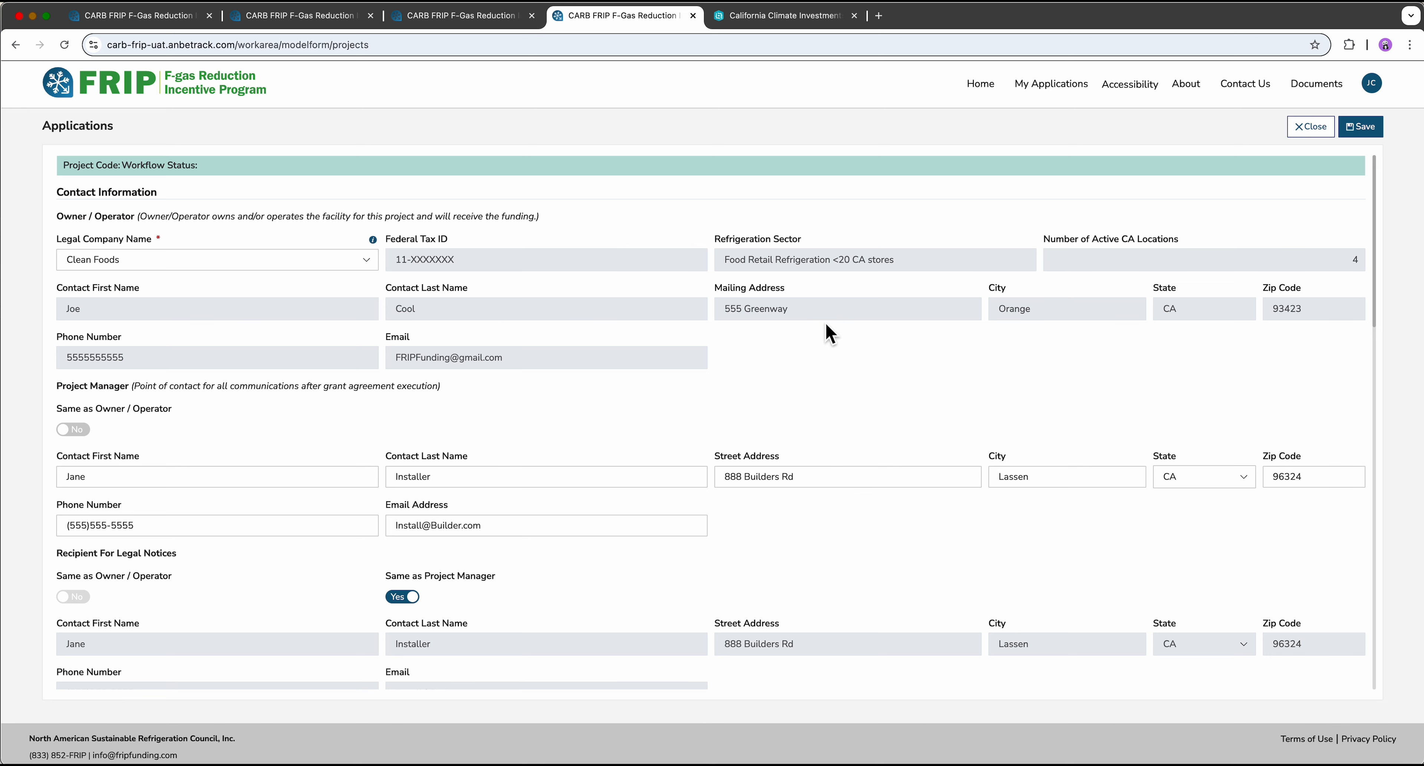
mouse_move(822, 384)
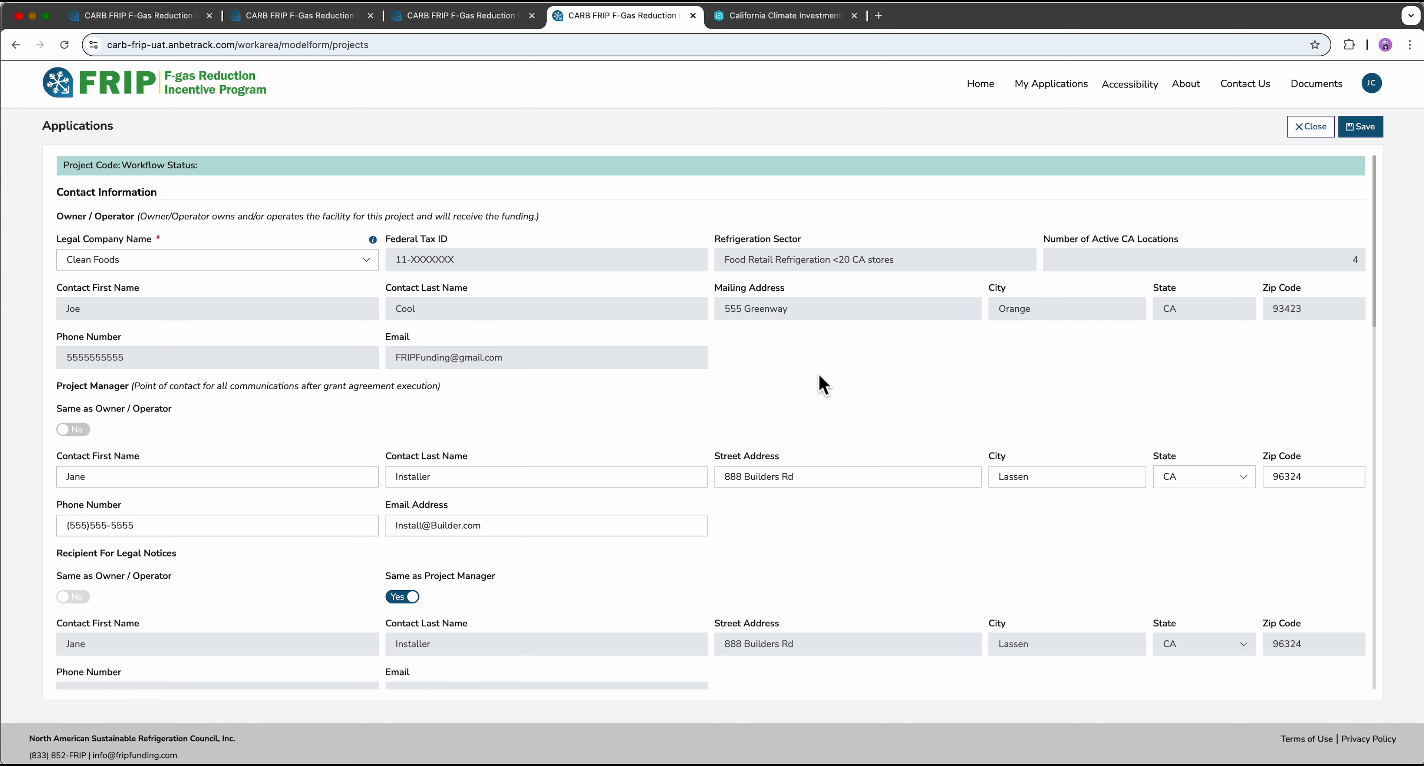
Make the legal-notice recipient 'Same as Owner / Operator' instead of the project manager, then reach Facility Information
scroll("down", 3)
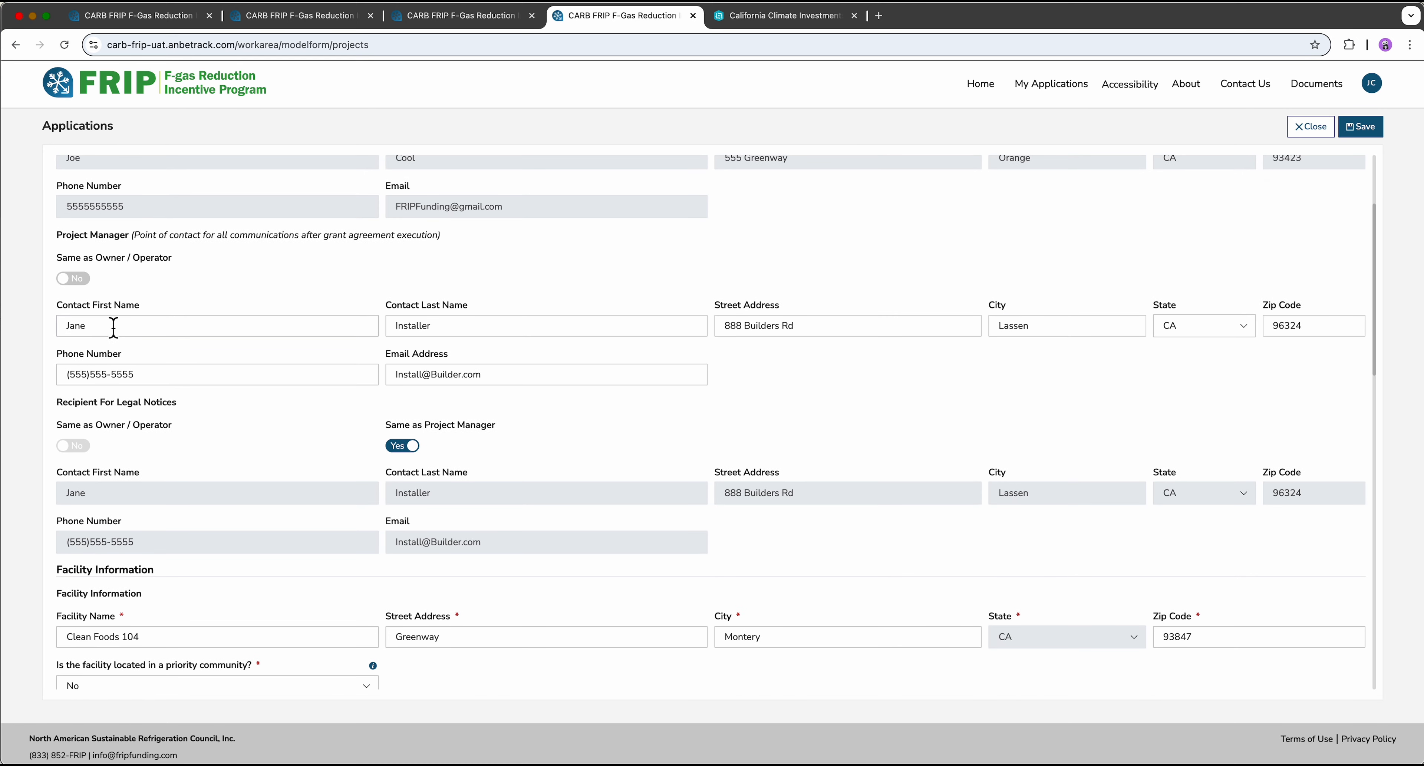
mouse_move(379, 453)
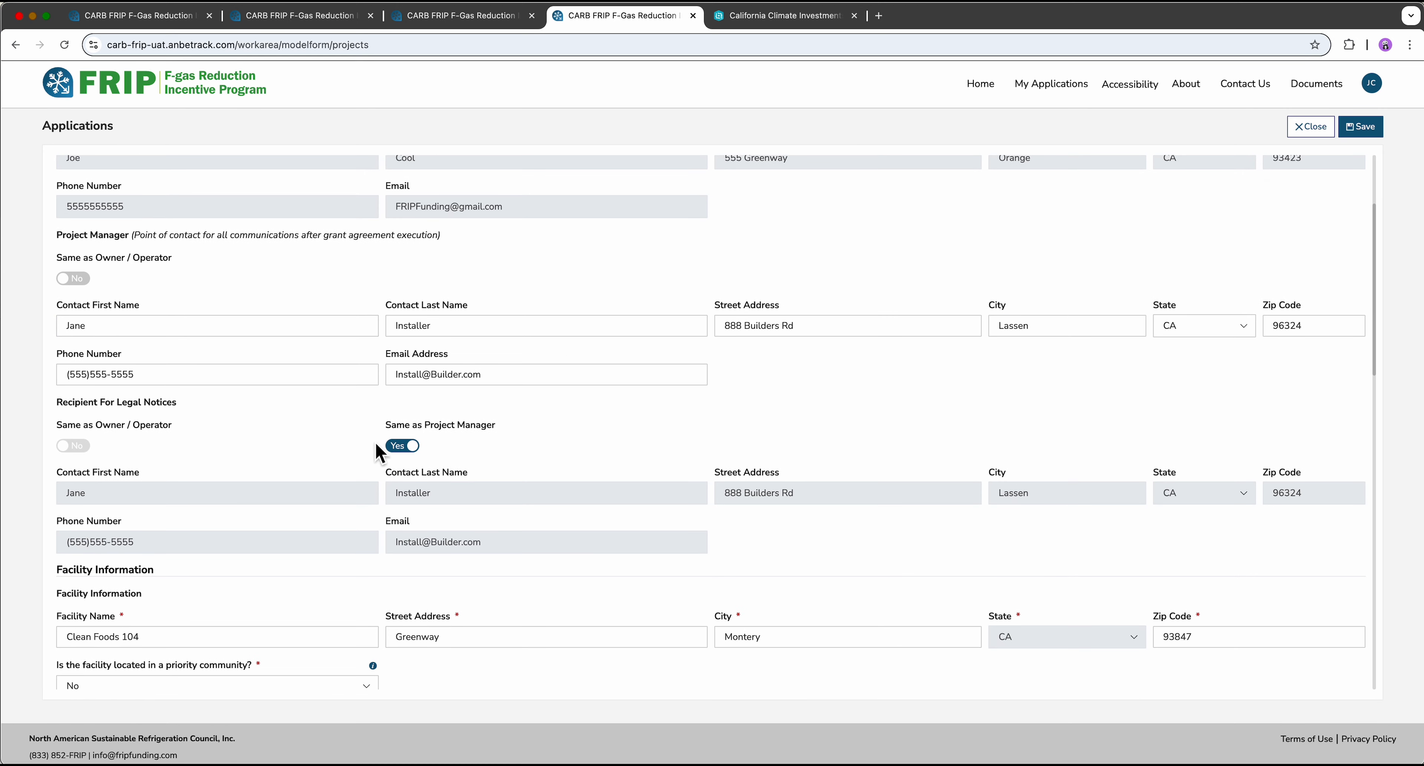
mouse_move(294, 367)
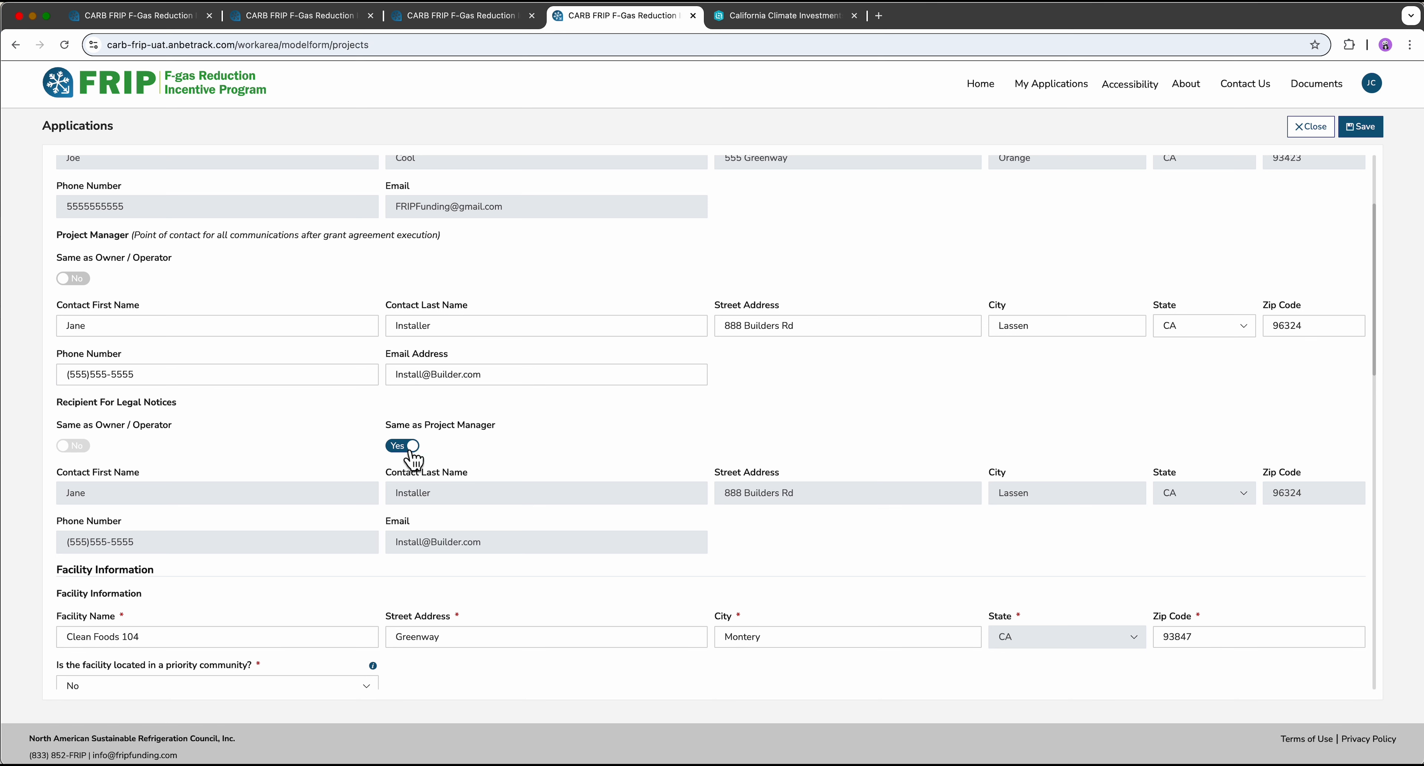
left_click(402, 445)
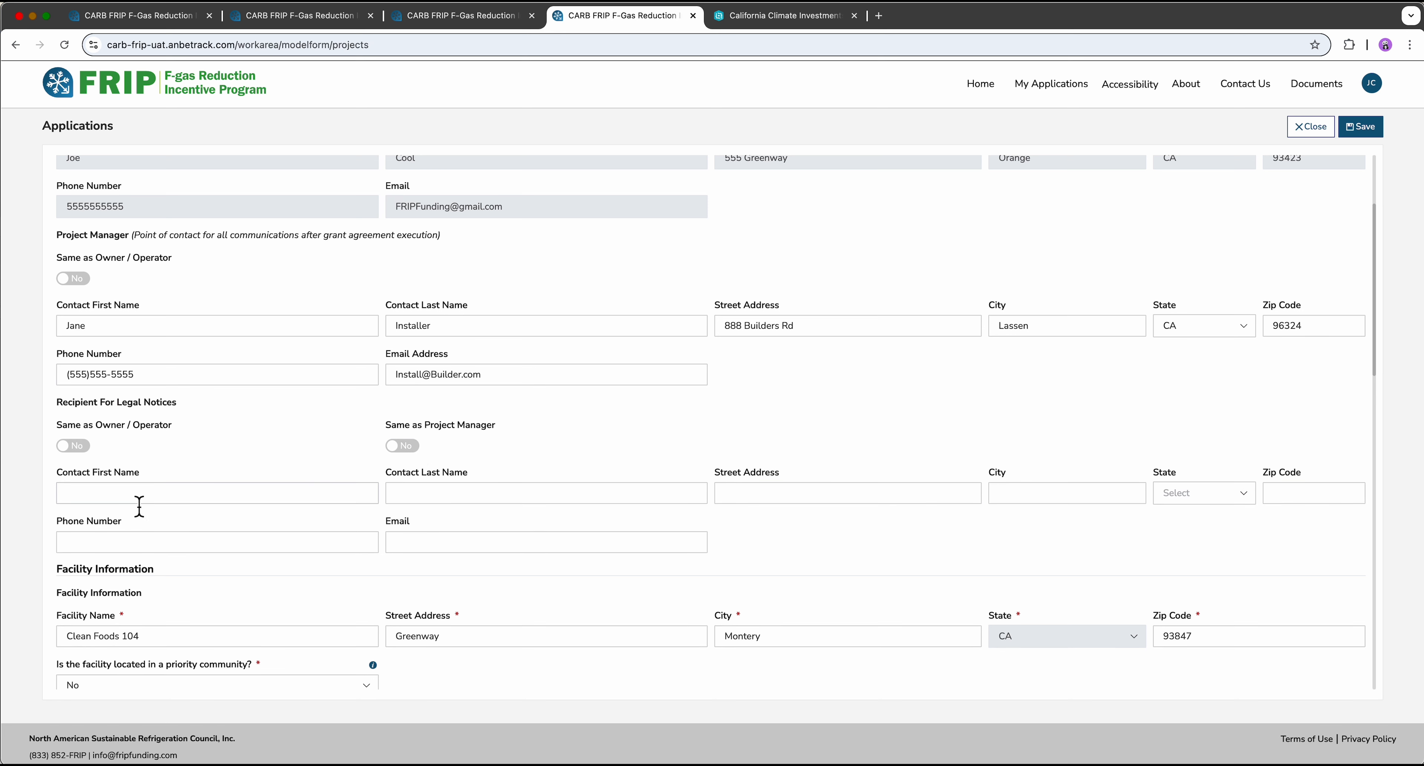
mouse_move(484, 503)
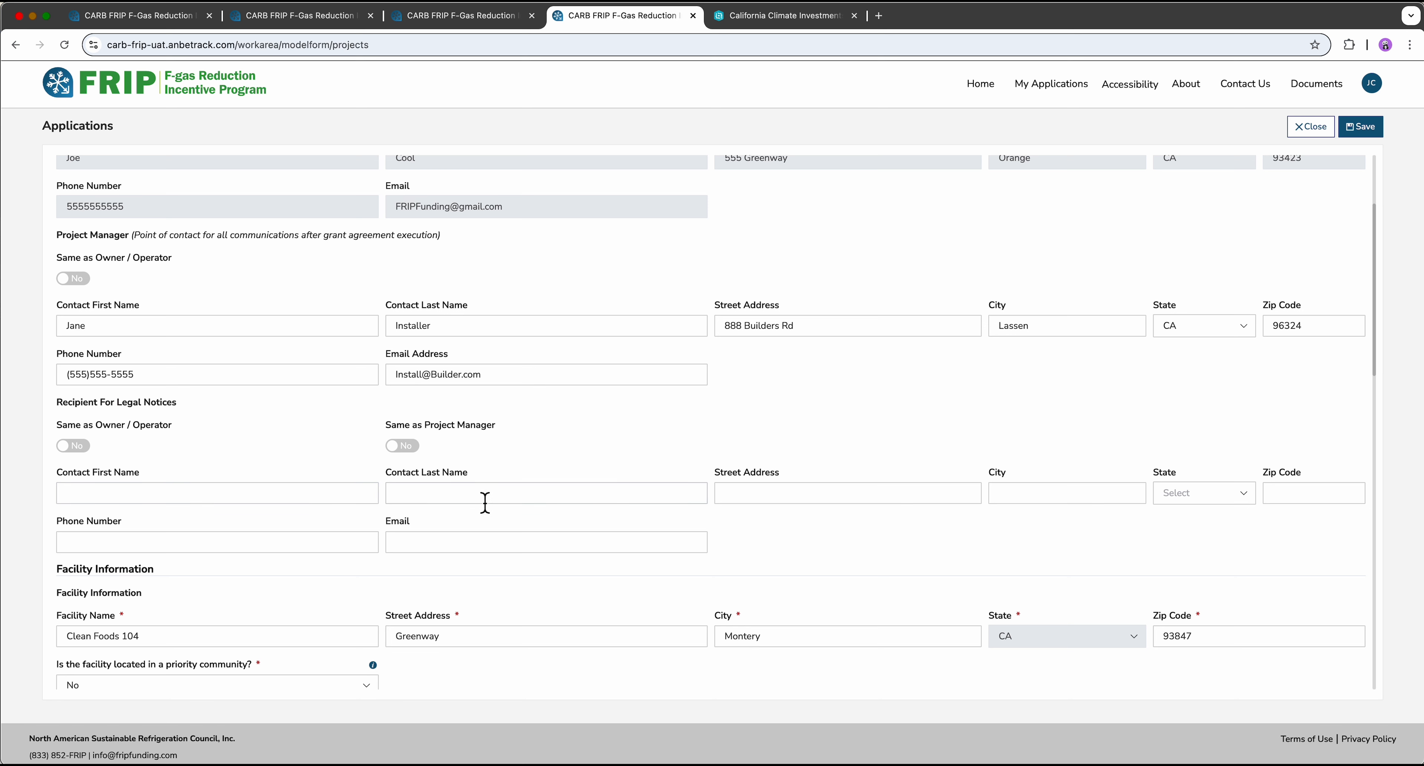
mouse_move(81, 436)
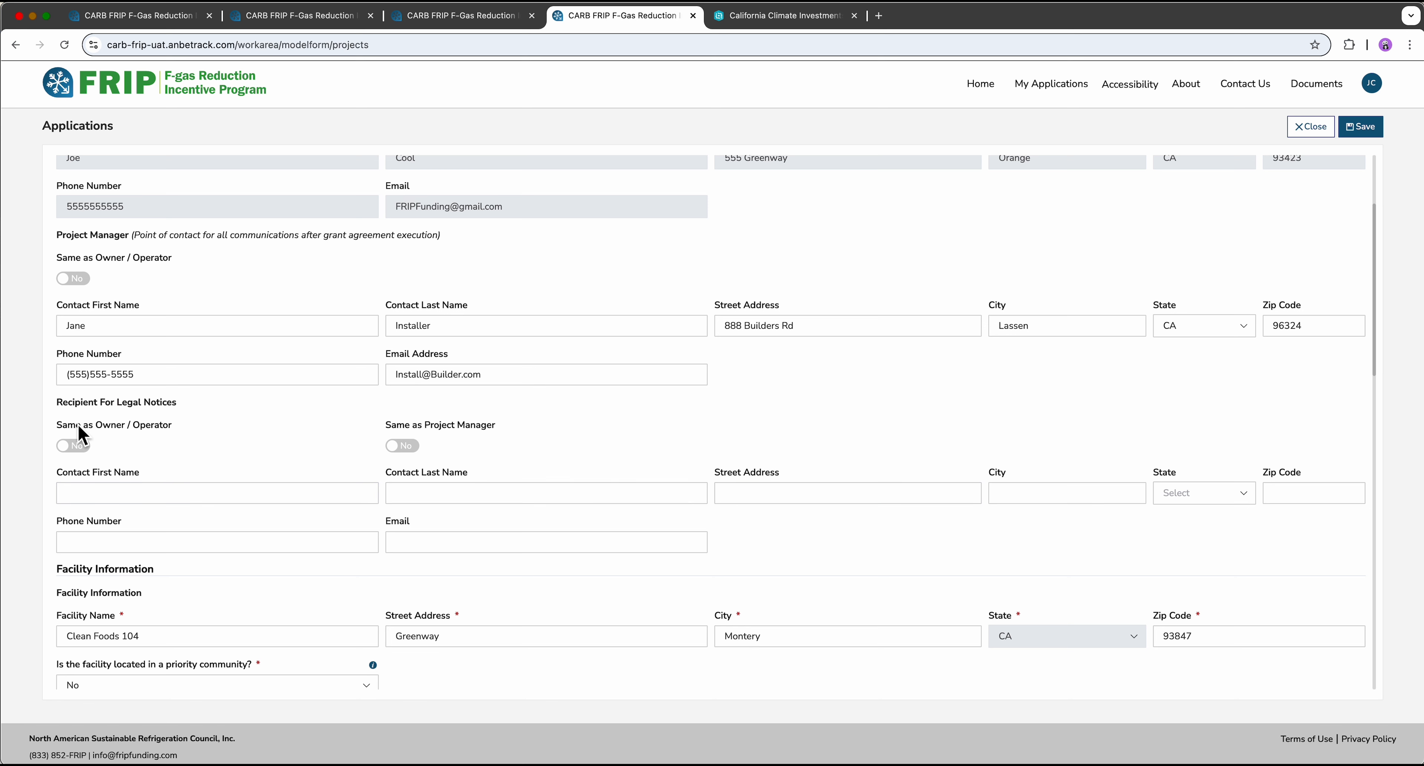
mouse_move(86, 454)
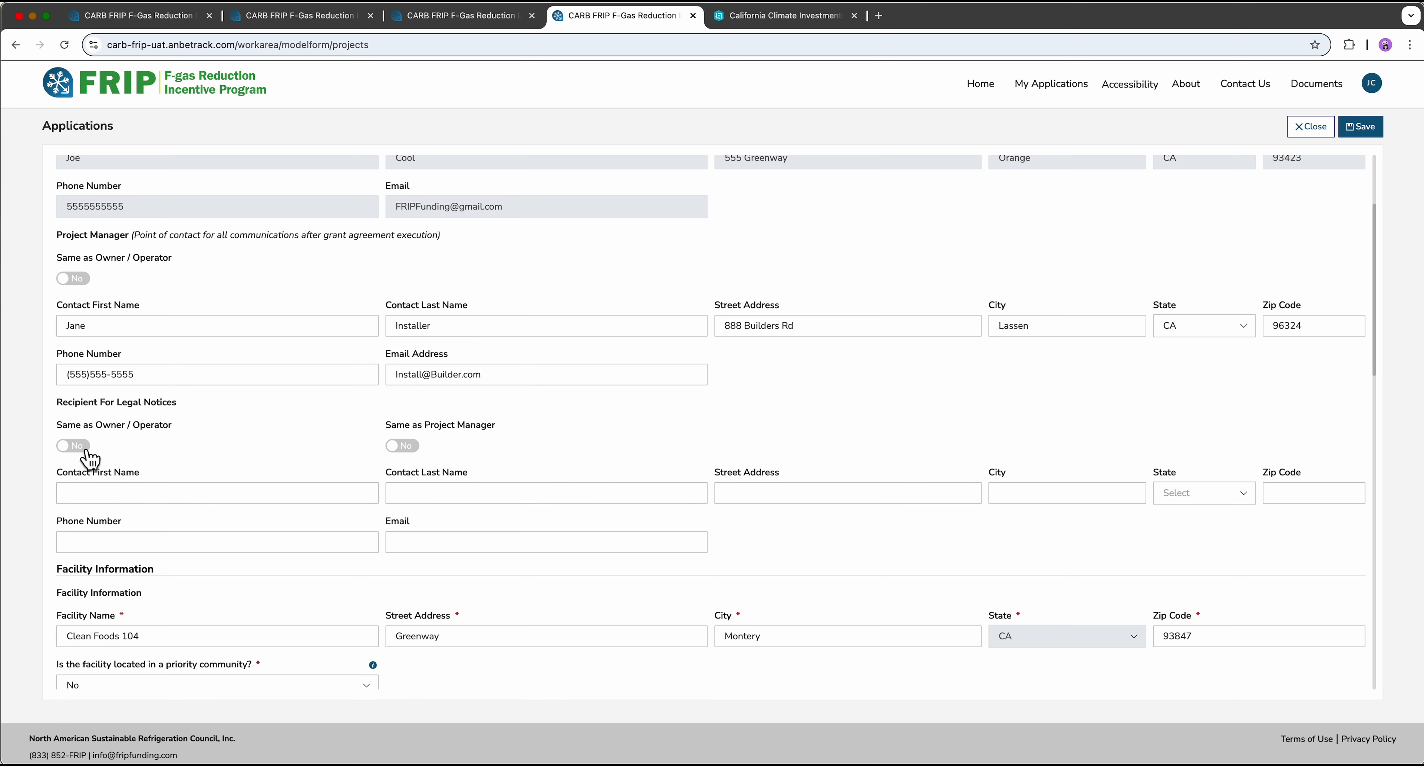
left_click(72, 446)
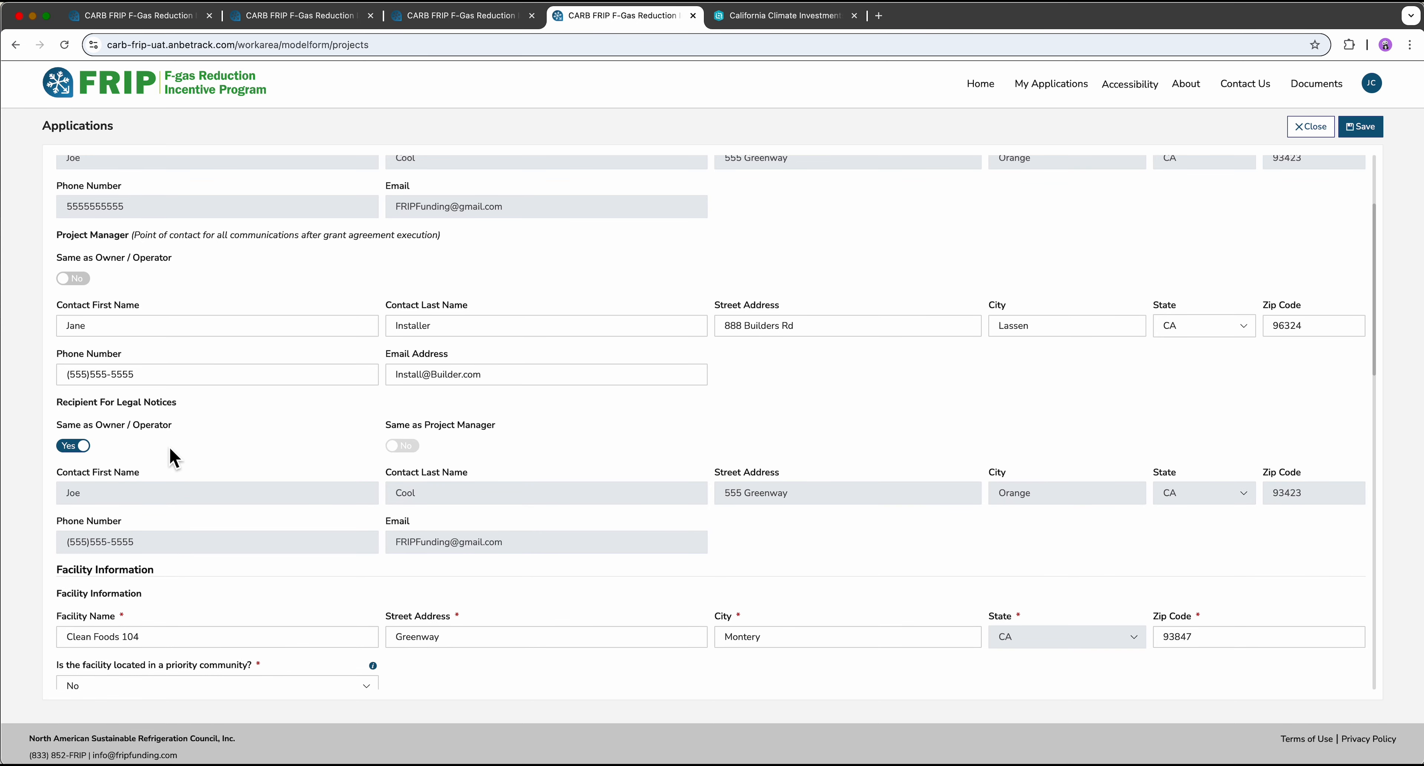
scroll("down", 3)
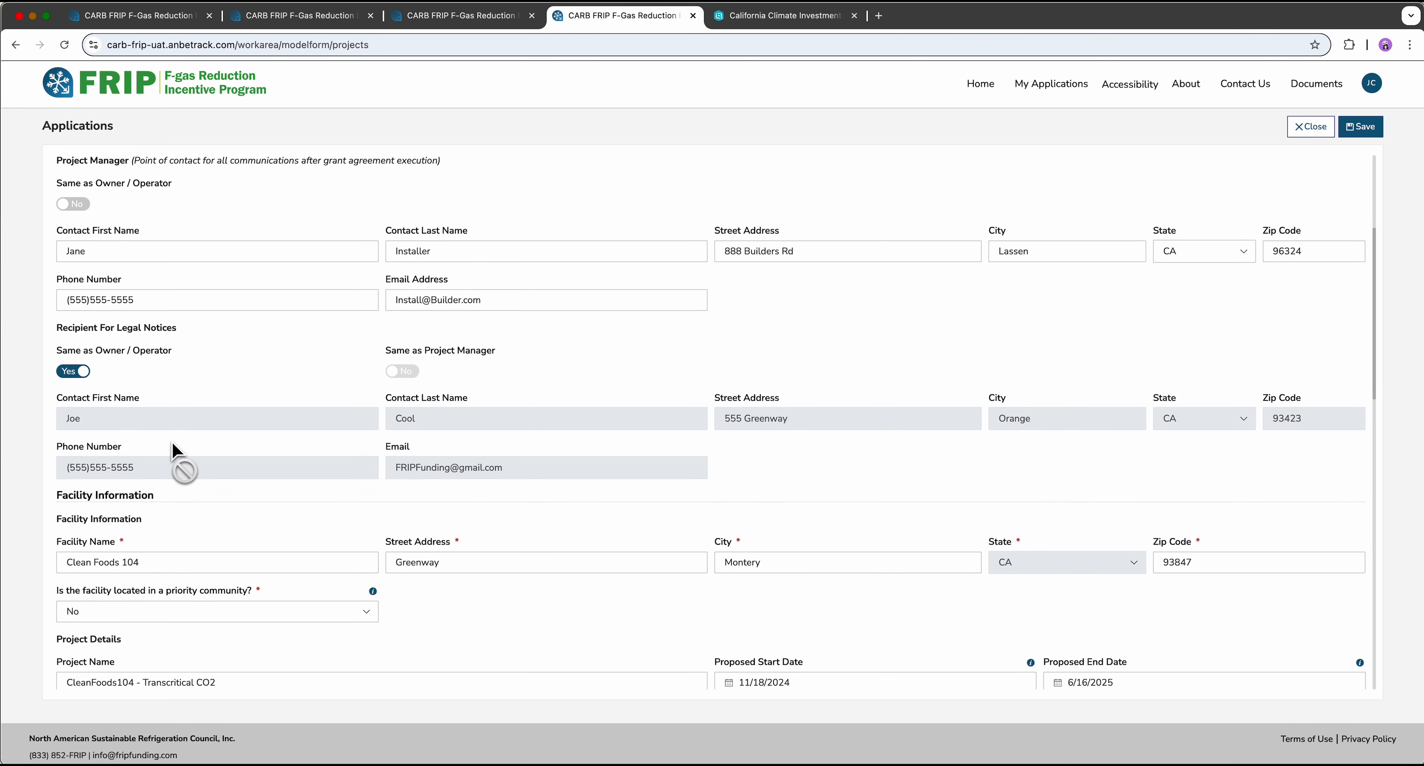
Launch the Priority Populations Mapping Tool from the priority-community guidance link
scroll("down", 3)
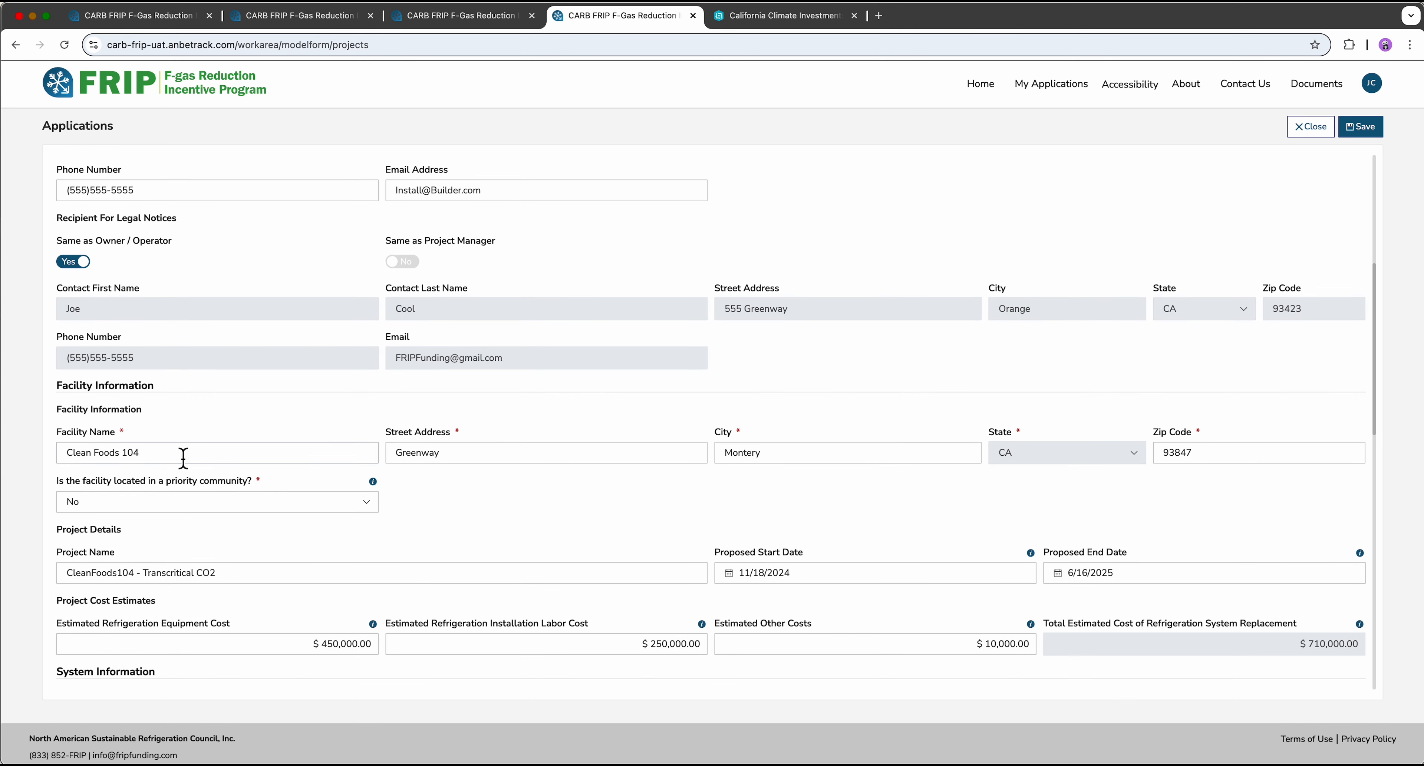
mouse_move(284, 465)
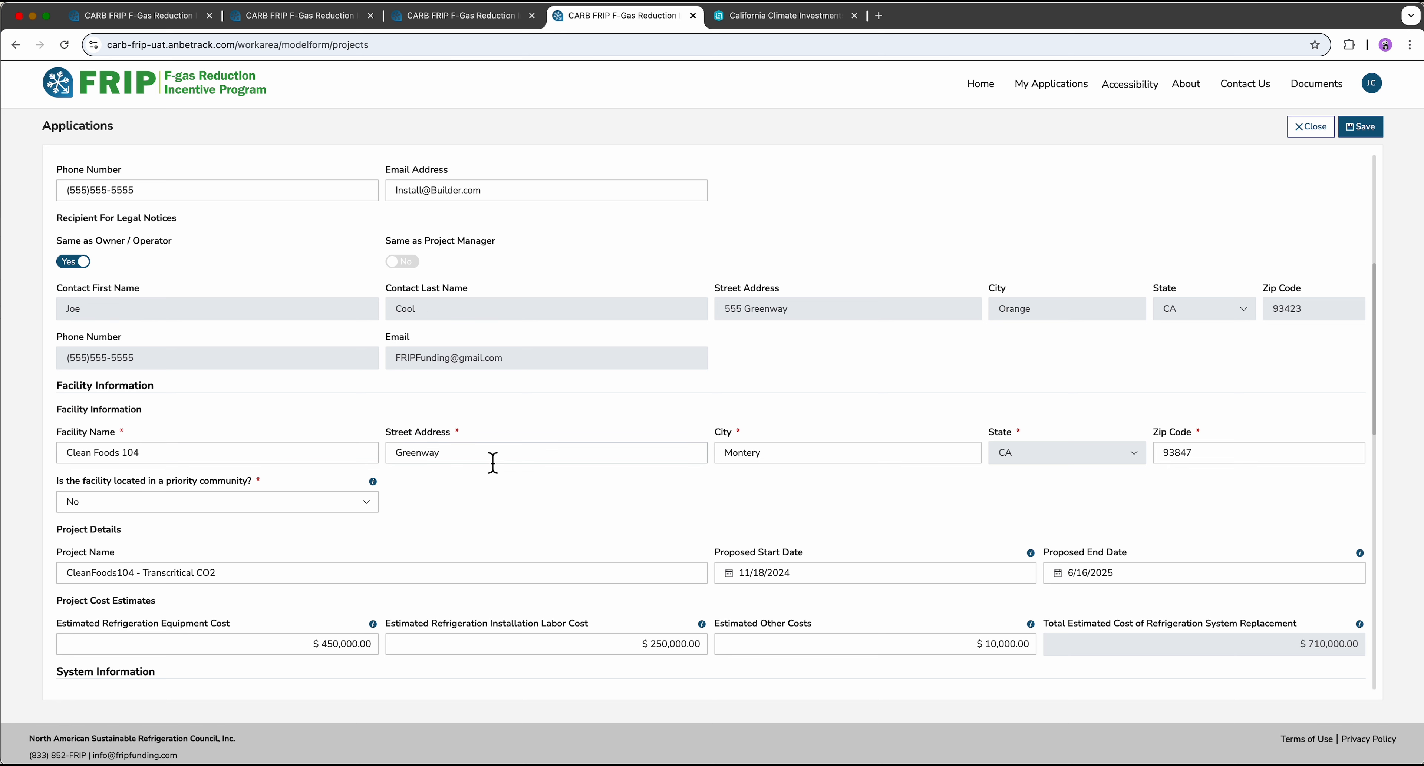
mouse_move(510, 464)
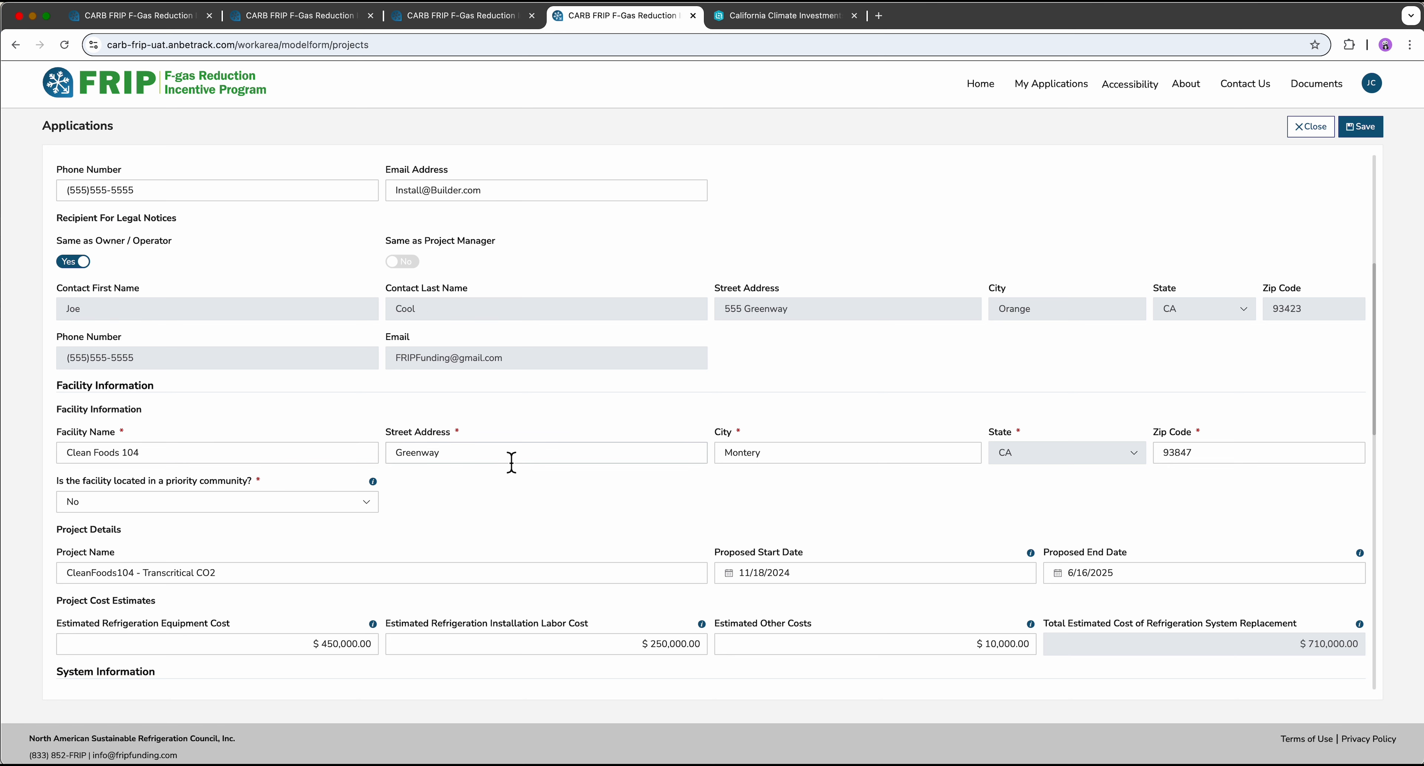
mouse_move(238, 500)
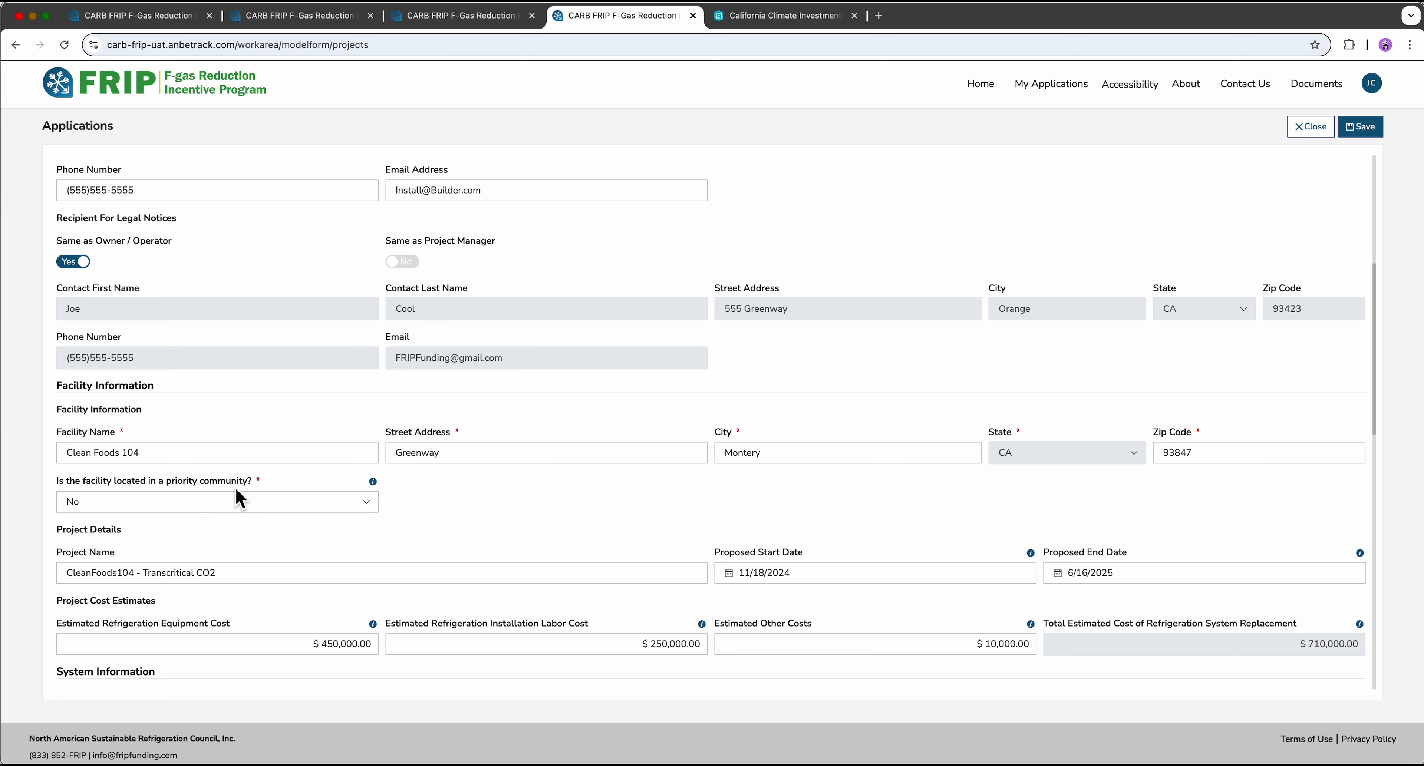
mouse_move(381, 493)
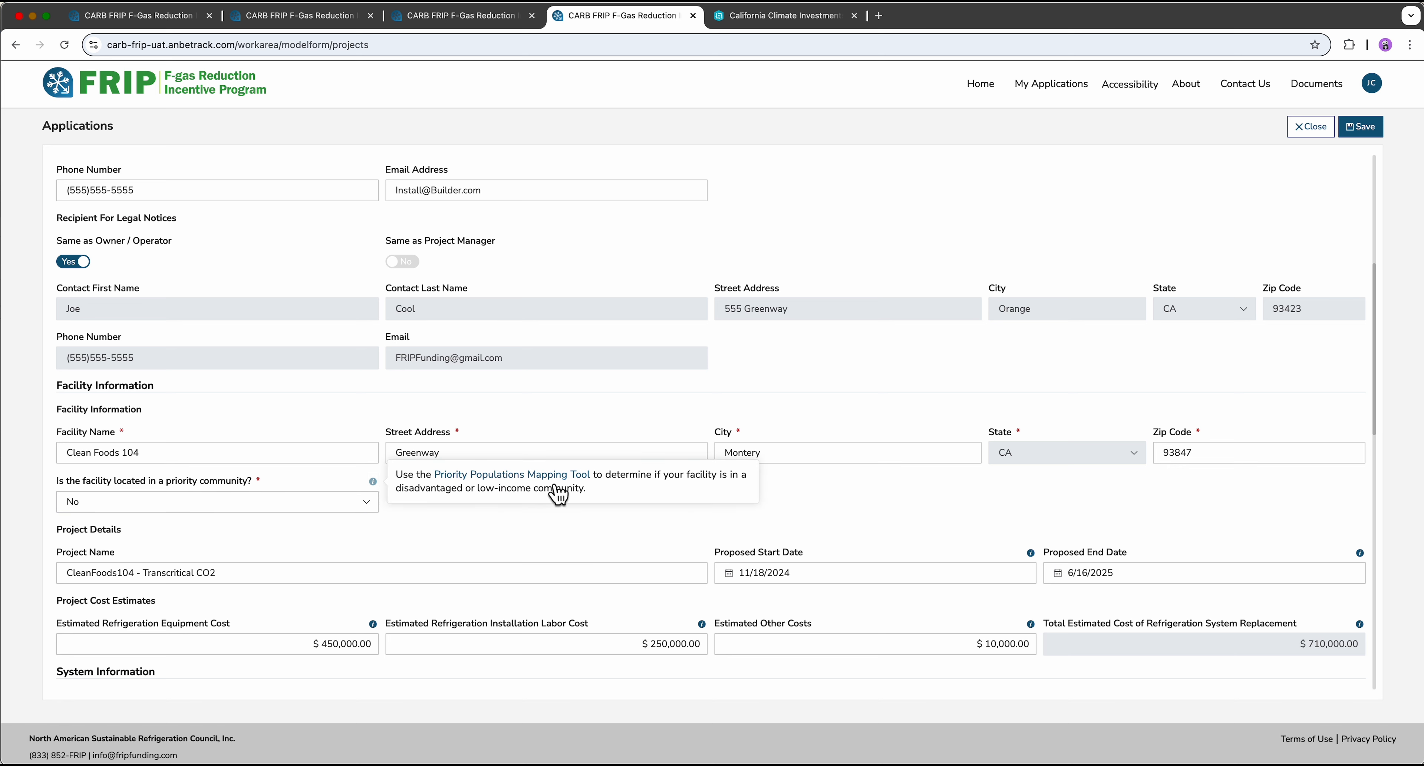
mouse_move(530, 488)
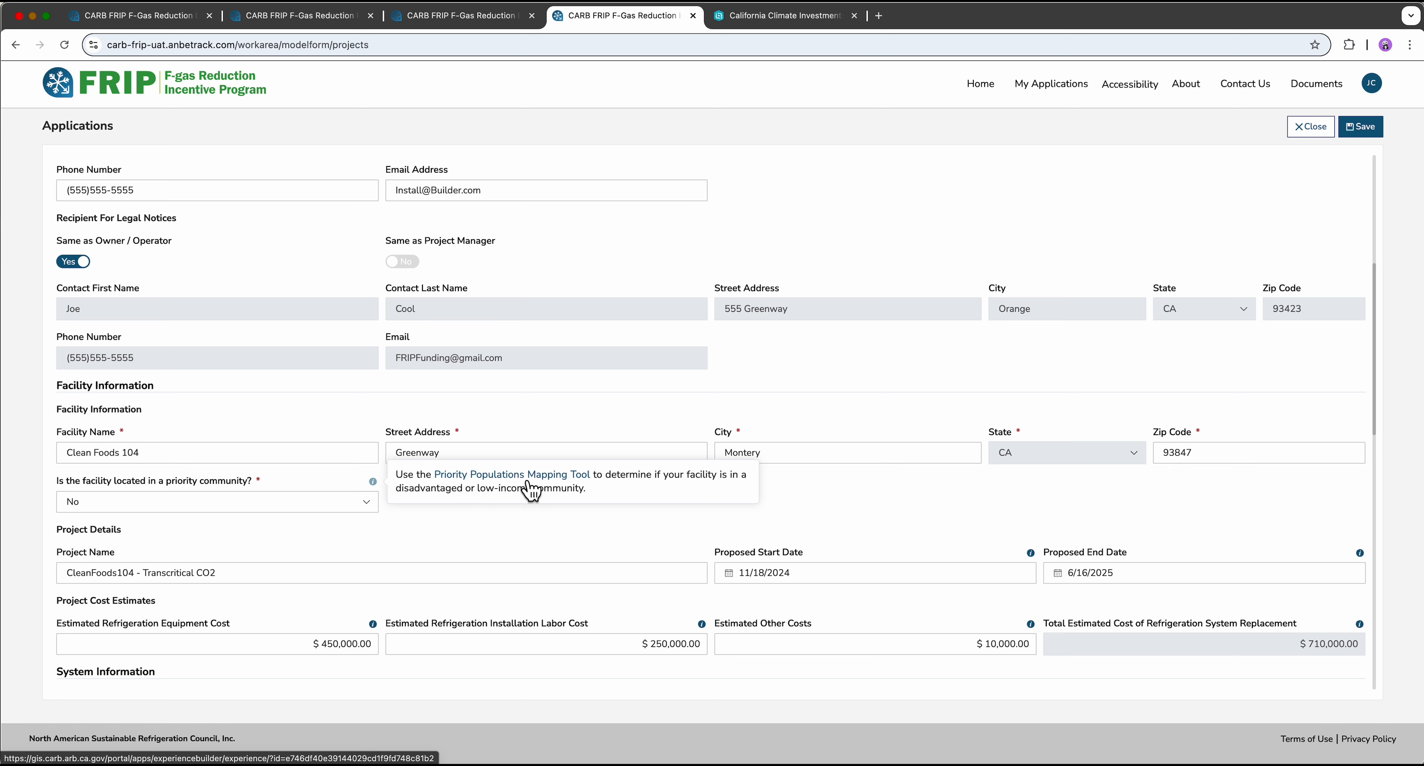
mouse_move(852, 405)
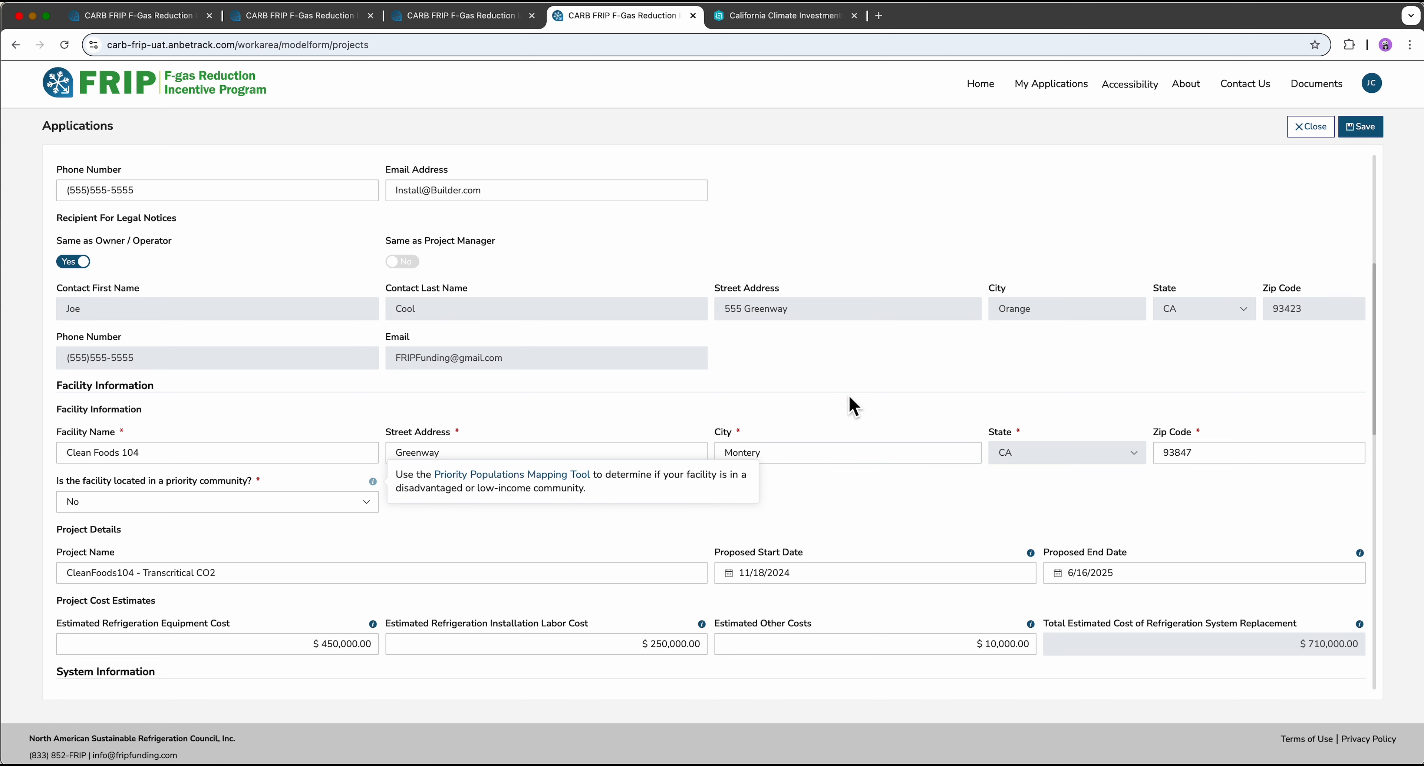
left_click(778, 15)
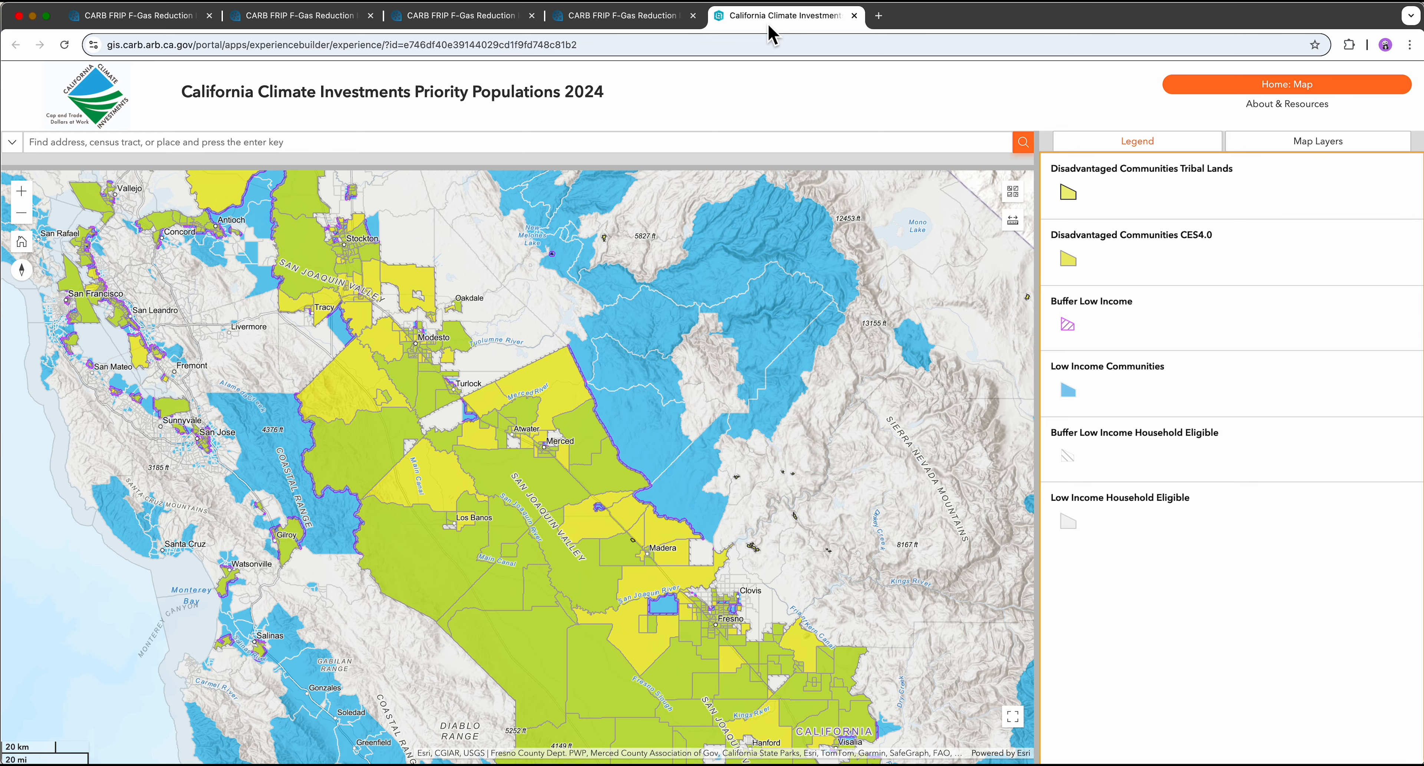
mouse_move(570, 399)
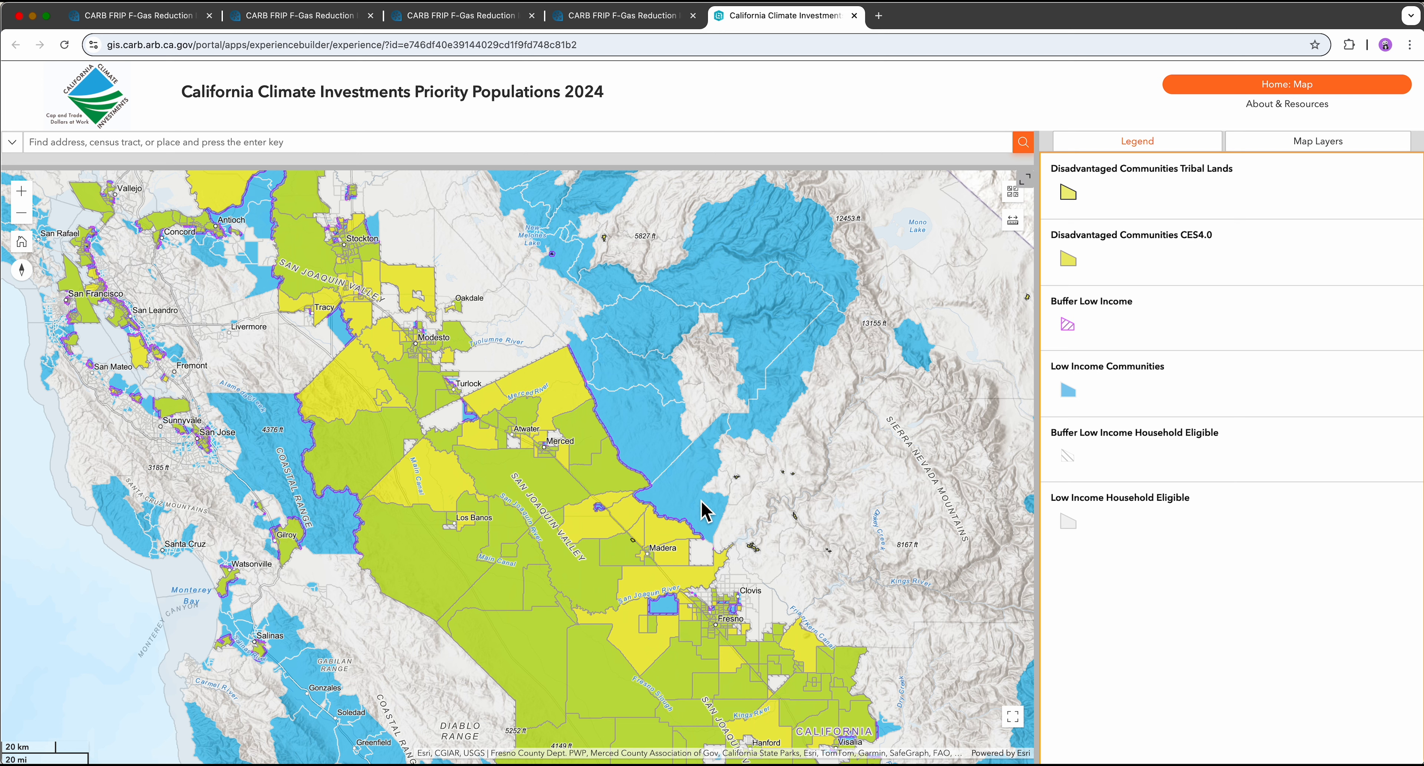
mouse_move(670, 507)
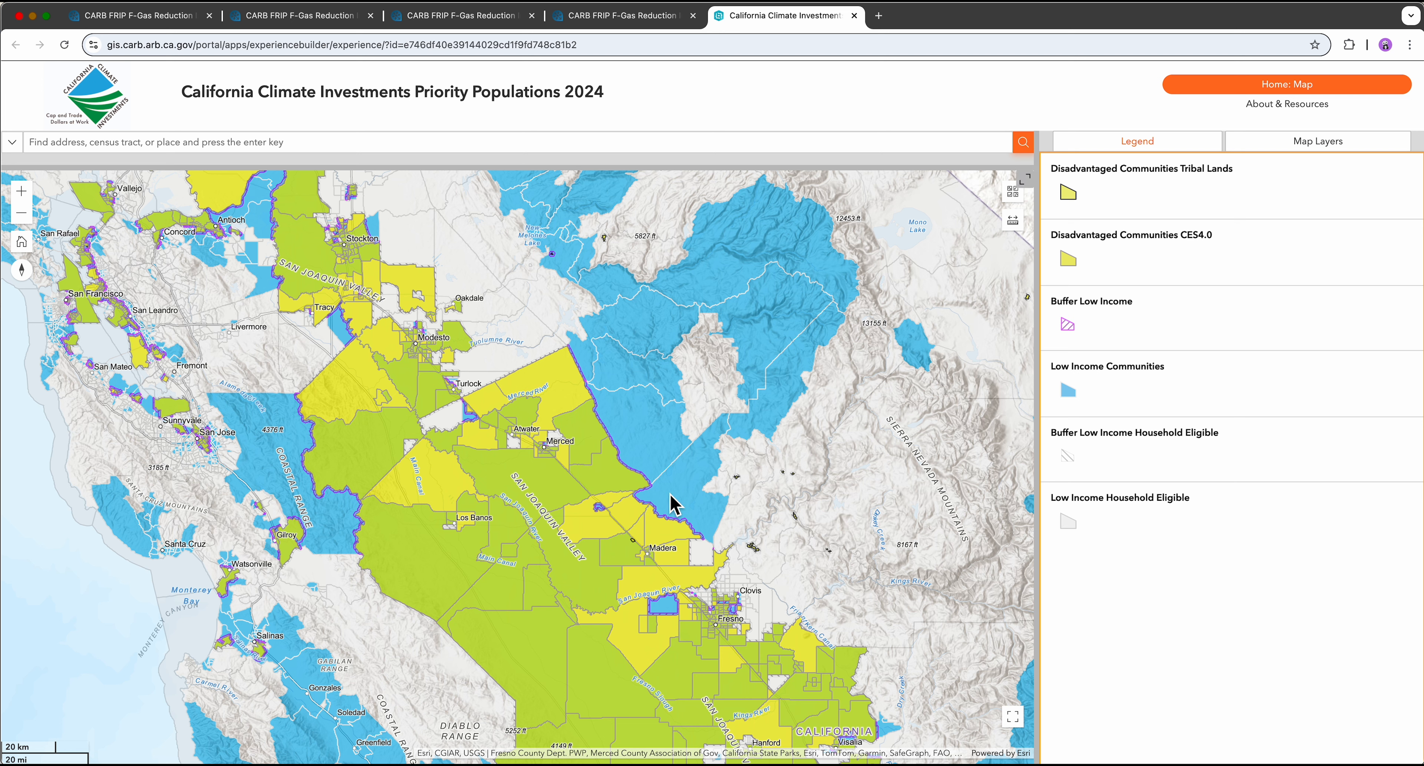
mouse_move(605, 25)
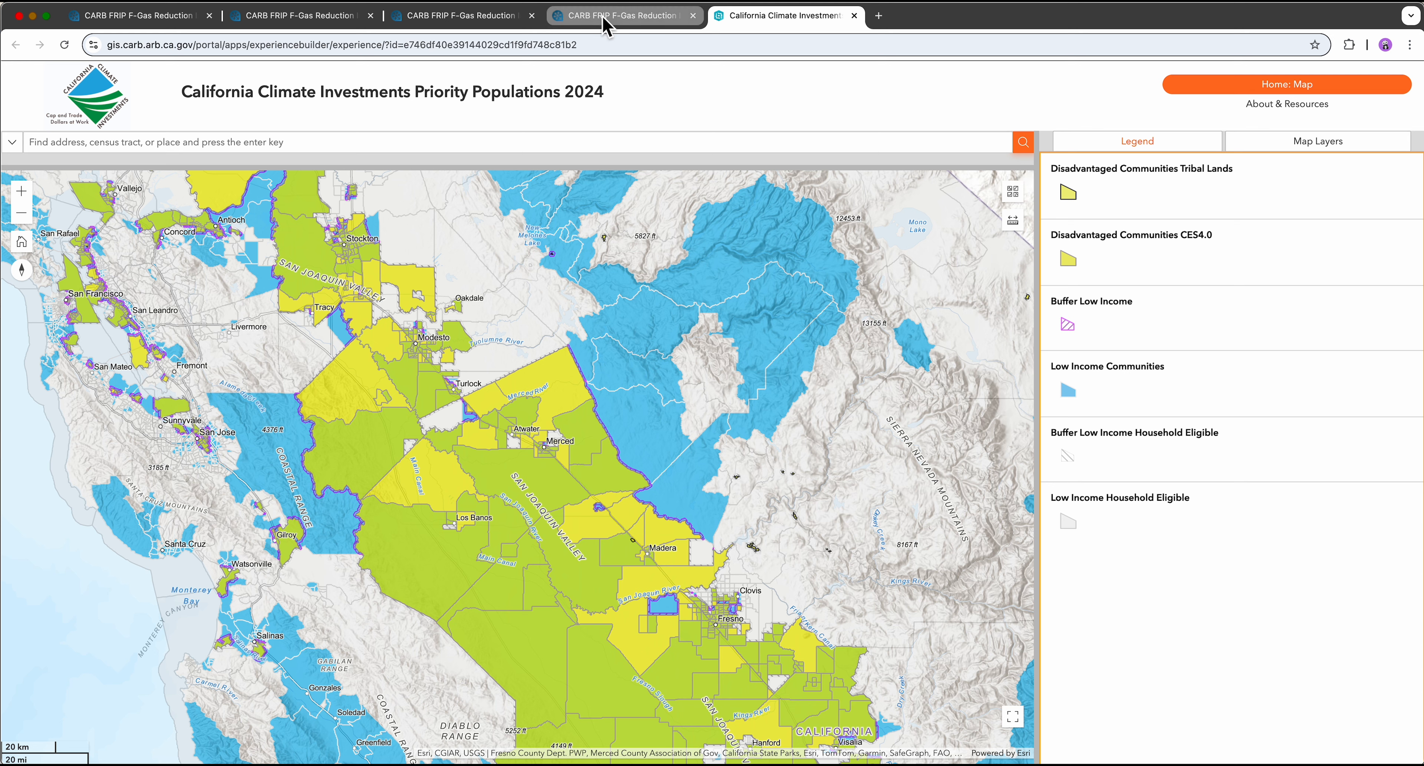
Return to the grant application and bring the Existing System Details with its two systems into view
left_click(624, 15)
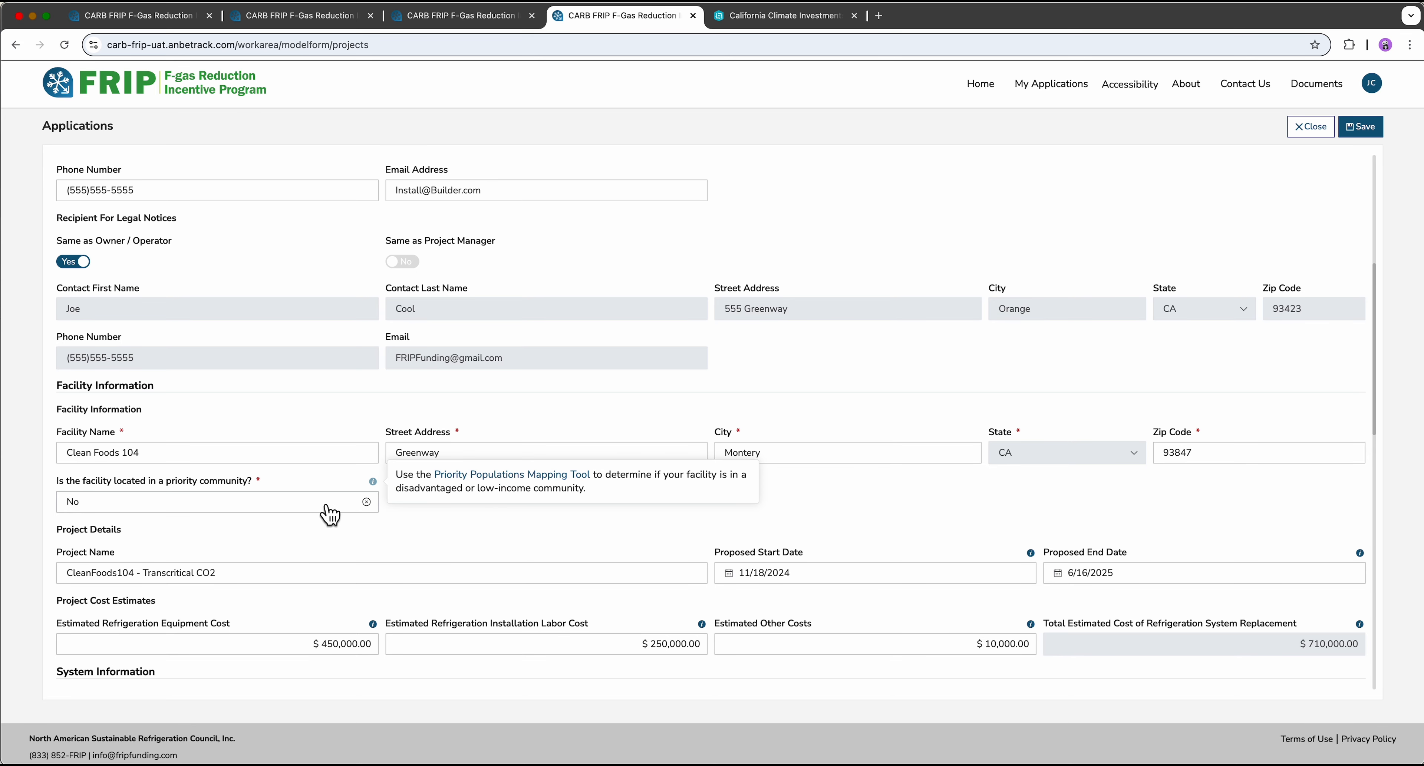
mouse_move(336, 524)
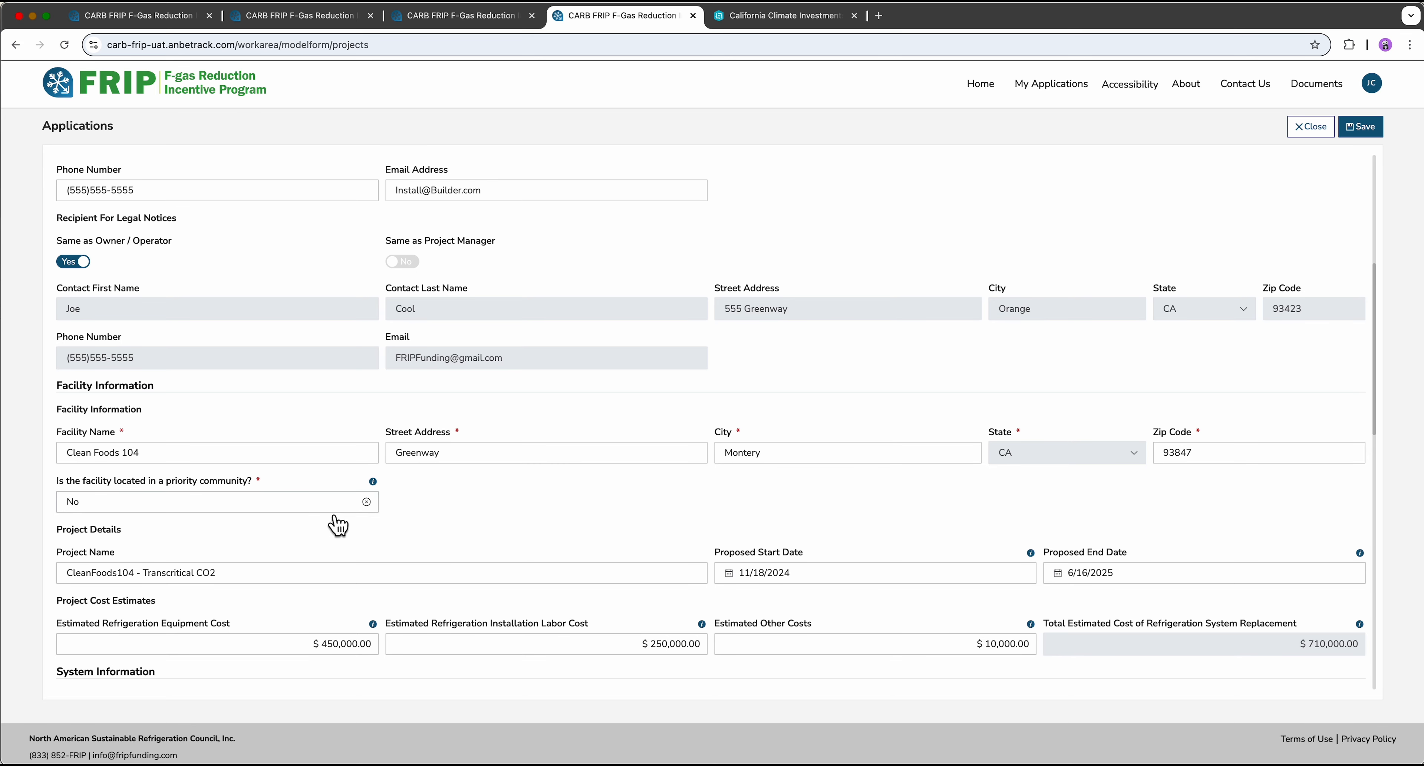
scroll("down", 3)
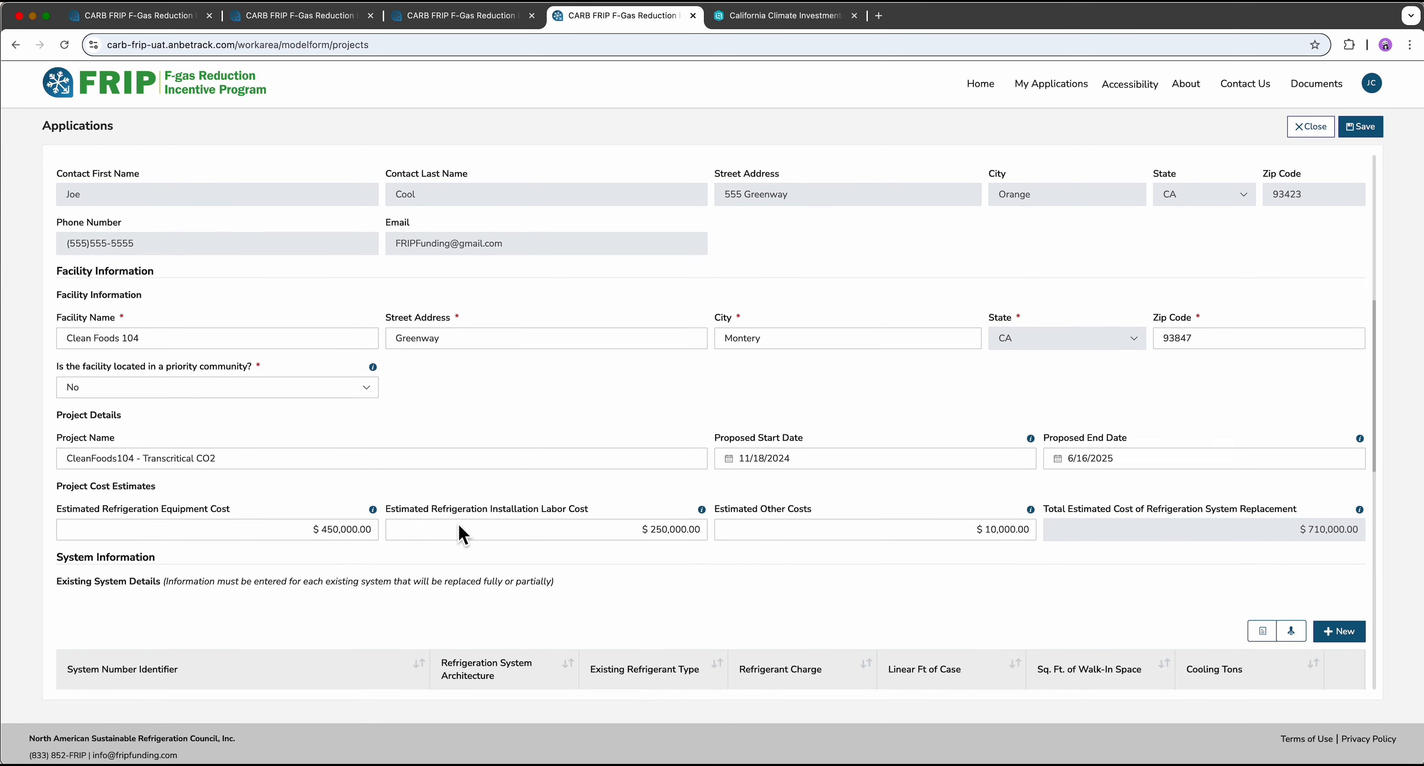
scroll("down", 3)
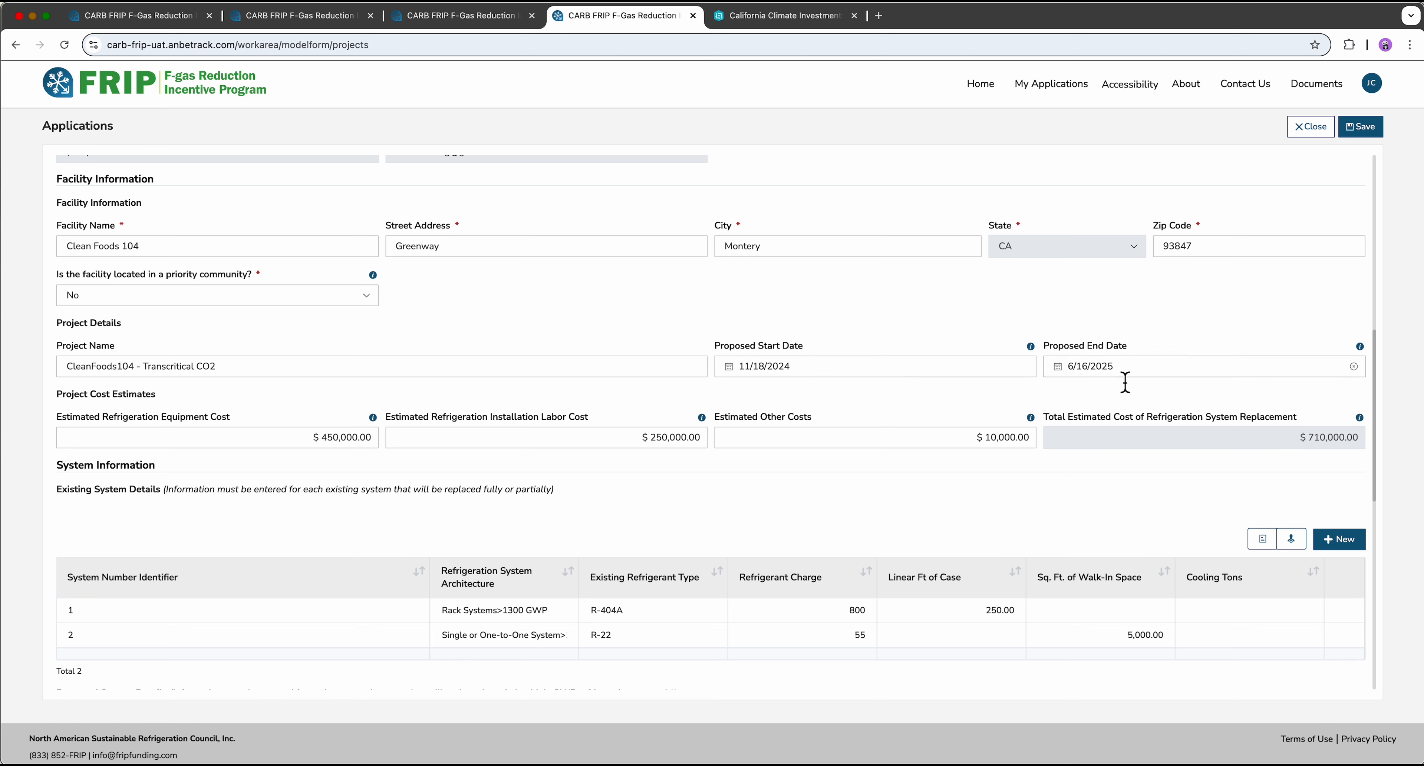
mouse_move(1123, 389)
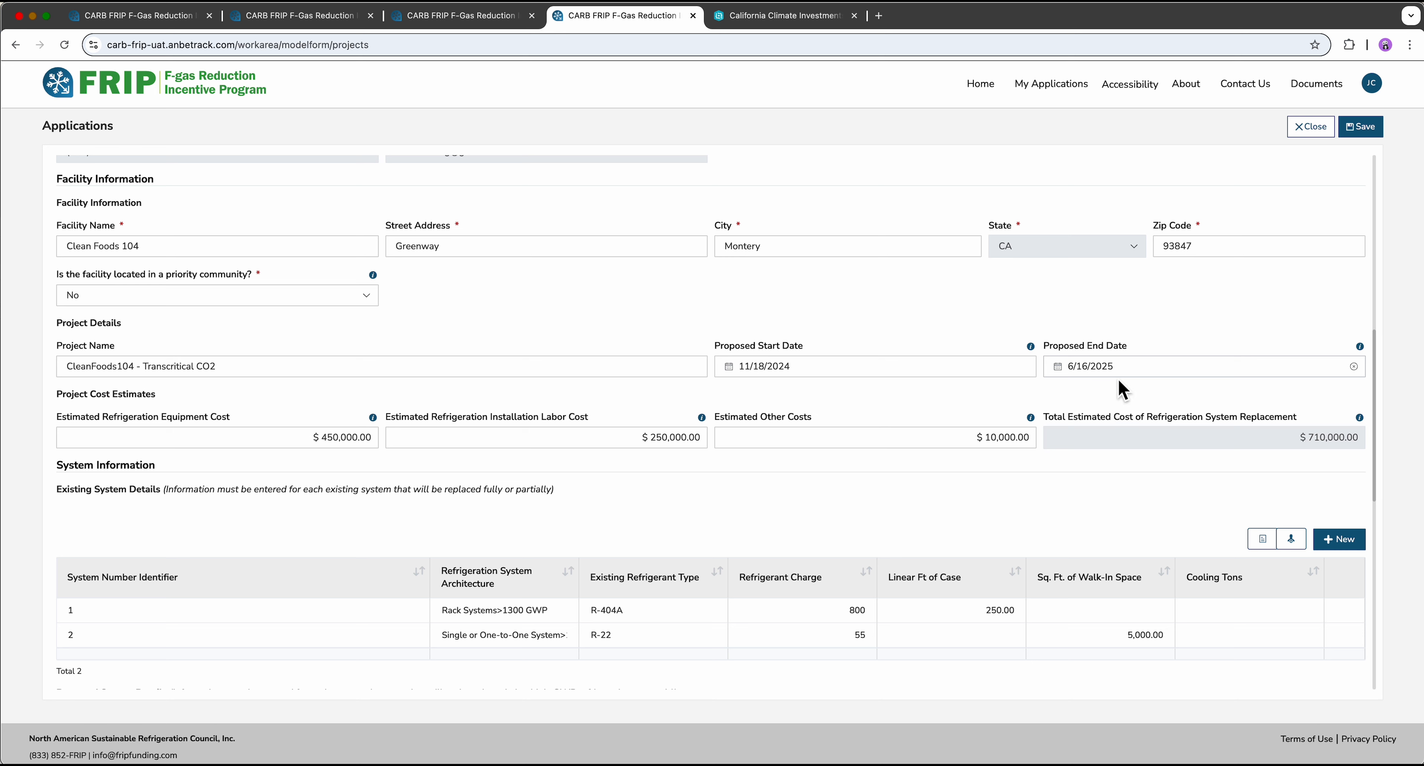
mouse_move(203, 475)
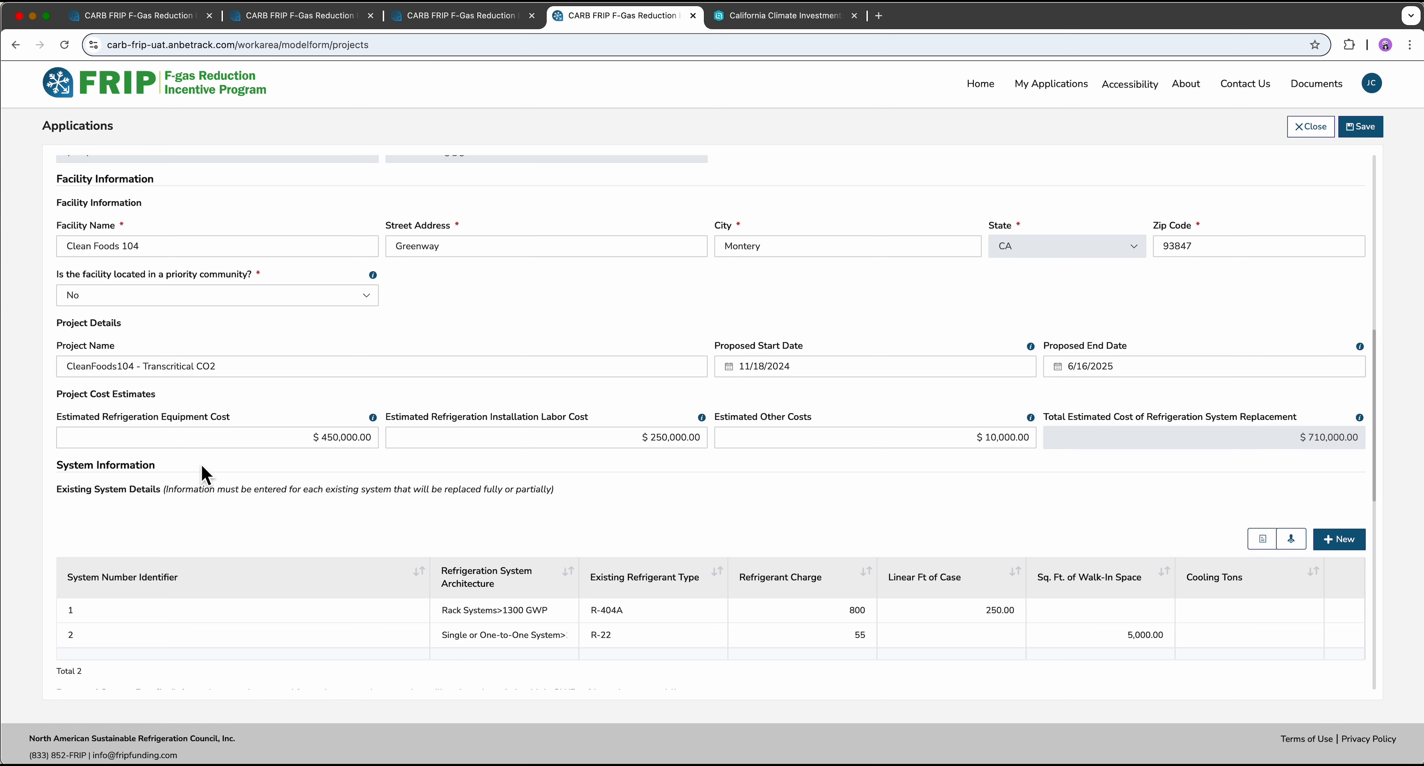
mouse_move(222, 467)
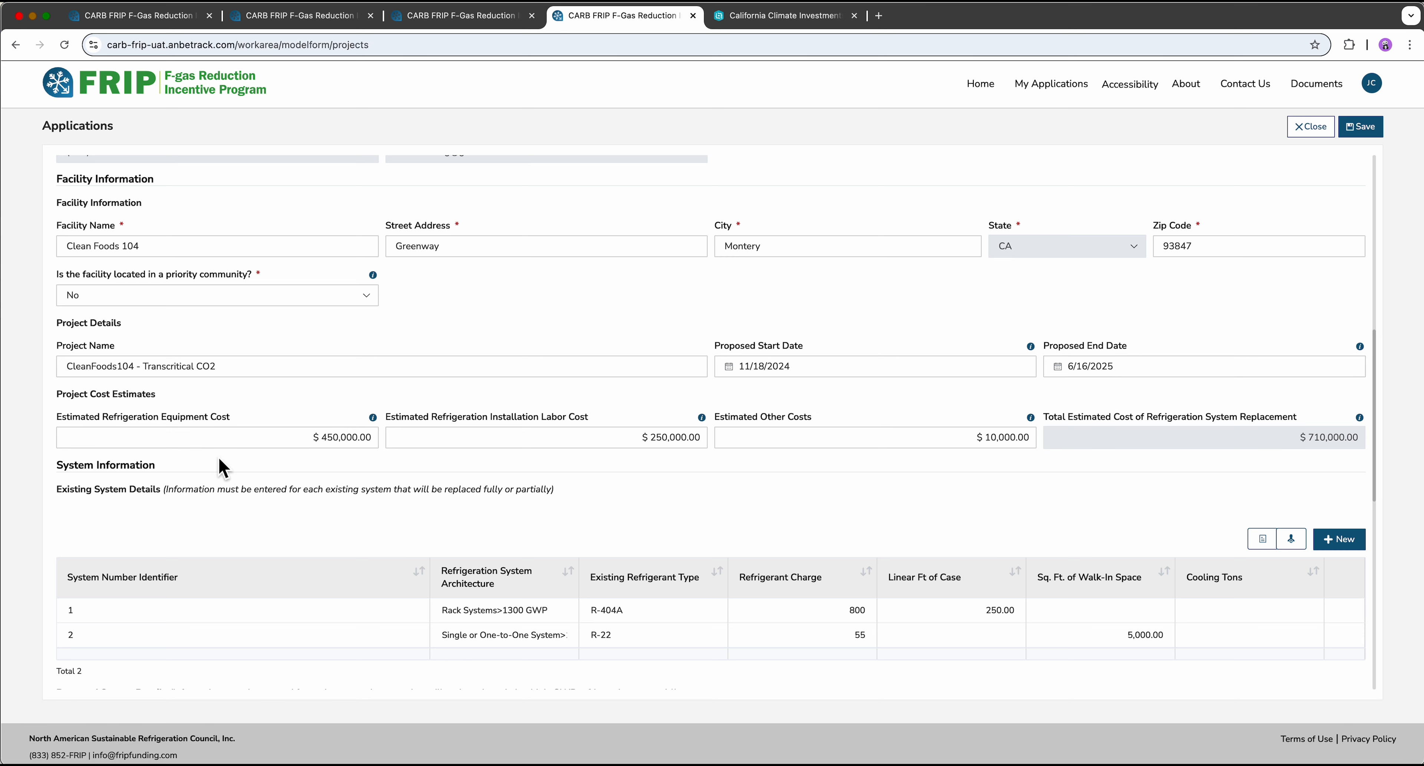
mouse_move(534, 470)
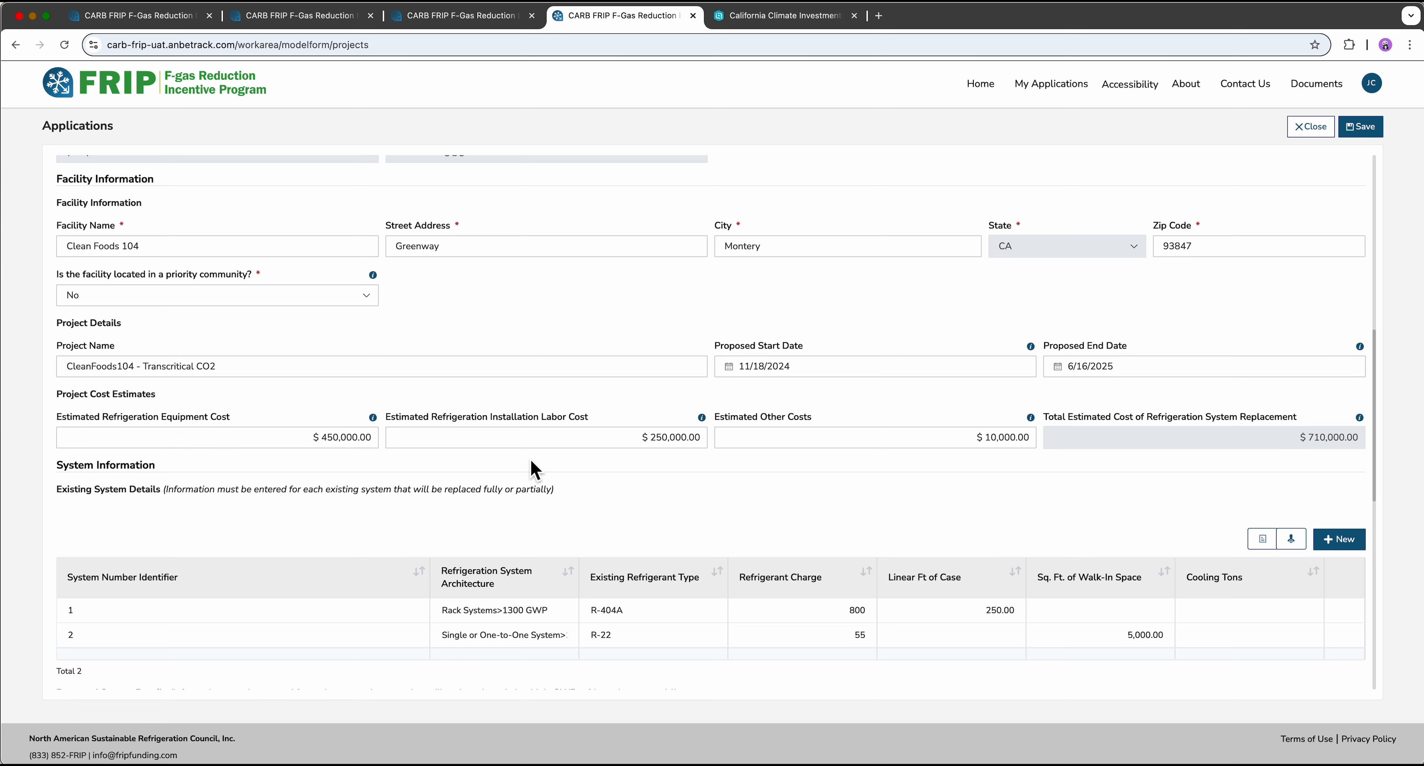
mouse_move(860, 466)
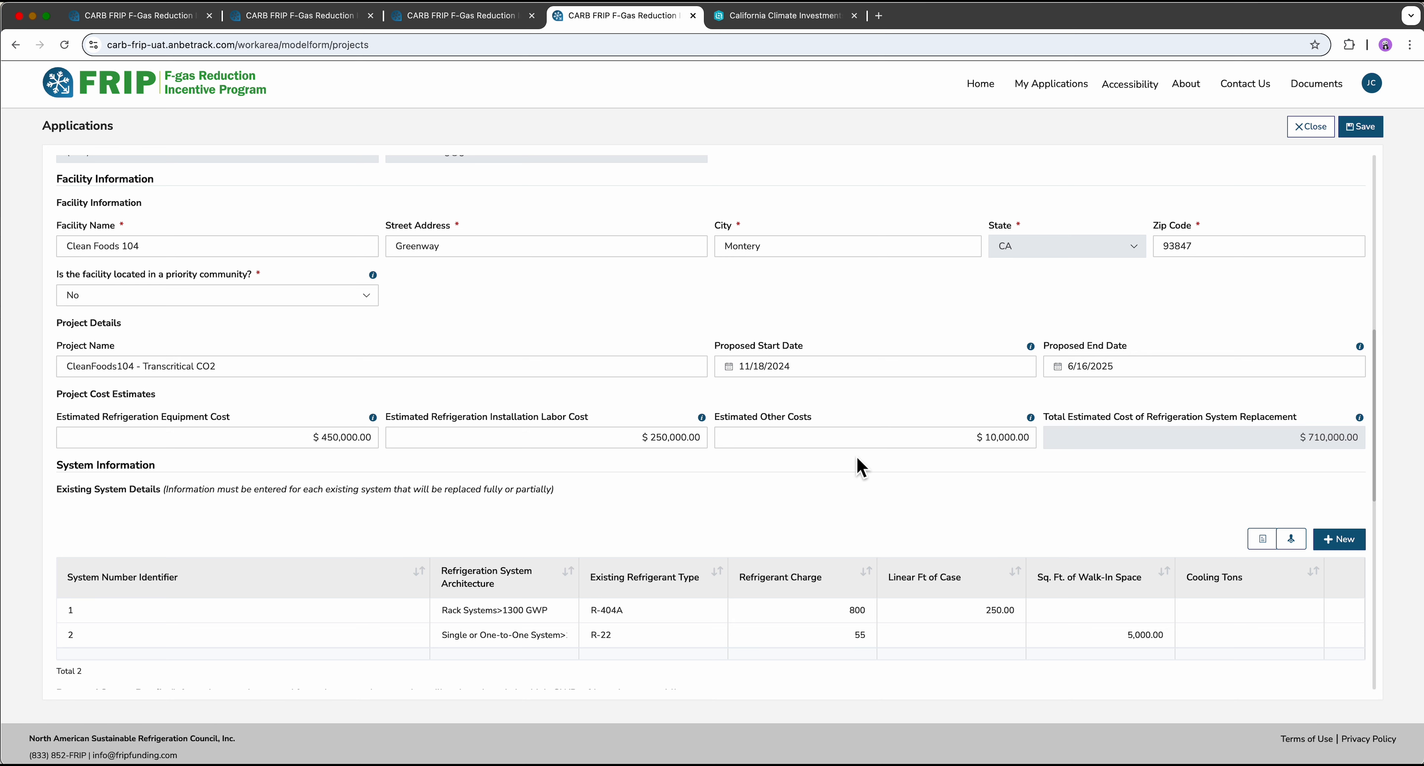
mouse_move(1336, 354)
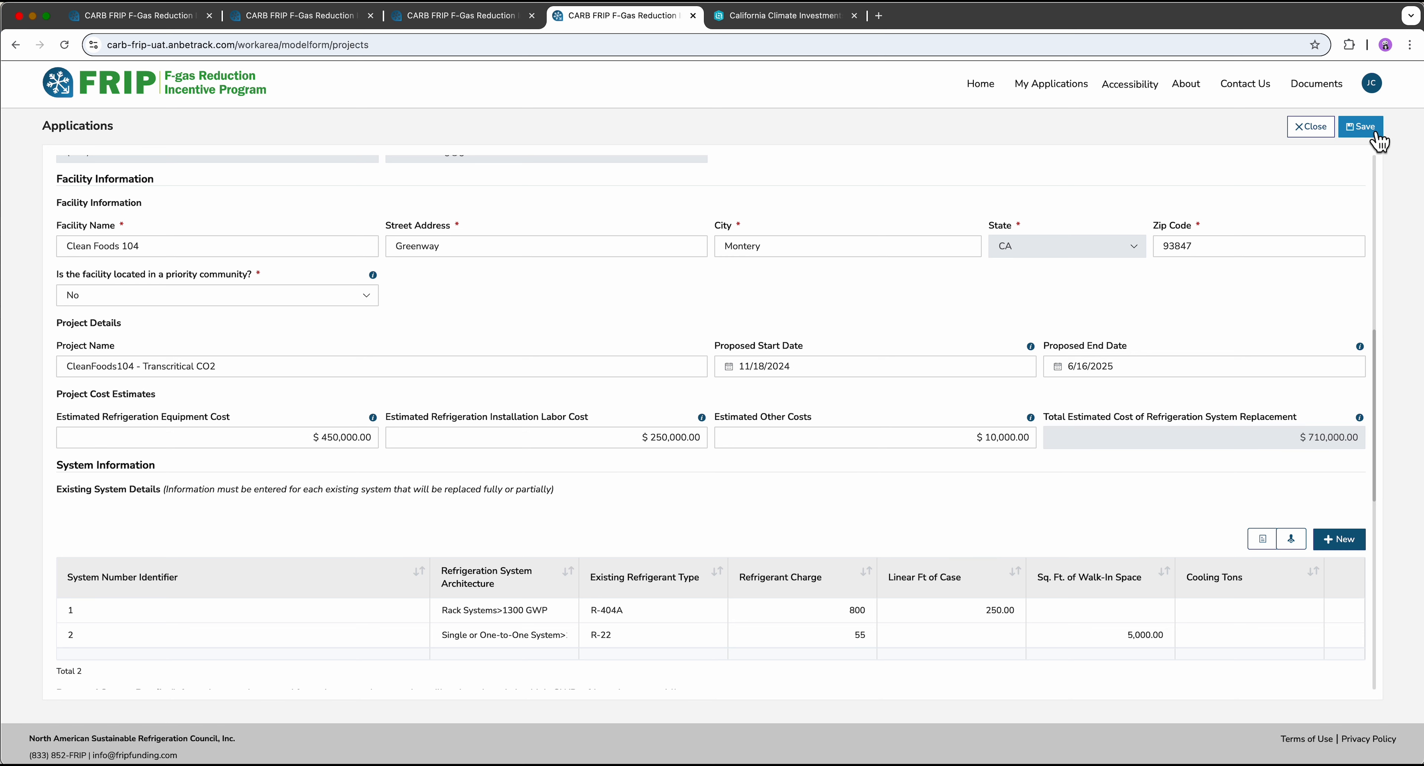
mouse_move(1365, 150)
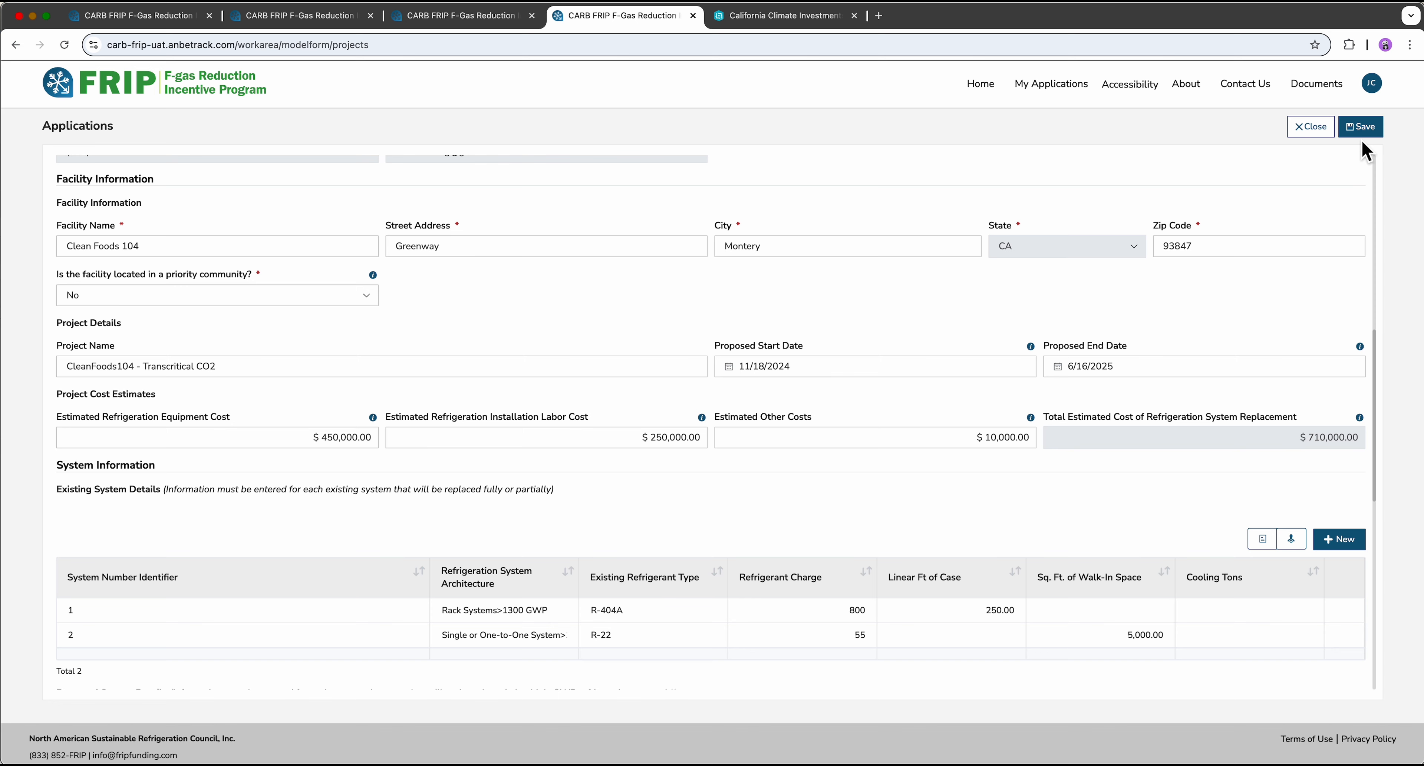
mouse_move(1325, 243)
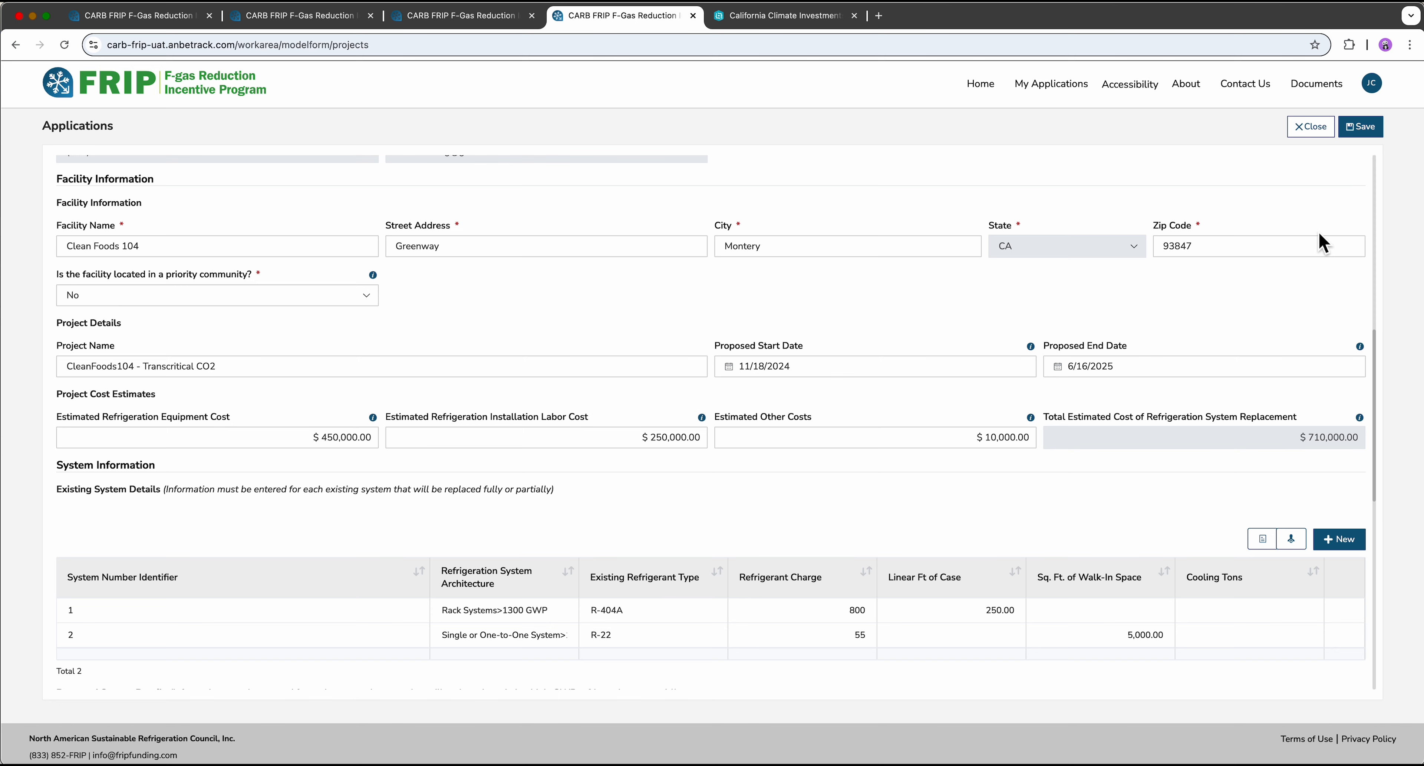
scroll("down", 3)
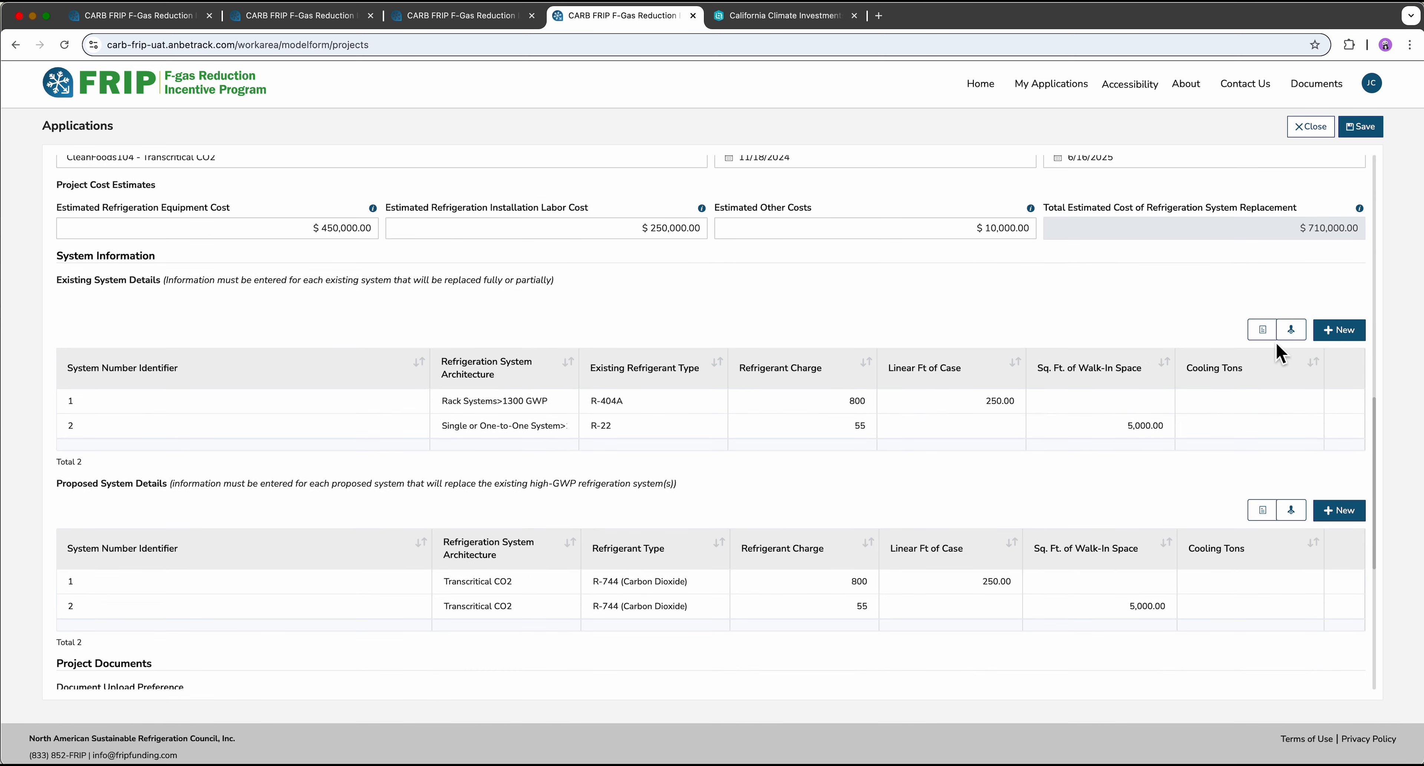
scroll("down", 3)
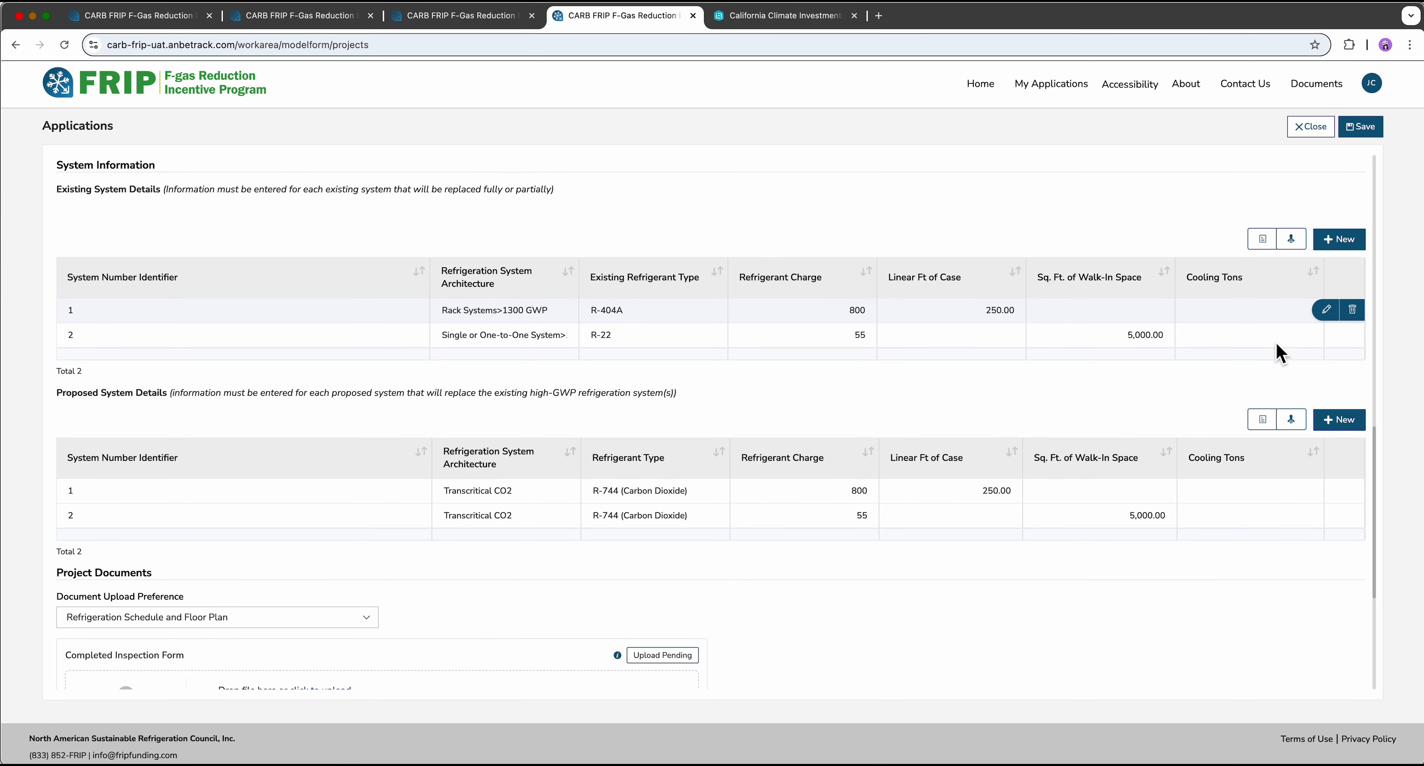
mouse_move(598, 247)
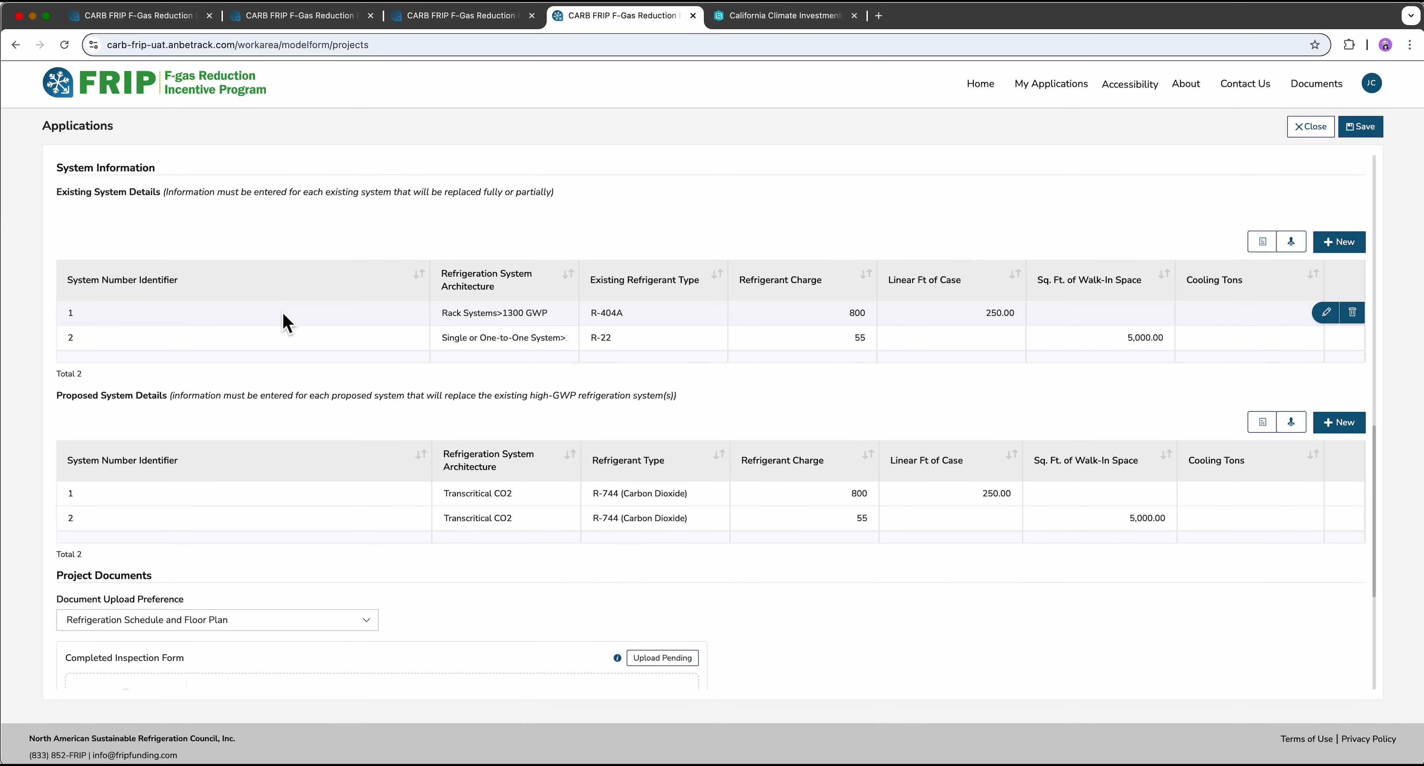
mouse_move(632, 327)
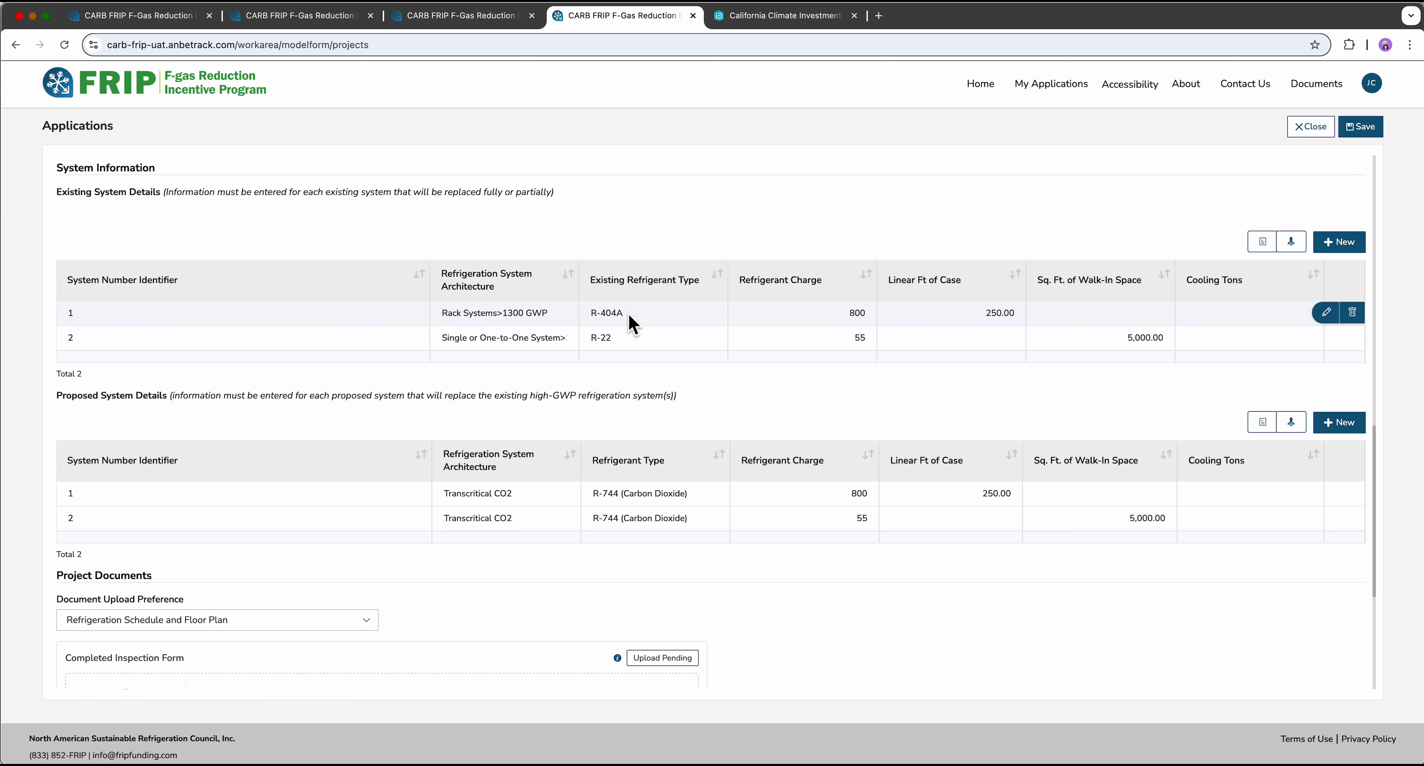
mouse_move(788, 332)
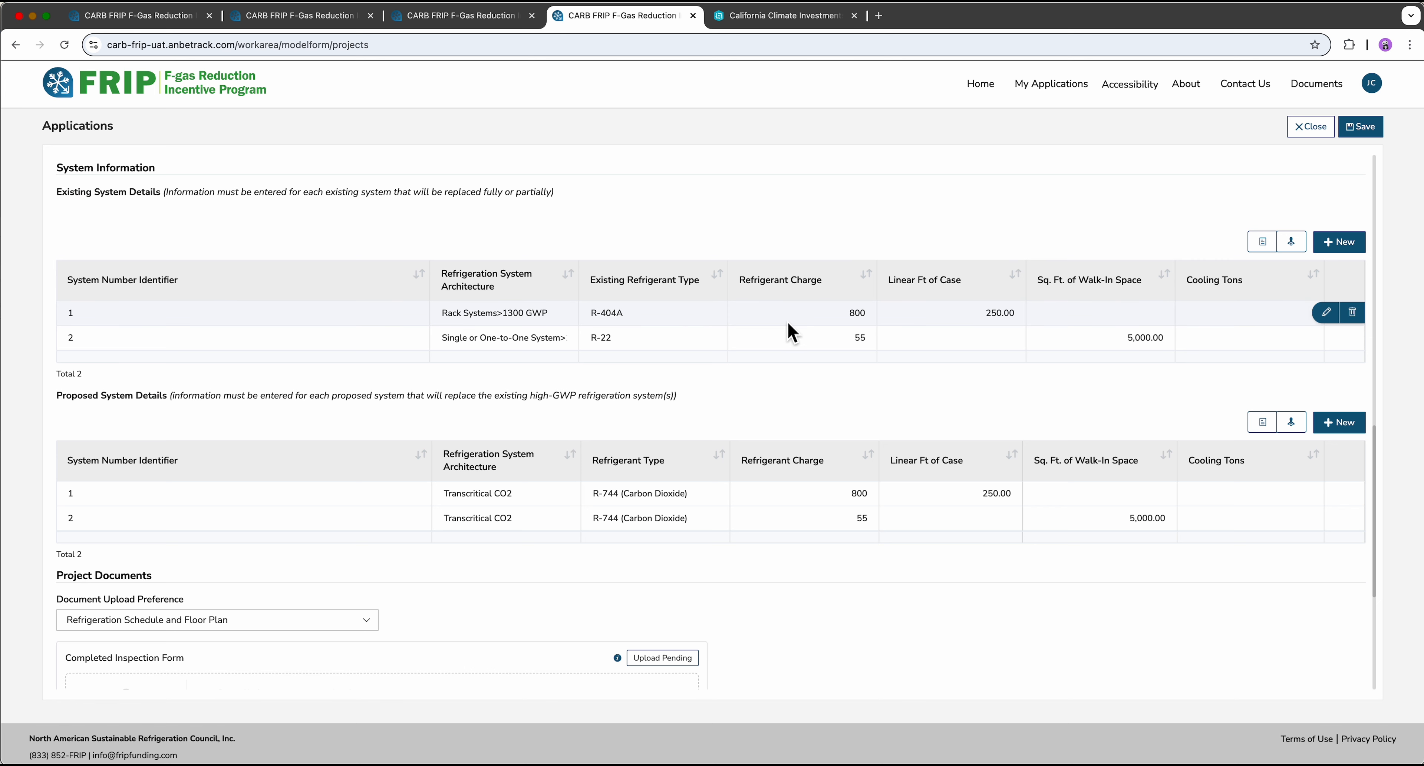
mouse_move(958, 338)
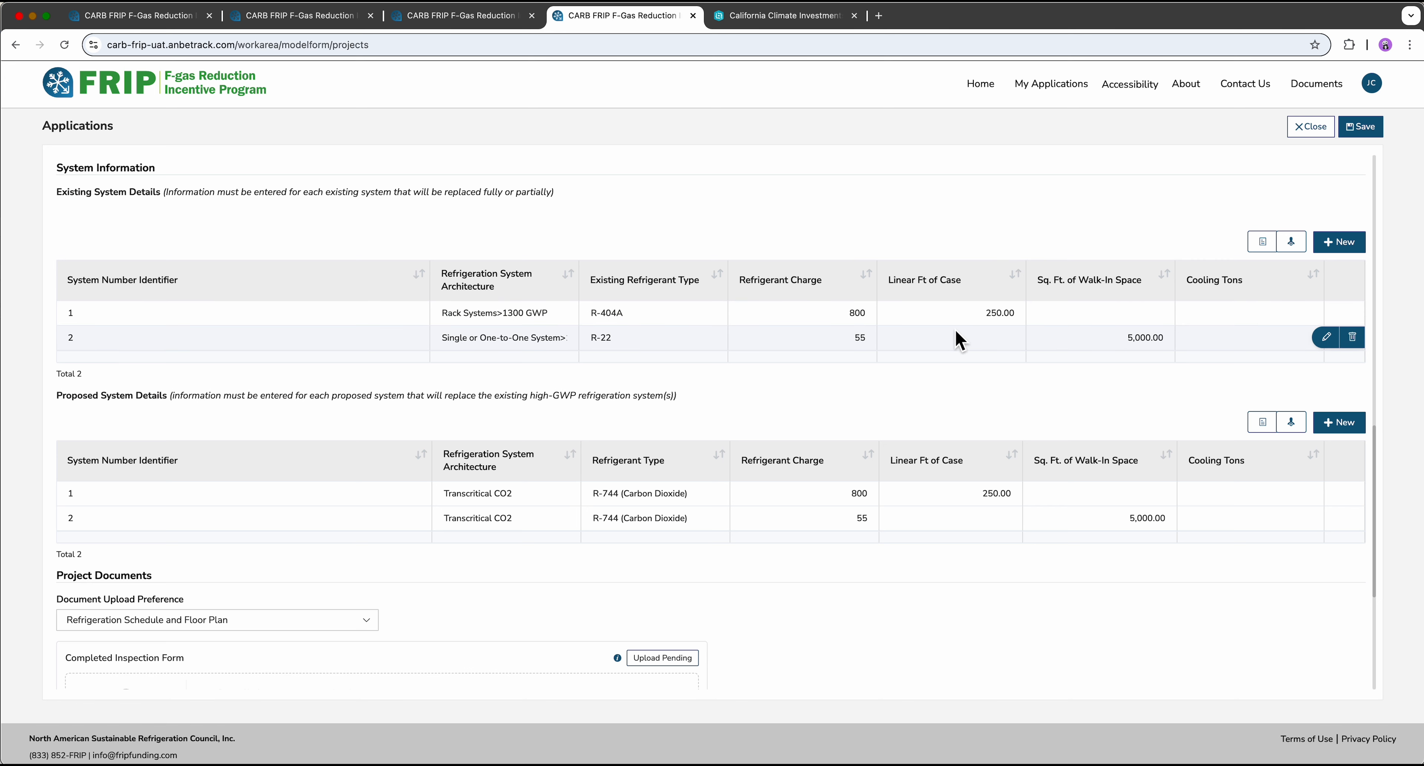
mouse_move(1114, 348)
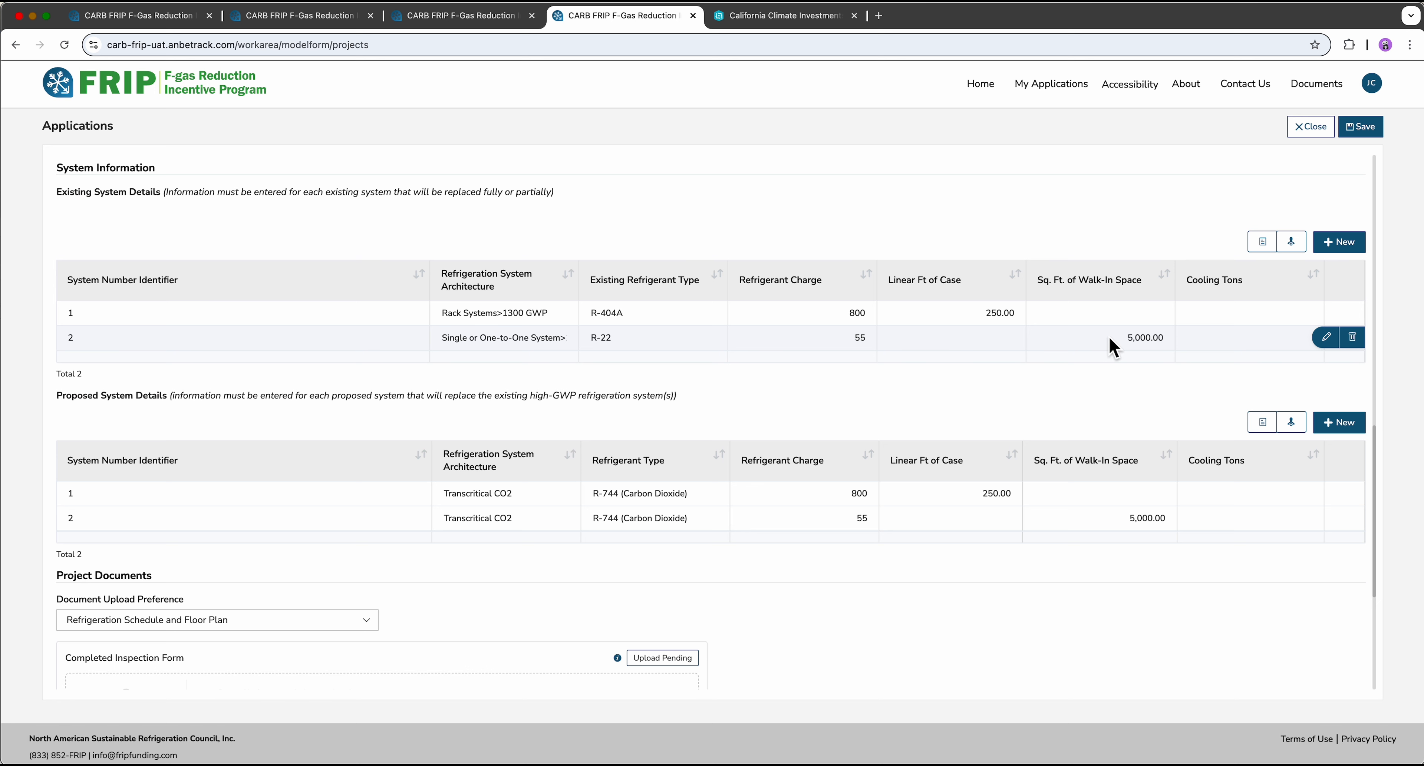
mouse_move(1233, 352)
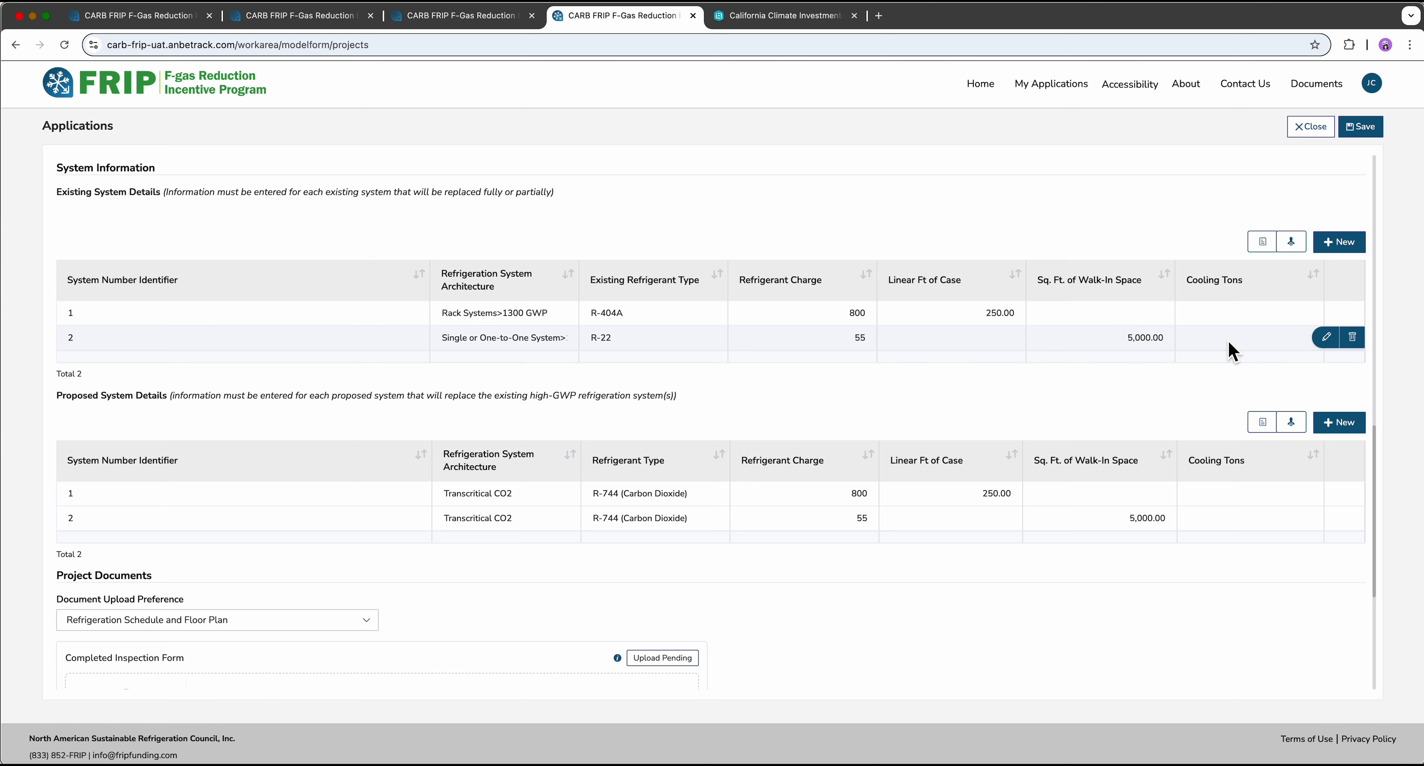
mouse_move(1194, 398)
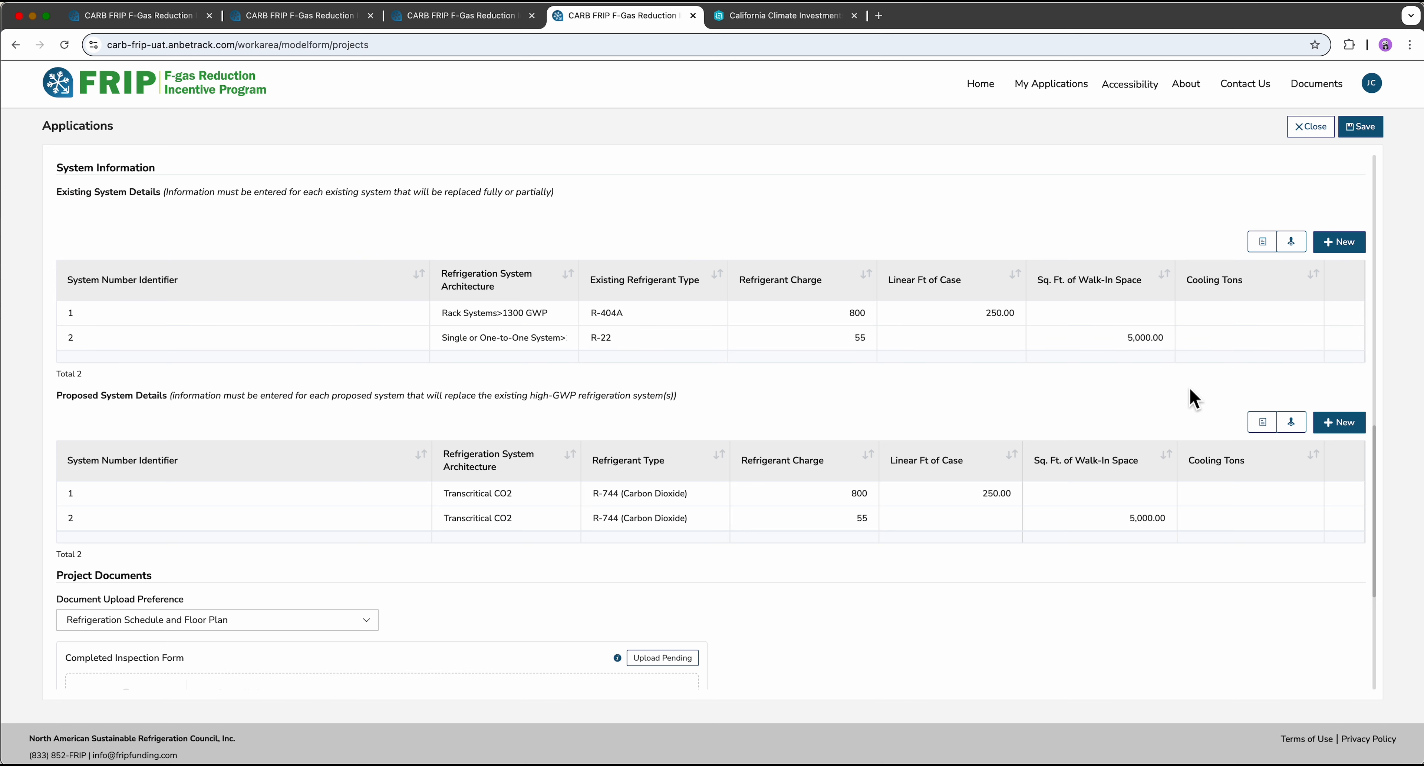
mouse_move(1338, 242)
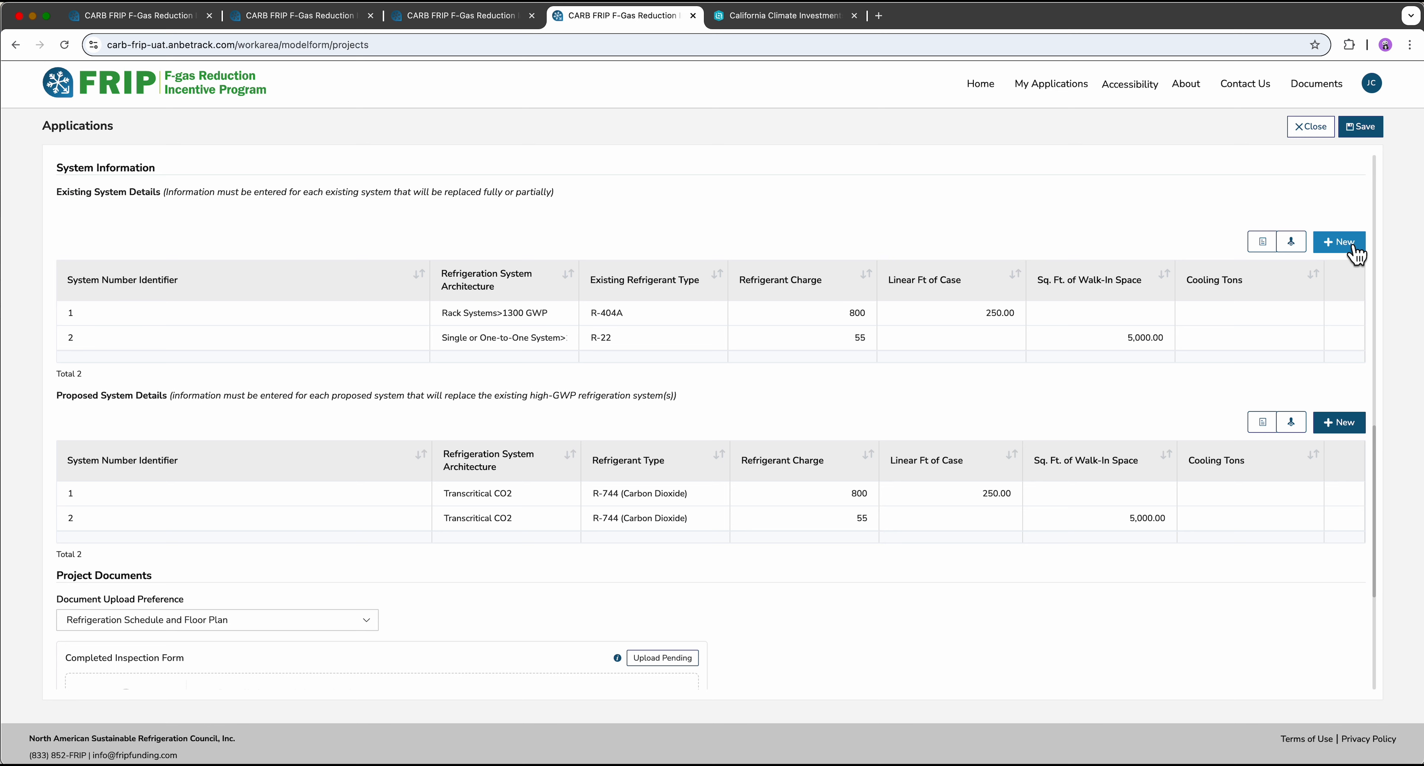
left_click(1338, 241)
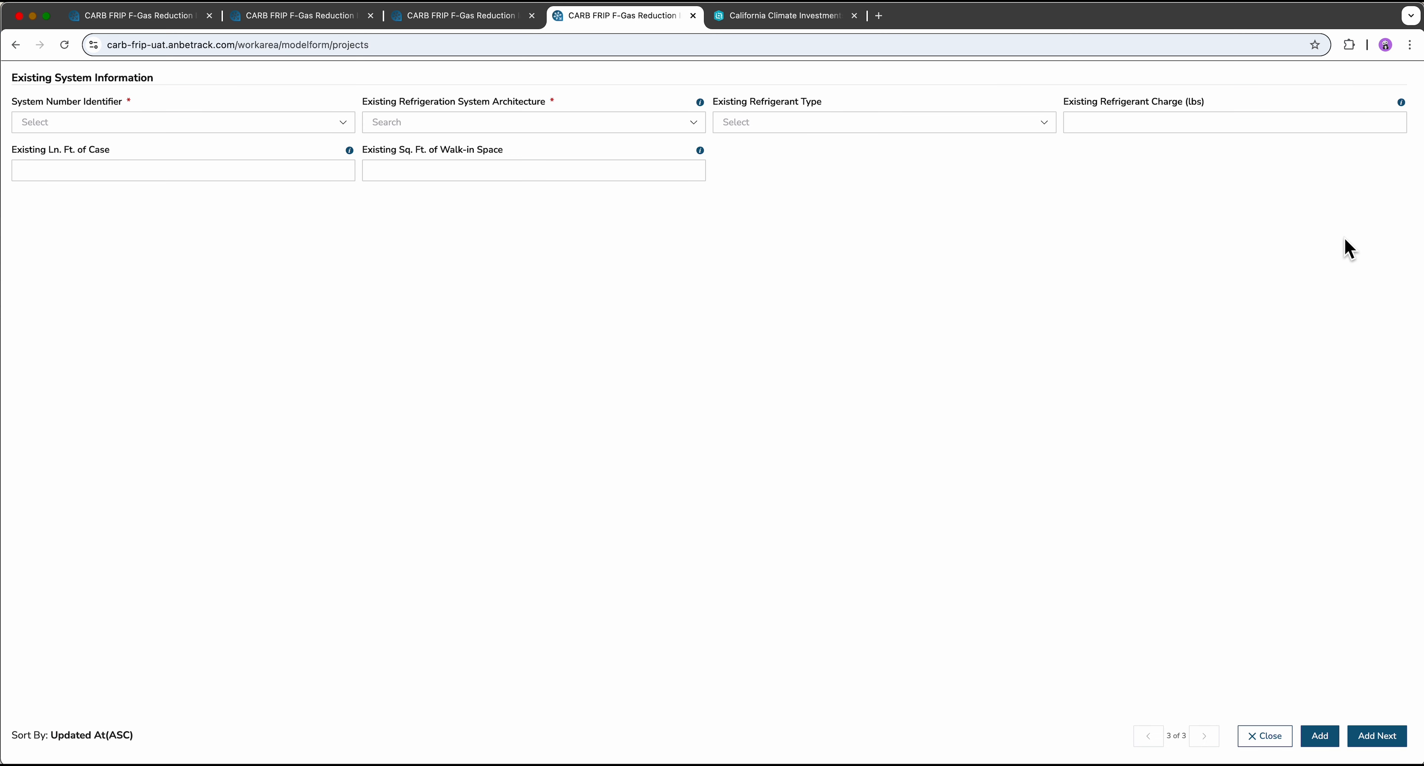
Start a new blank Existing System Information entry (record 3 of 3)
left_click(182, 121)
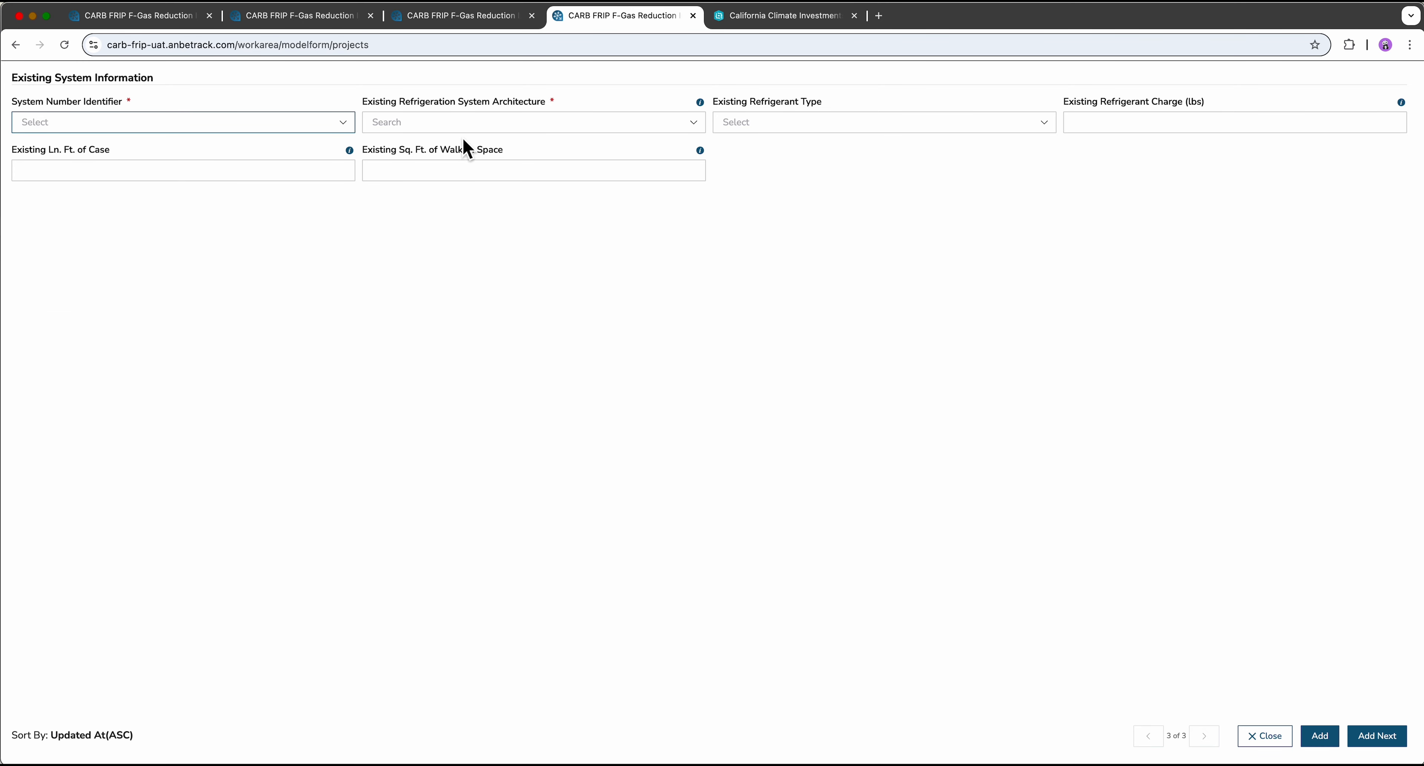
mouse_move(1218, 611)
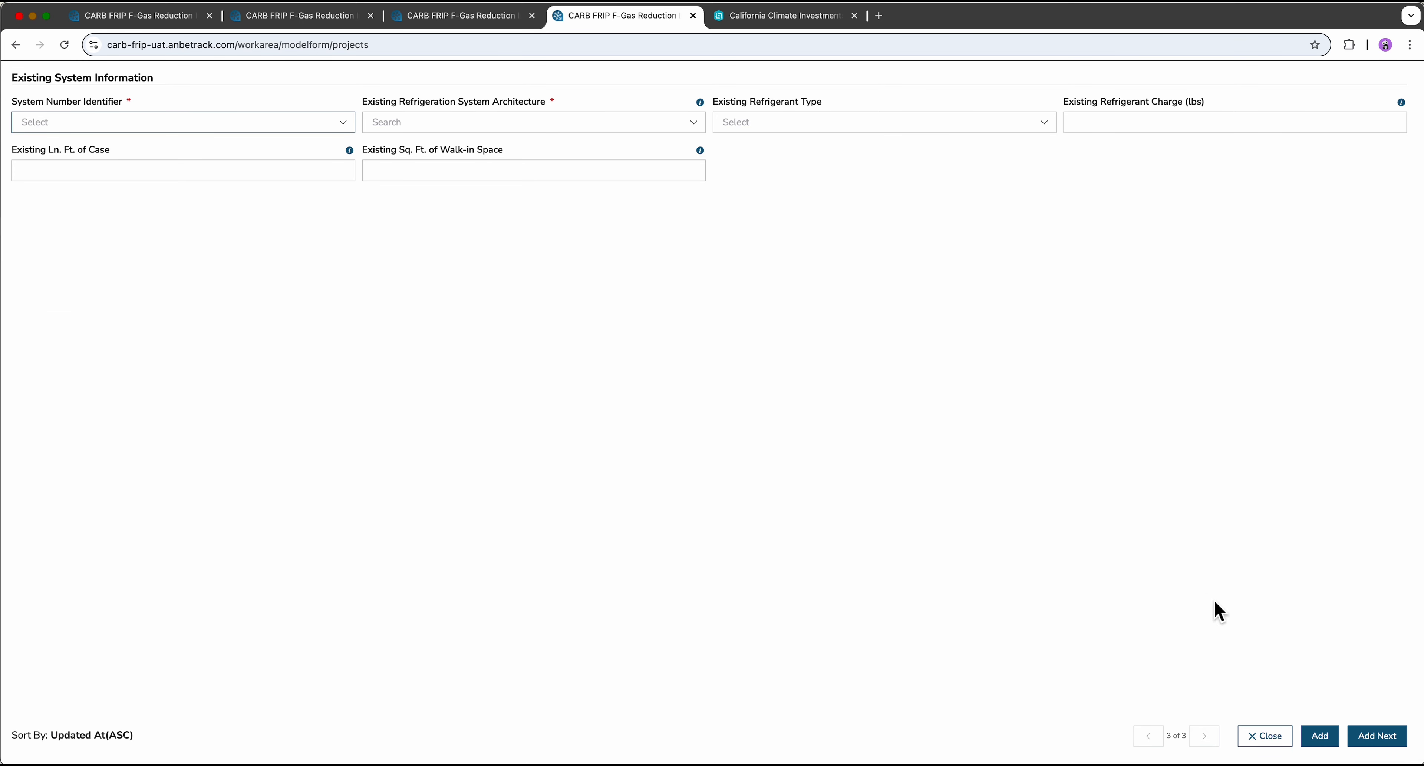
mouse_move(1263, 737)
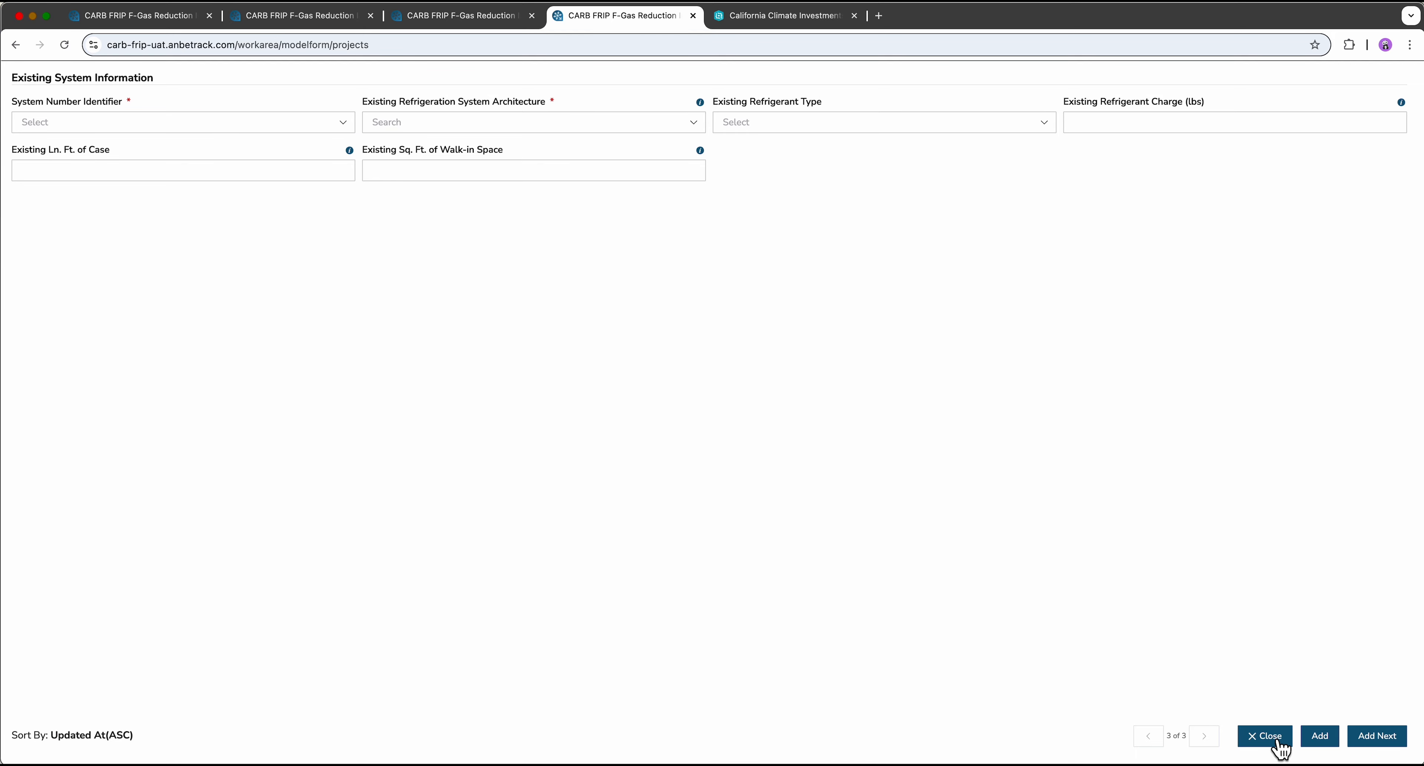
Close the blank existing-system form unsaved, leaving two existing and two proposed systems listed
left_click(1263, 736)
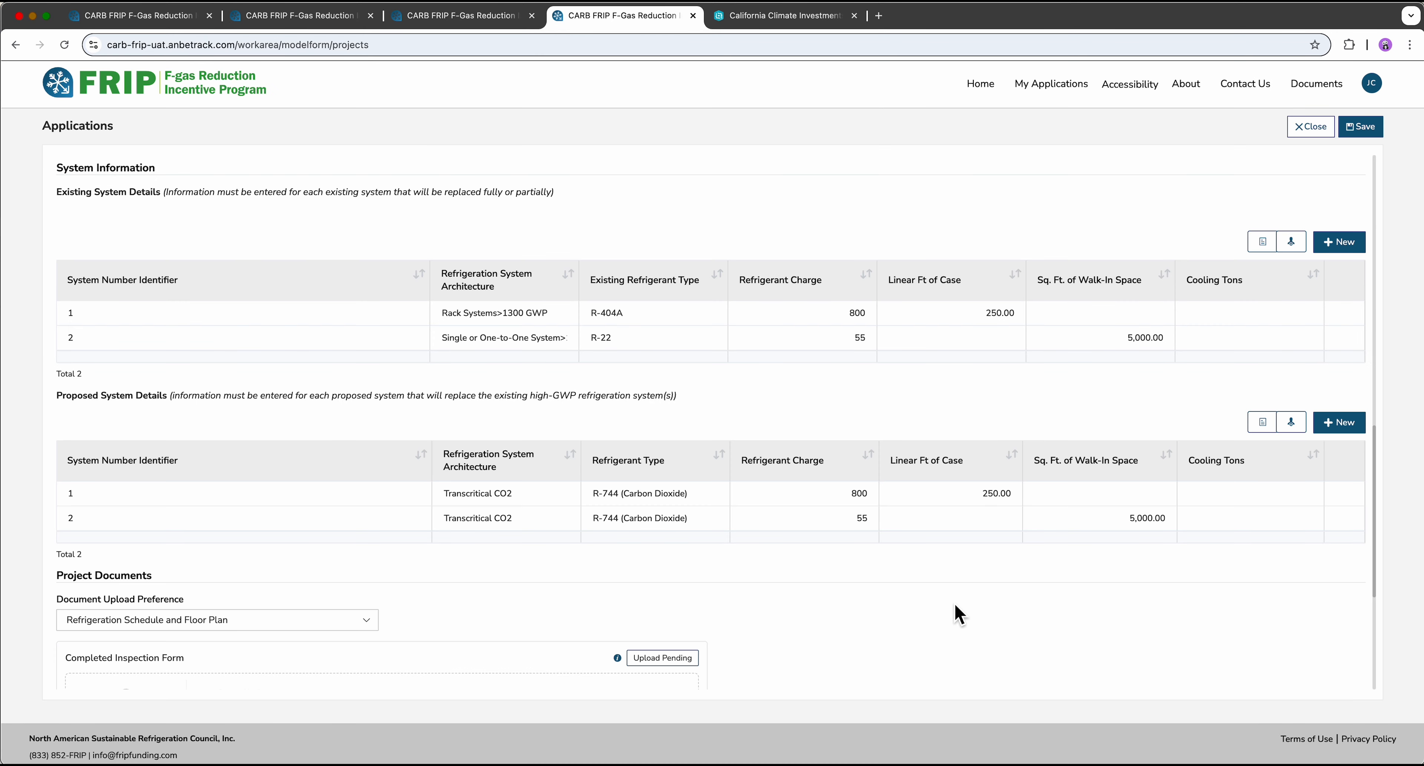
mouse_move(1255, 334)
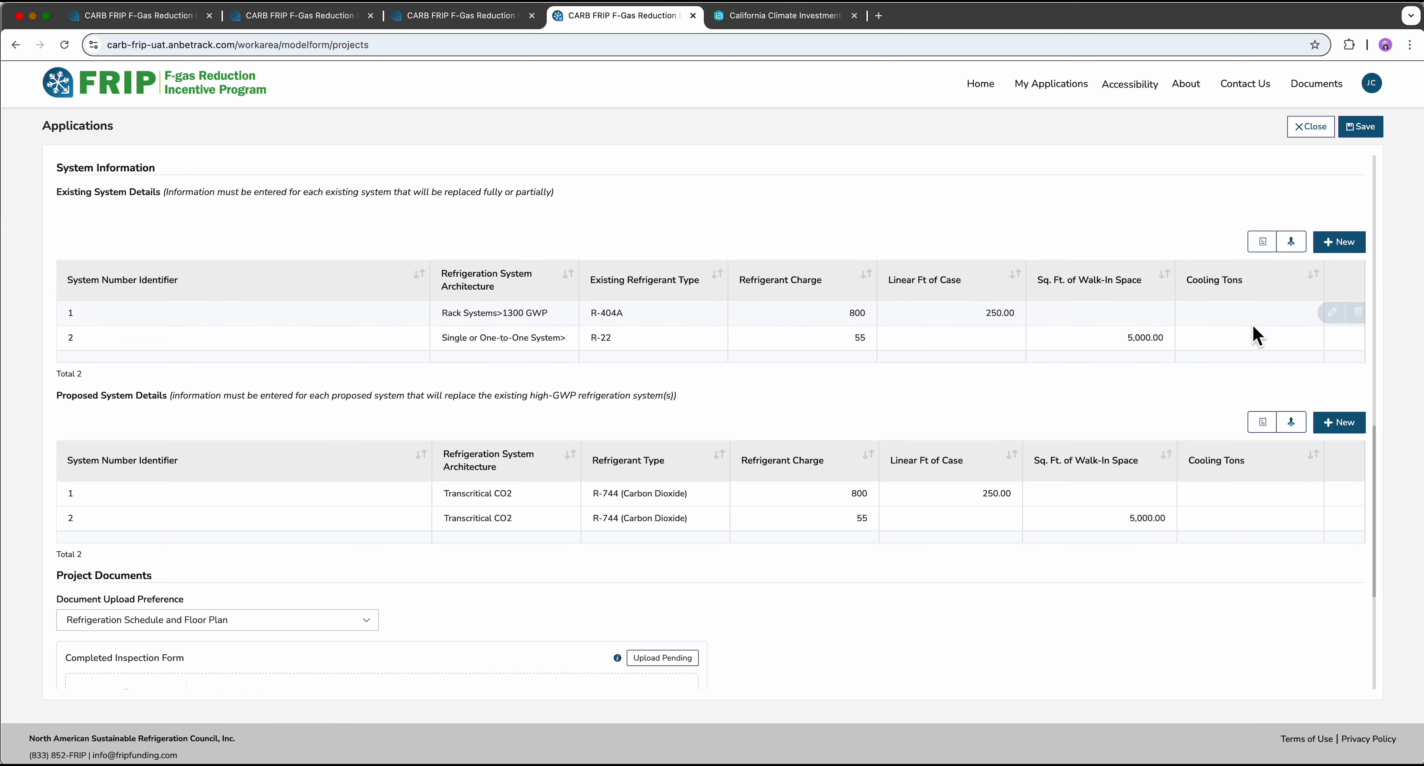
mouse_move(1342, 327)
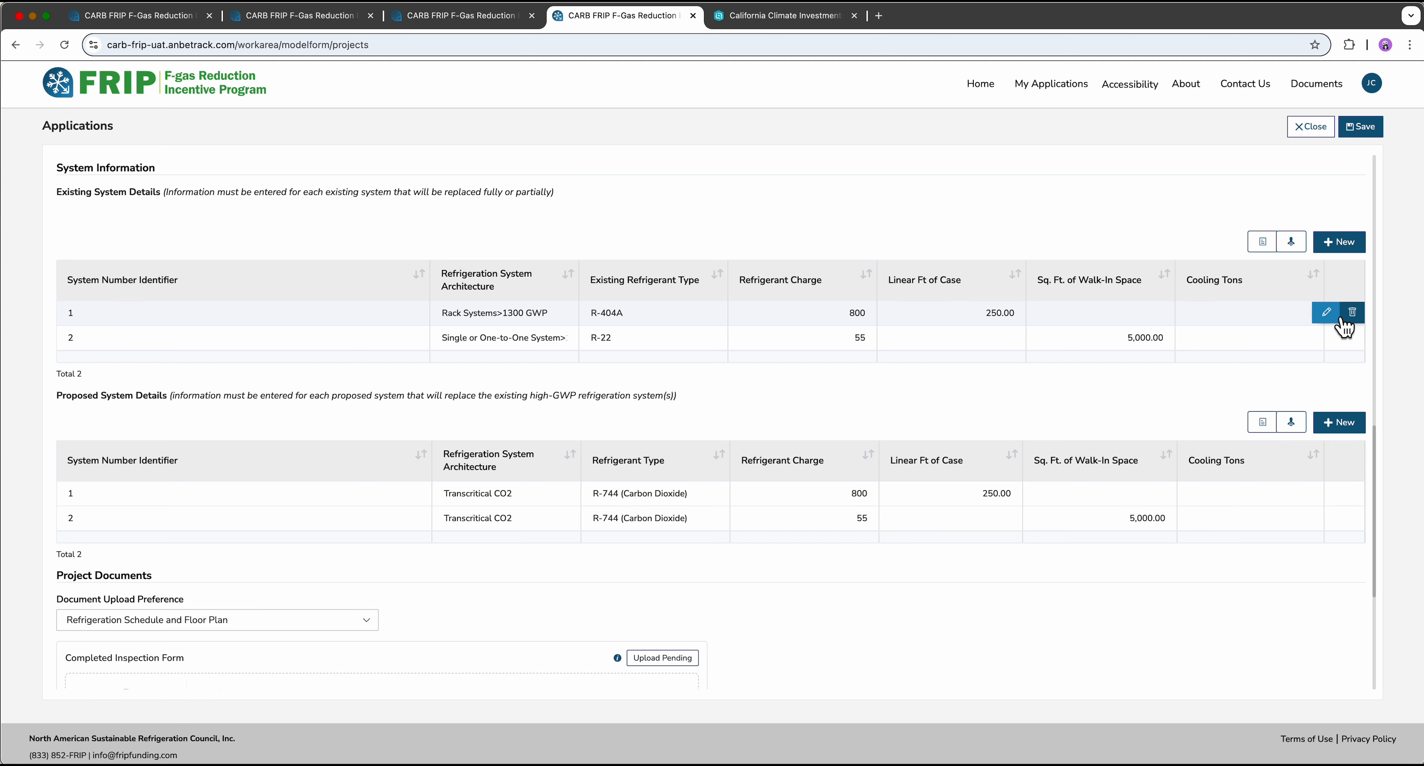
mouse_move(1260, 542)
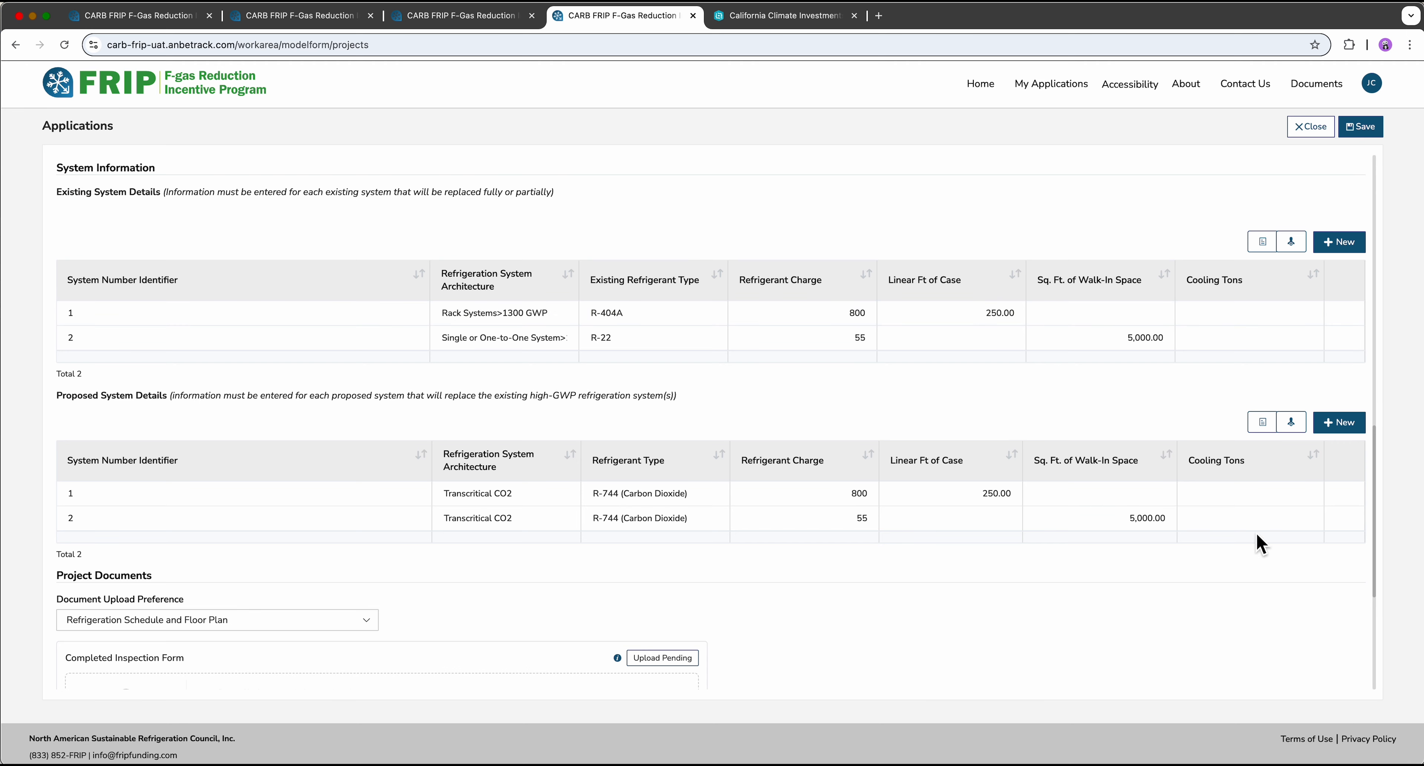
mouse_move(815, 637)
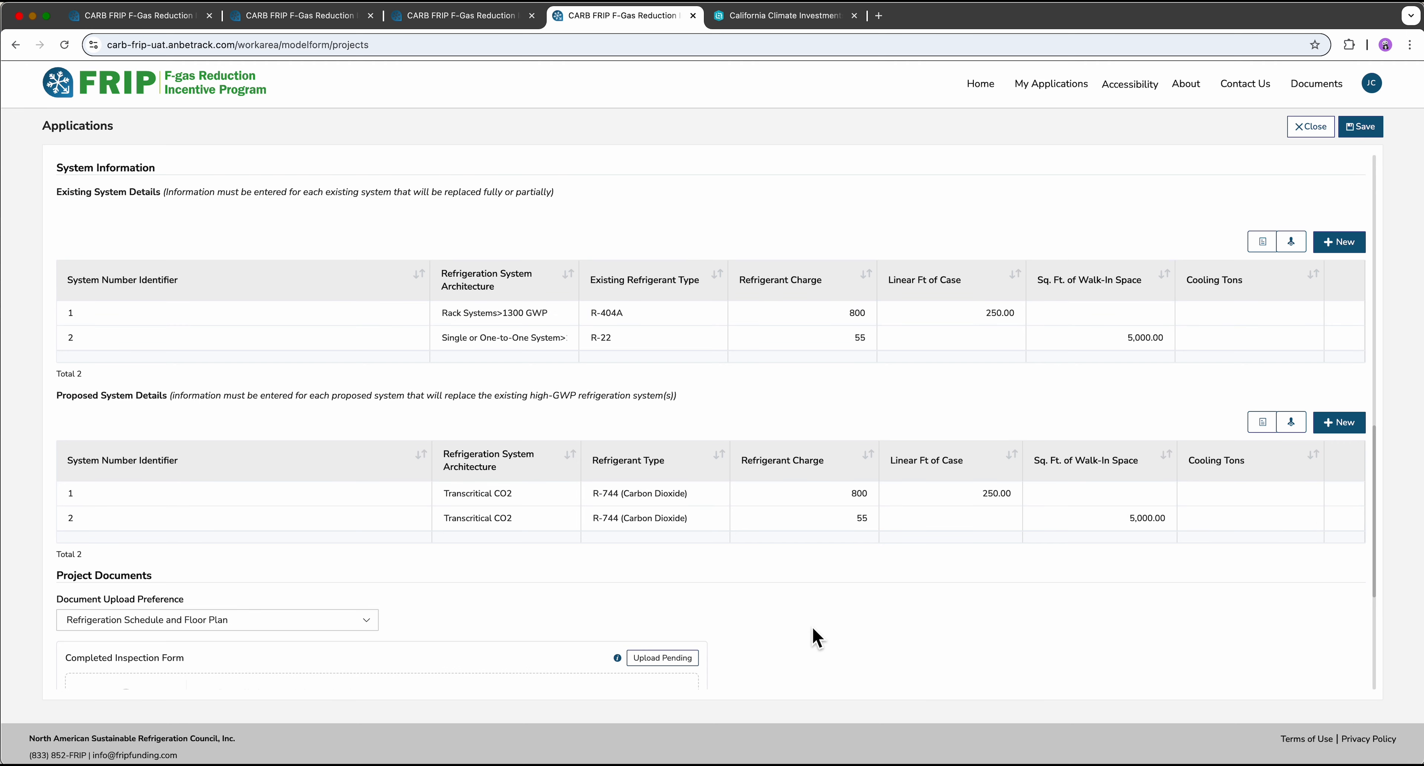
mouse_move(188, 461)
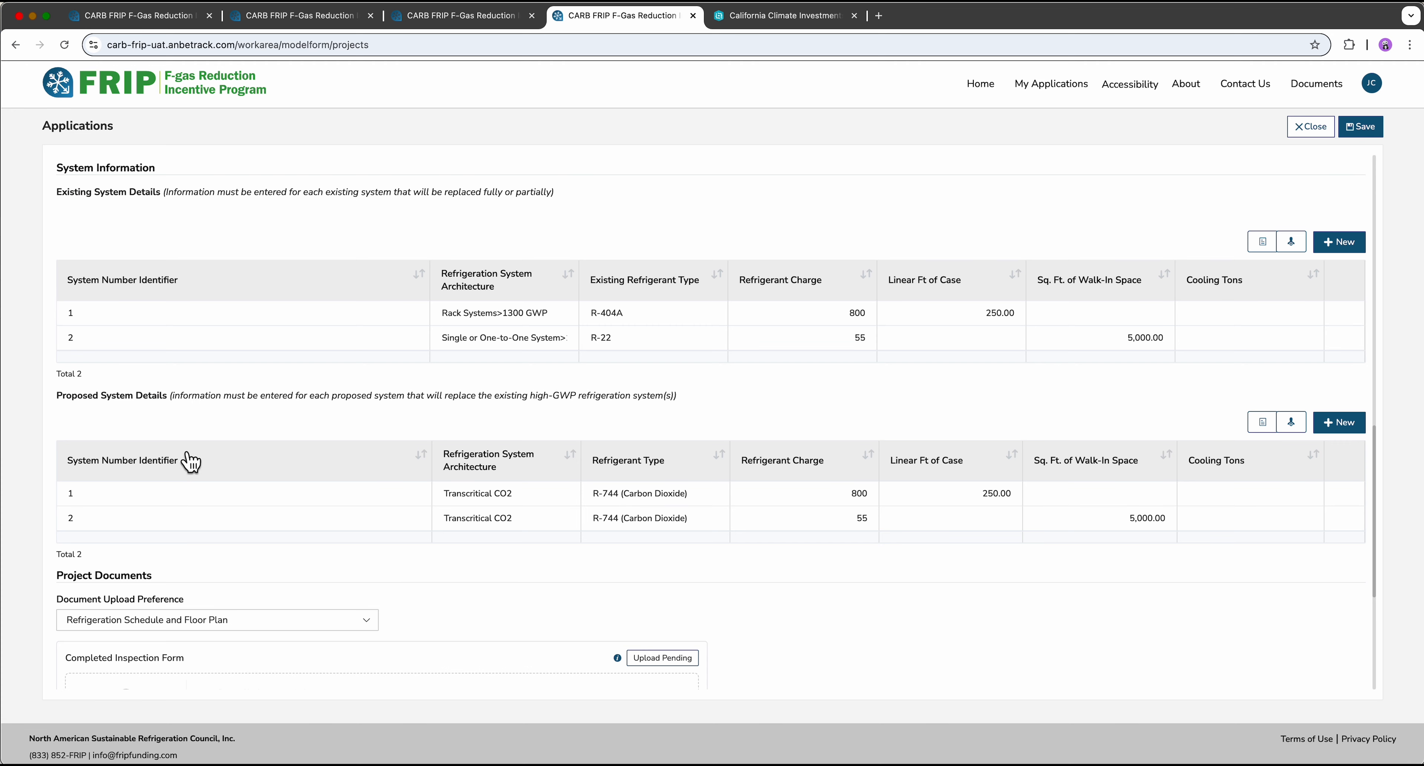
mouse_move(198, 479)
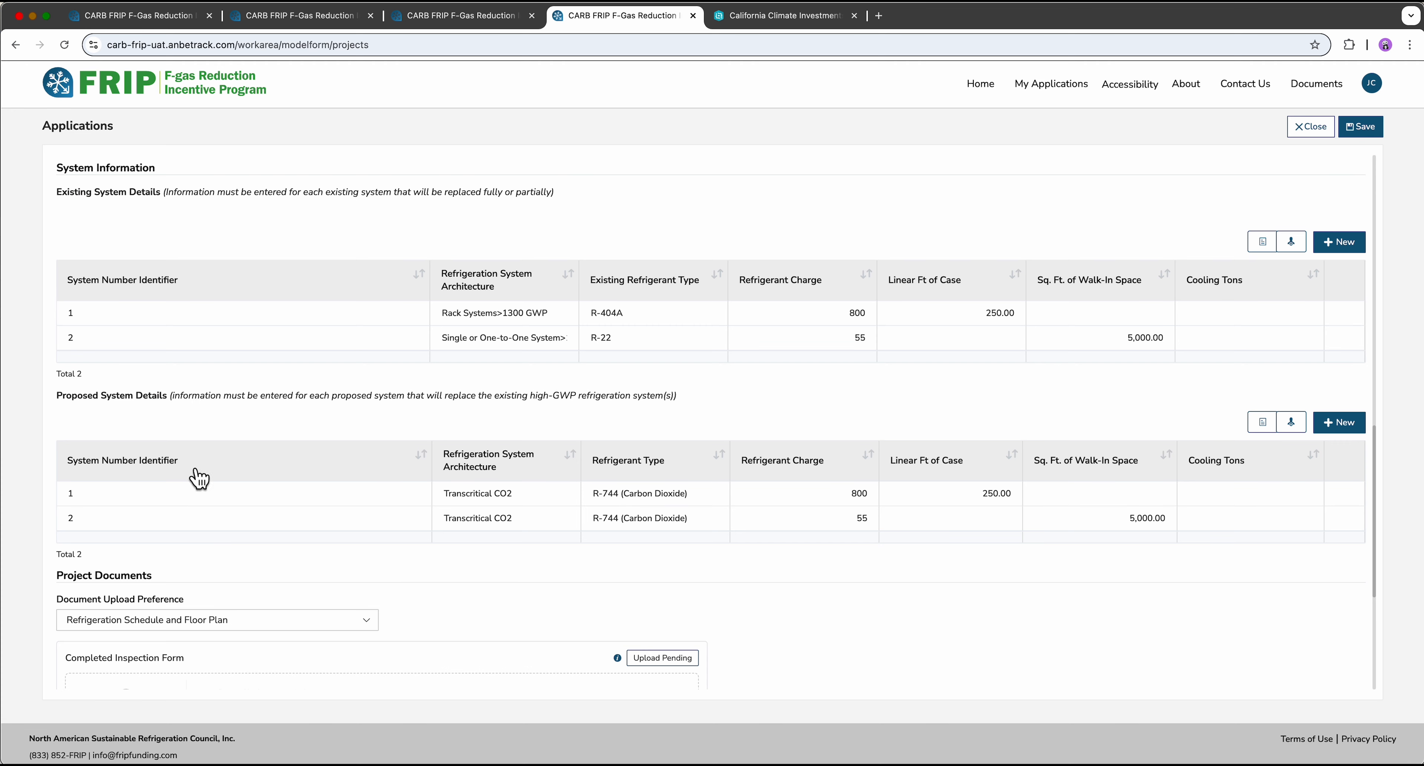
mouse_move(158, 313)
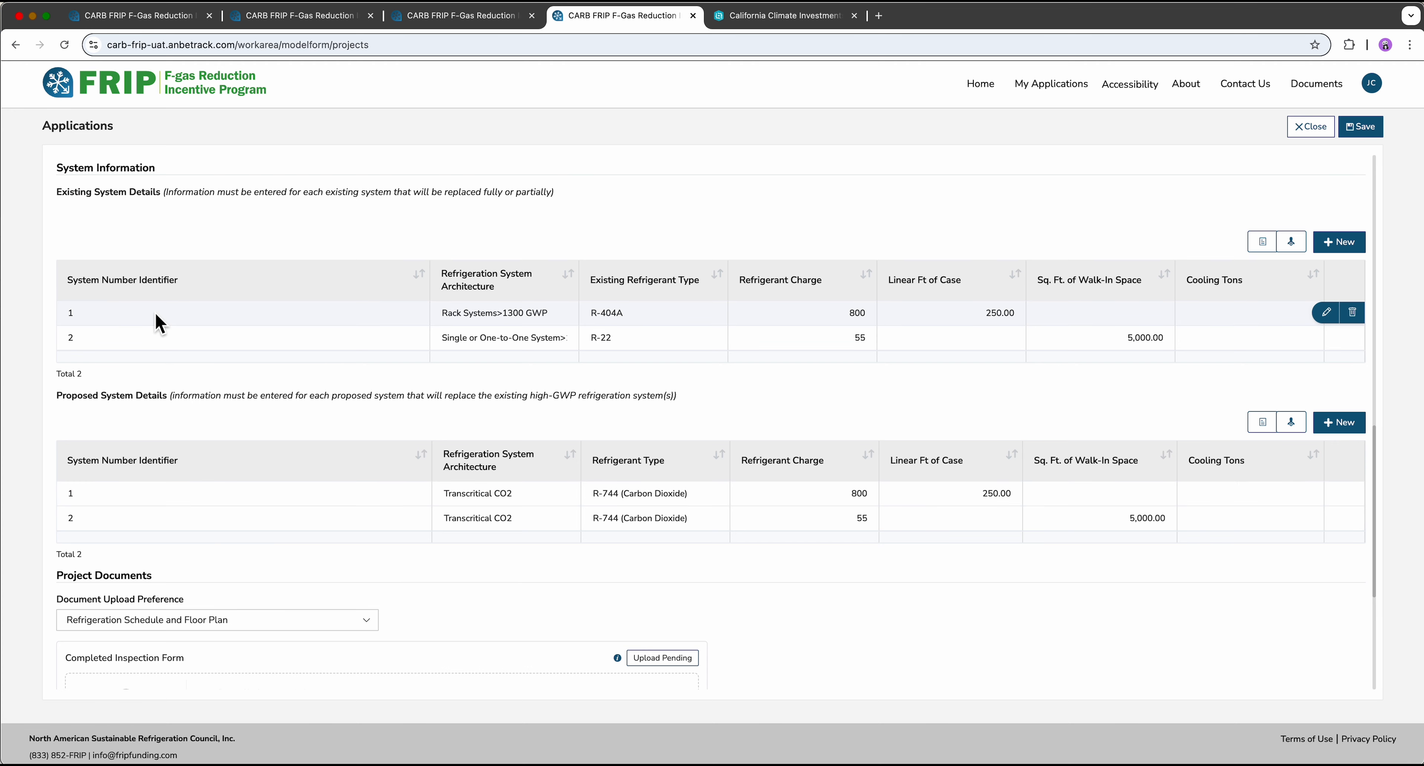
mouse_move(185, 392)
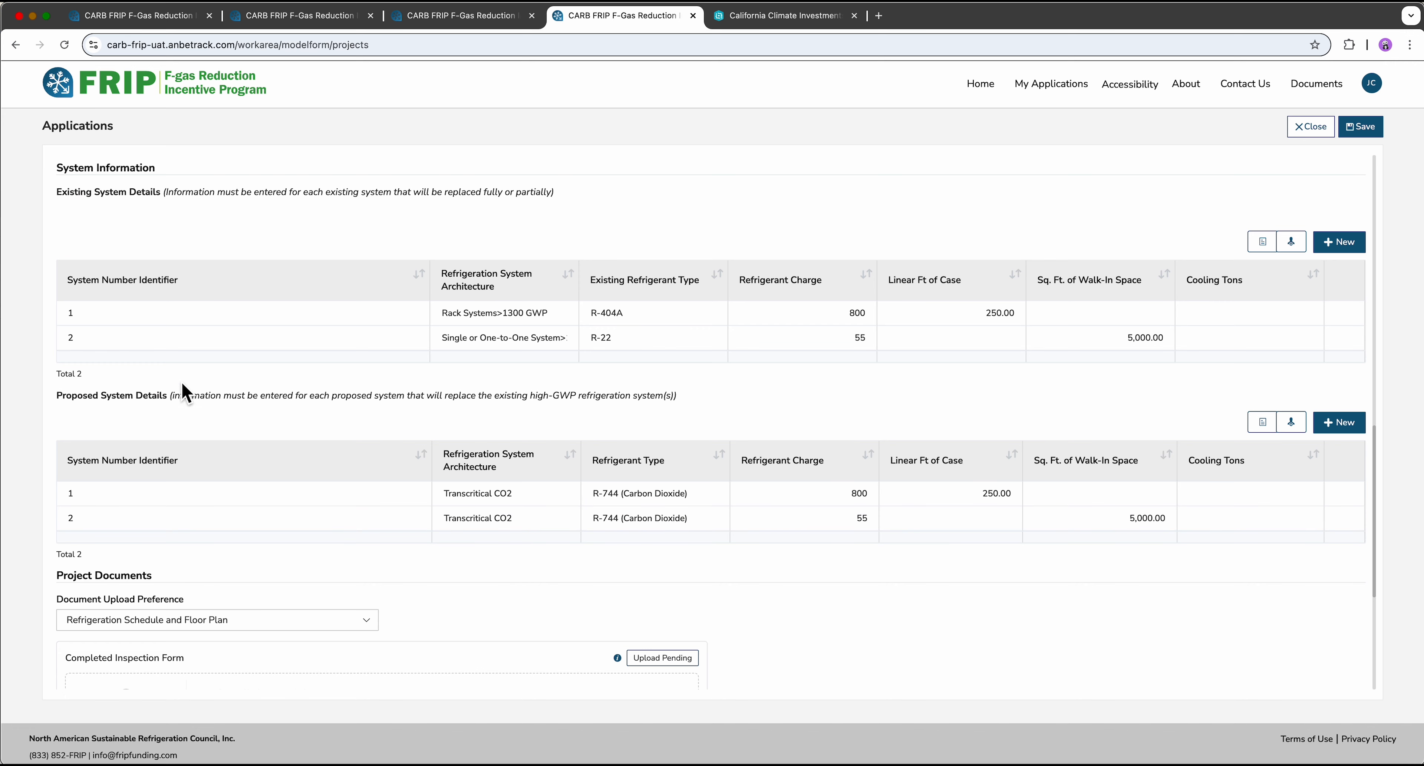
mouse_move(201, 506)
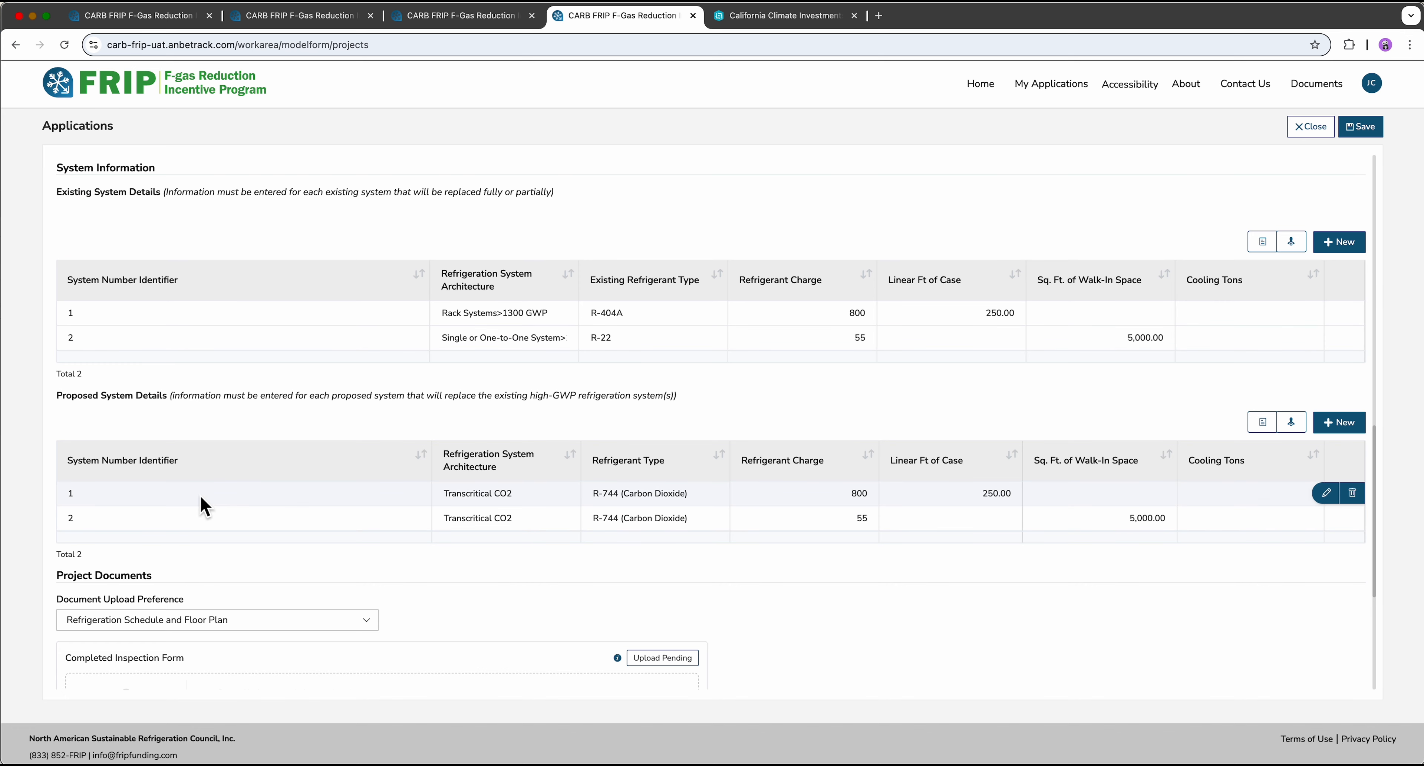
mouse_move(796, 522)
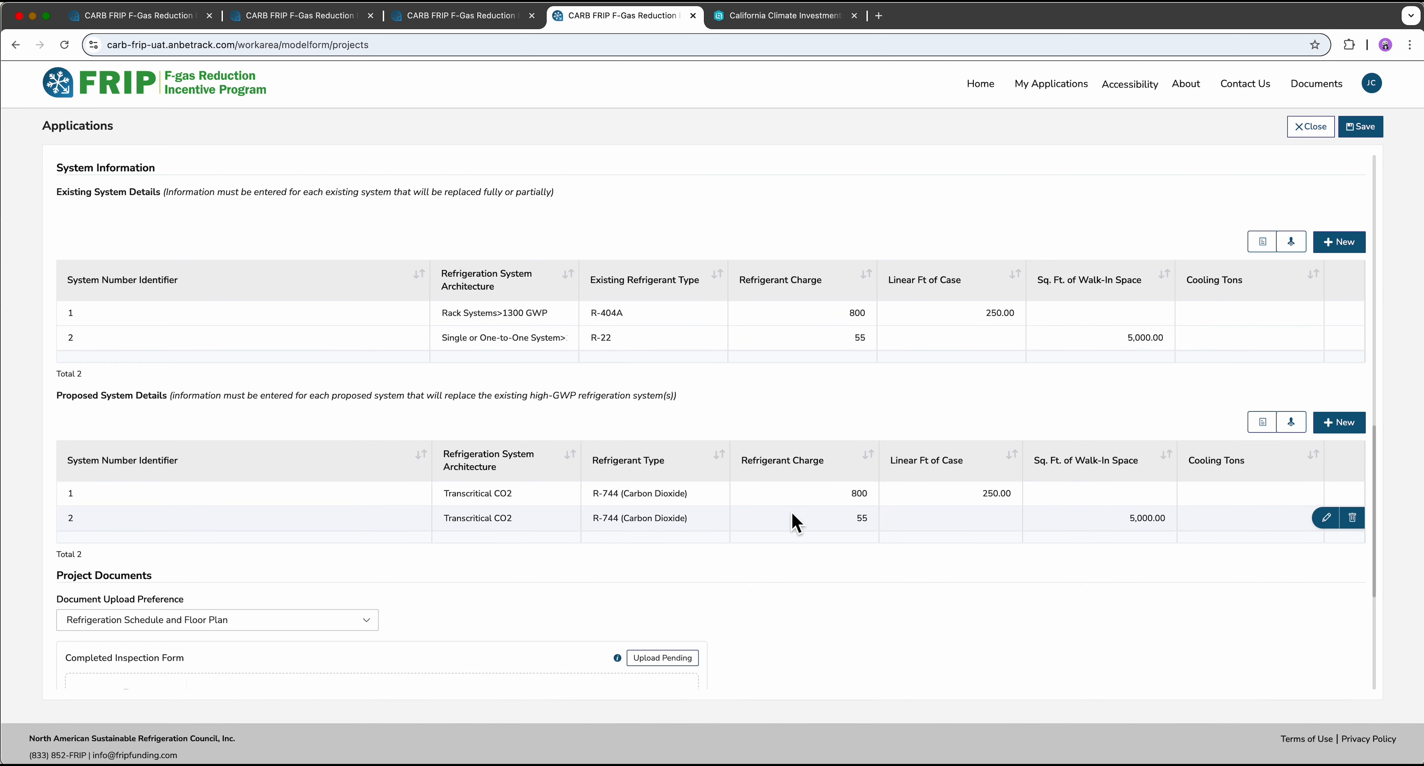
mouse_move(1077, 528)
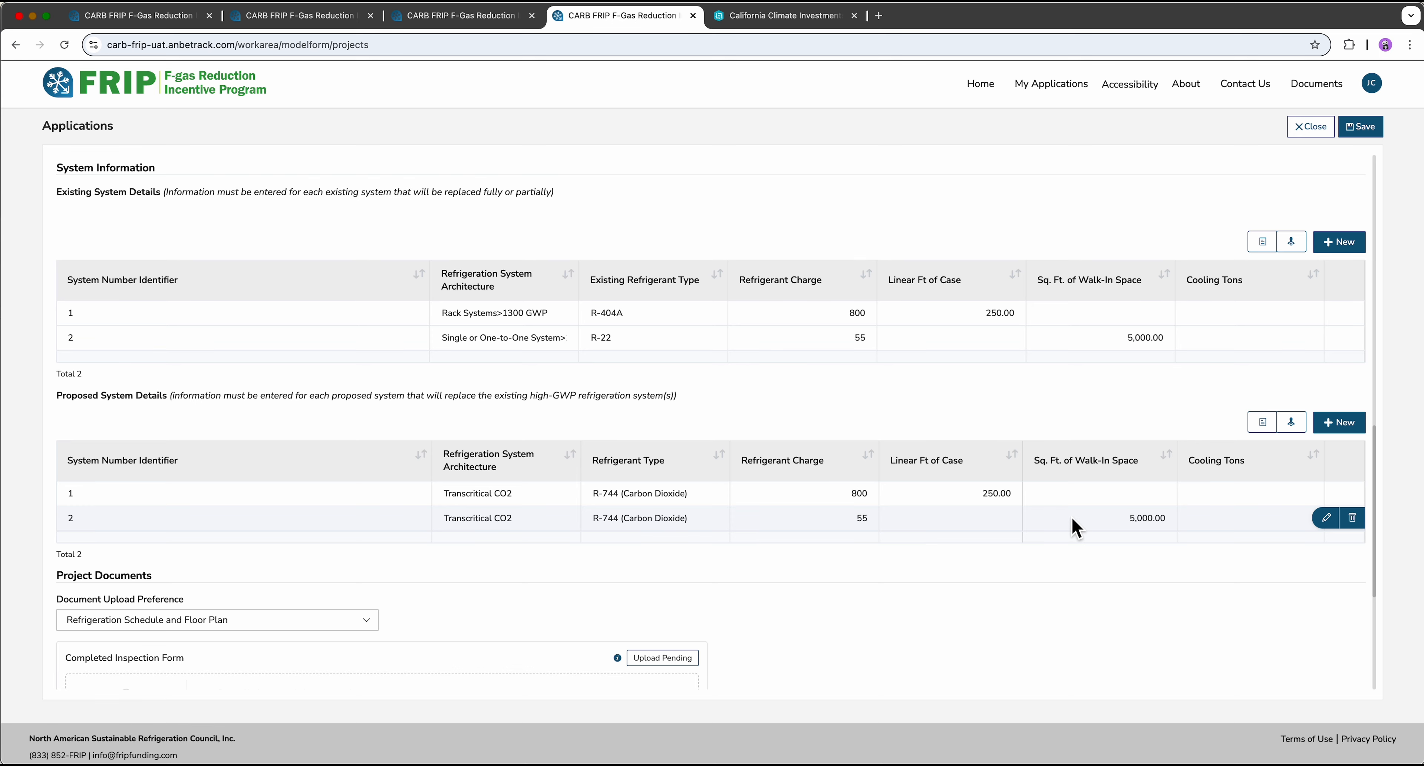
mouse_move(370, 535)
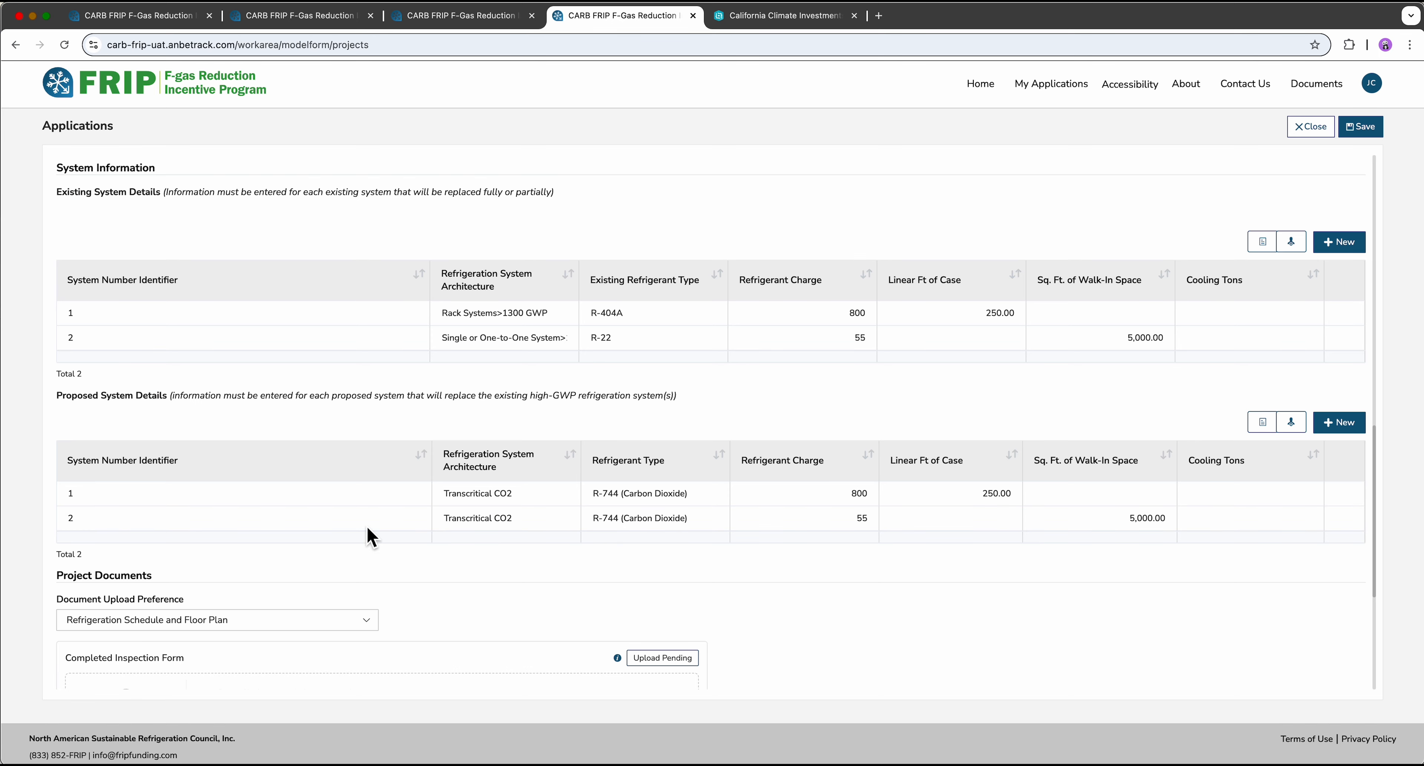
Bring the Project Documents section and its Upload Pending slots into view
scroll("down", 3)
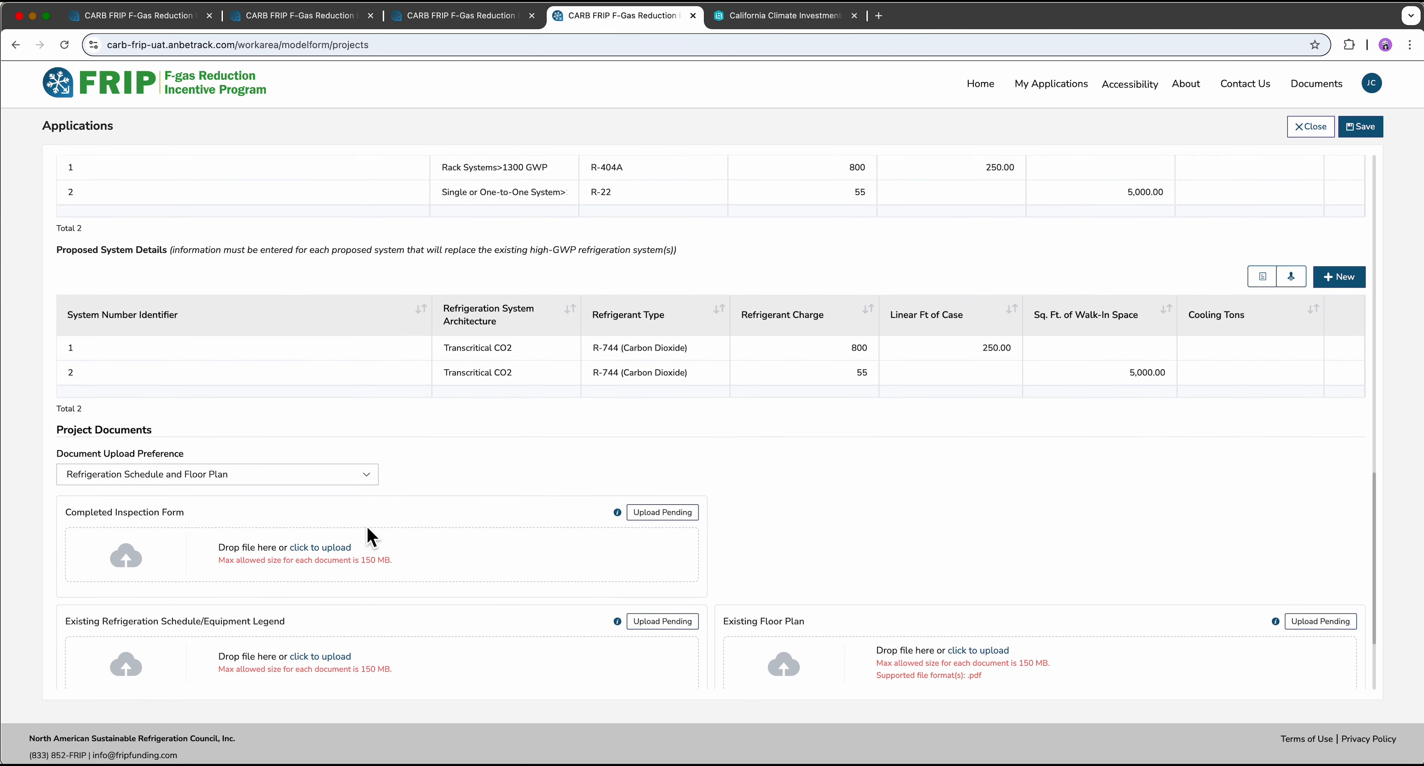
scroll("down", 3)
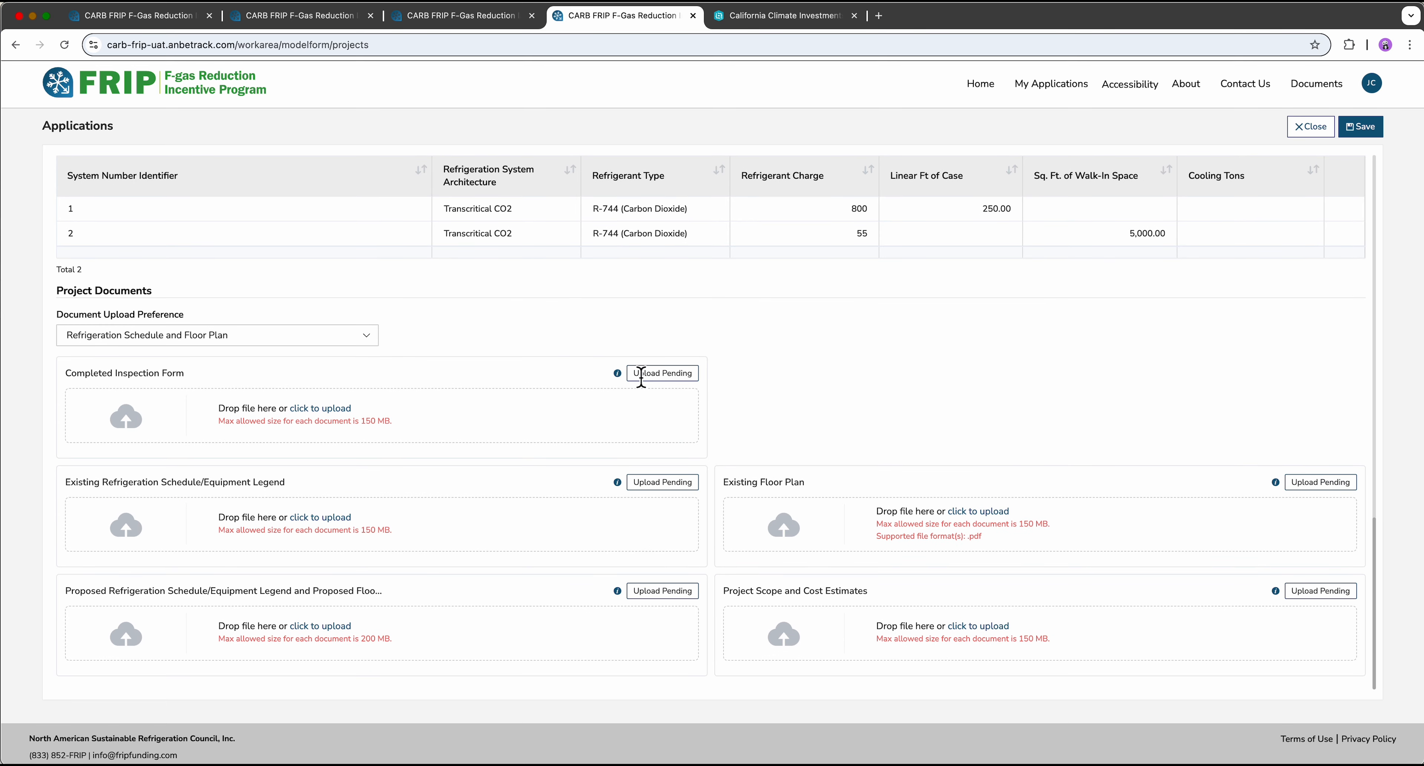
mouse_move(376, 428)
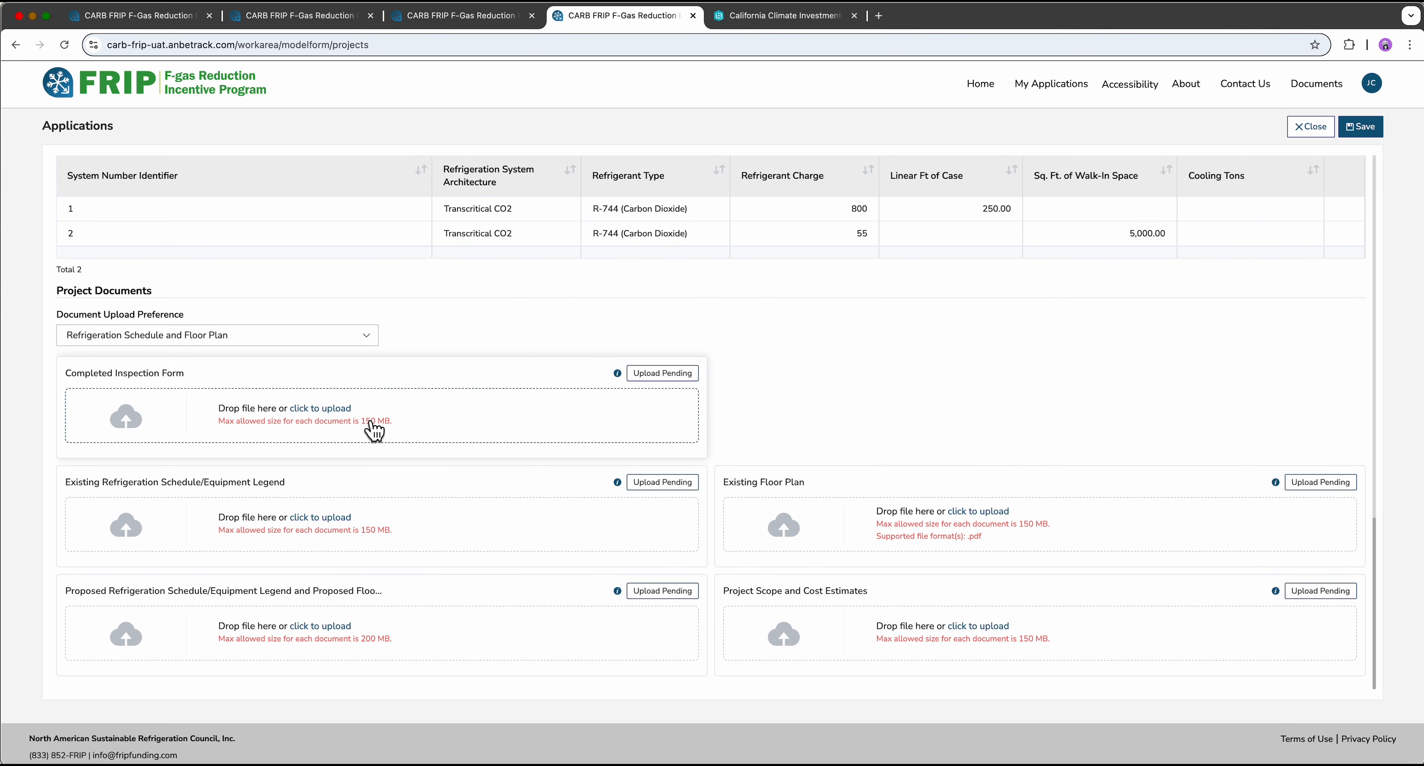
mouse_move(772, 522)
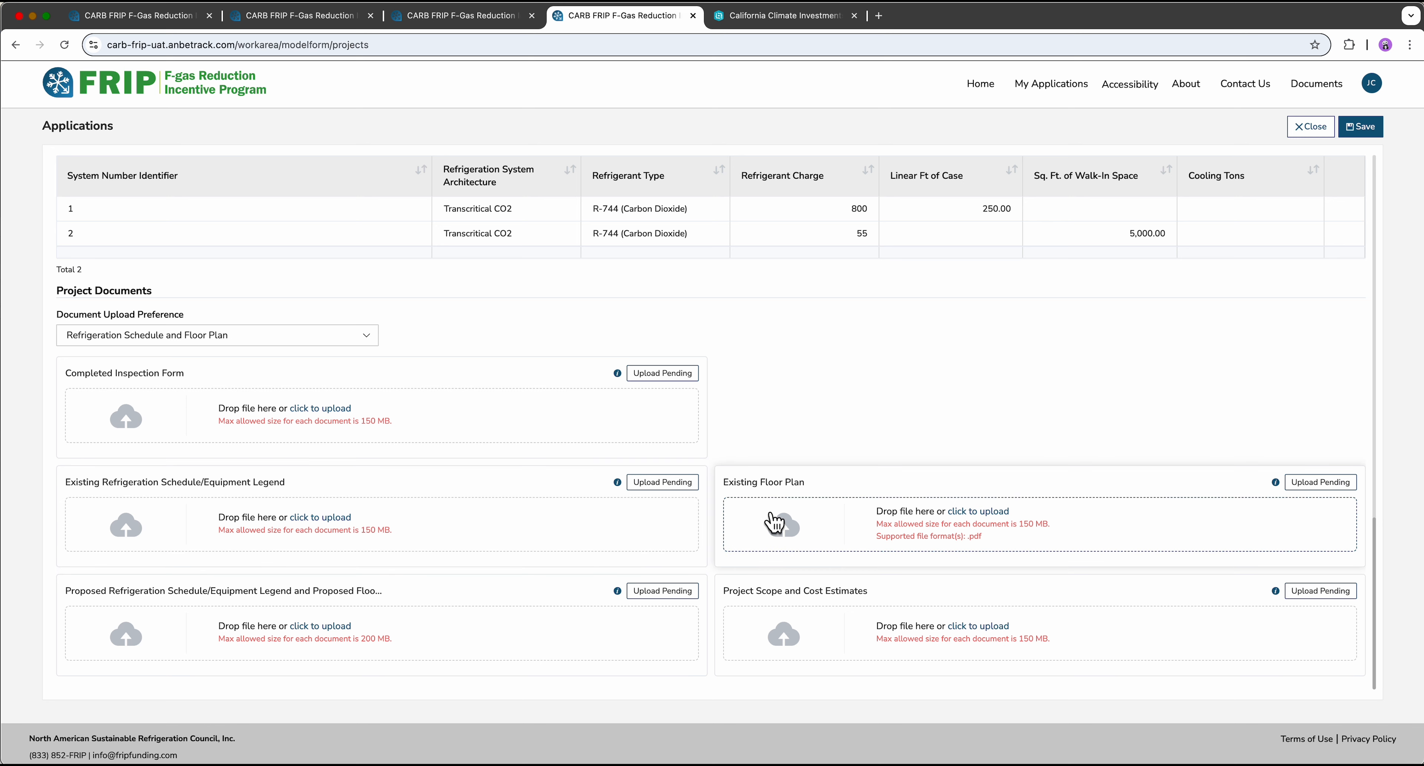
Set the Document Upload Preference to Completed Inspection Form instead of Refrigeration Schedule and Floor Plan
left_click(216, 335)
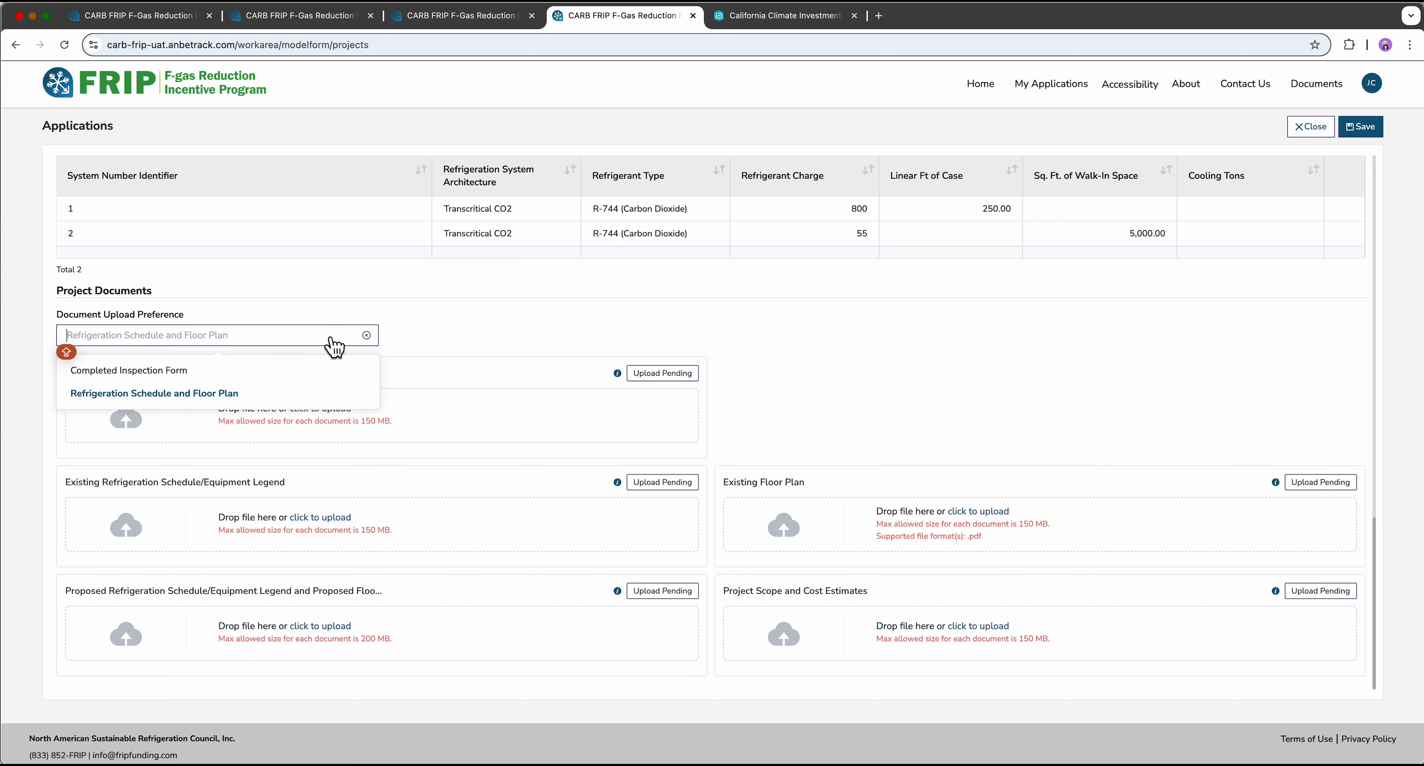
mouse_move(169, 377)
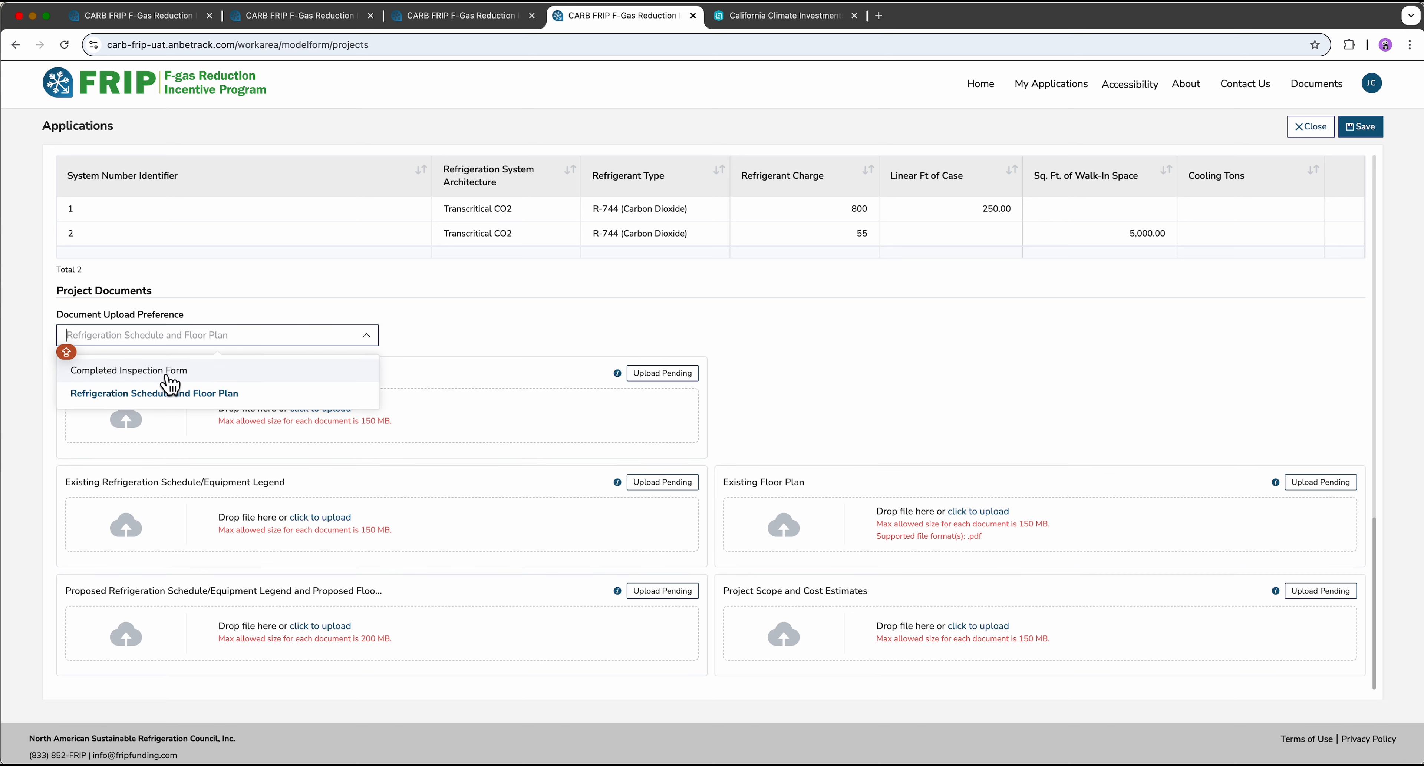
left_click(128, 369)
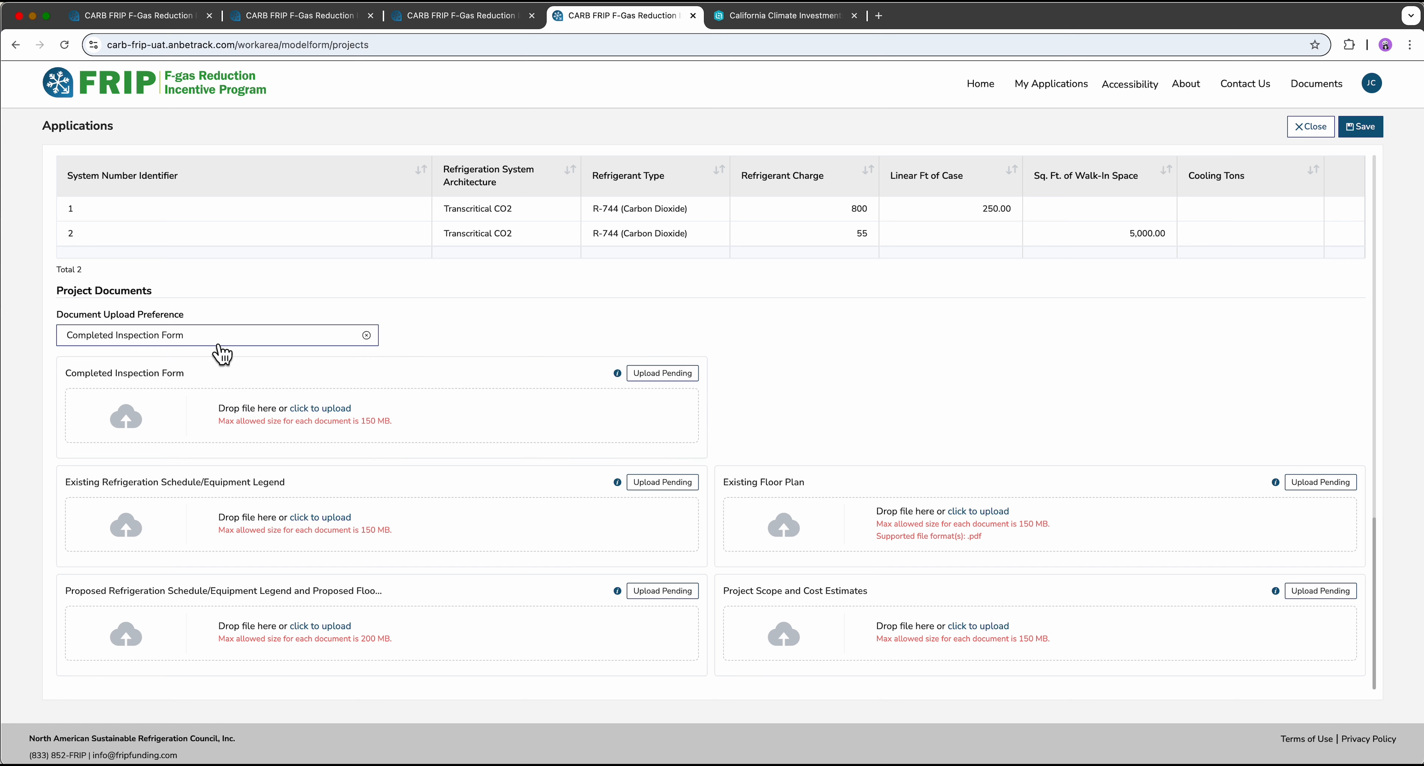
left_click(216, 335)
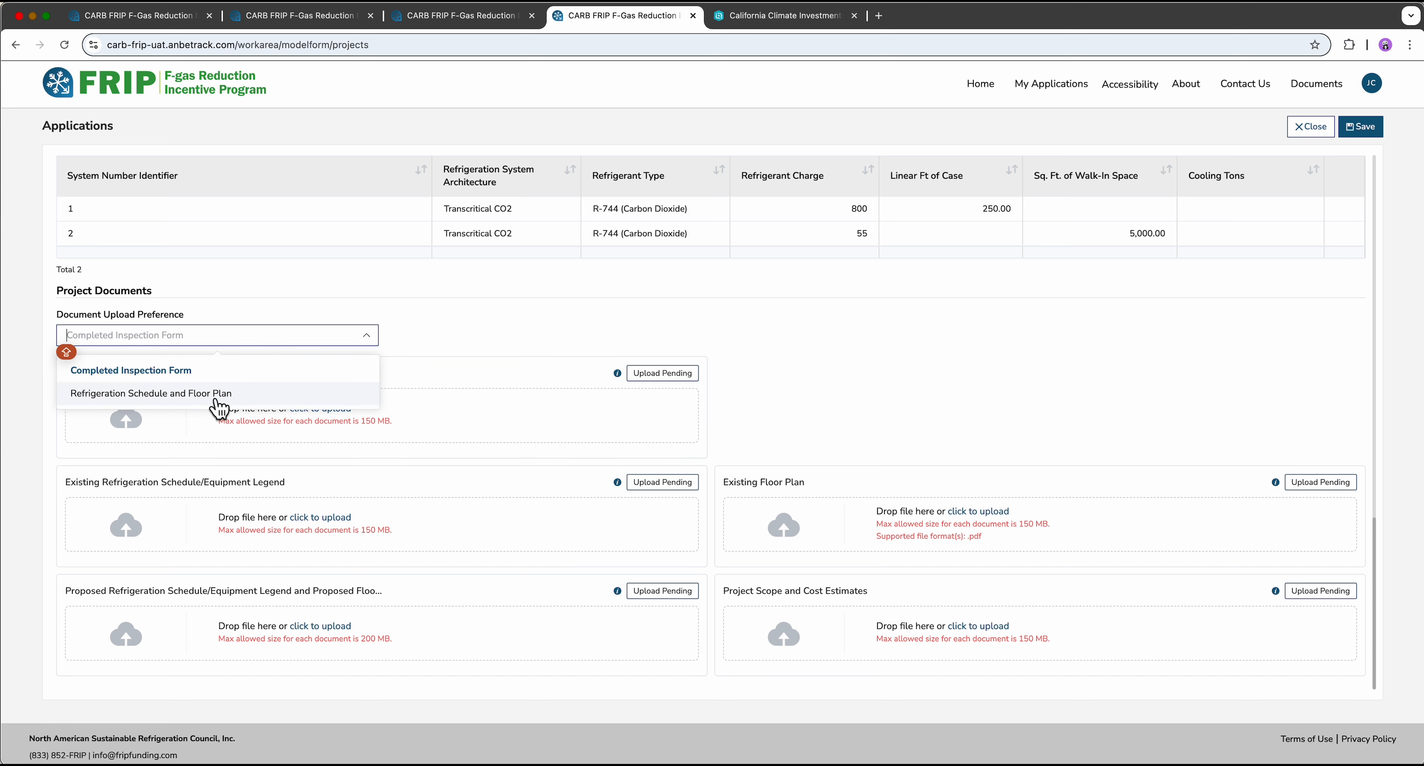
mouse_move(491, 345)
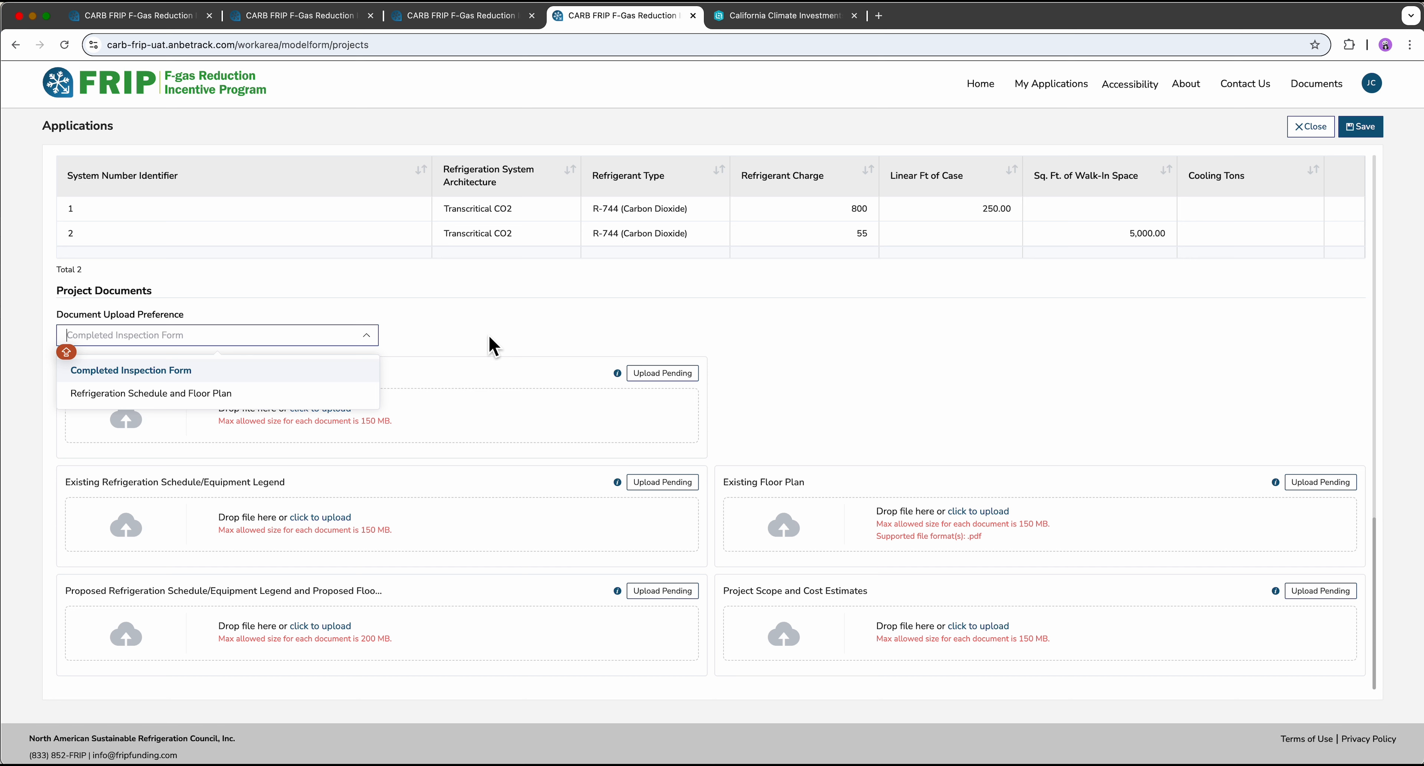
left_click(130, 369)
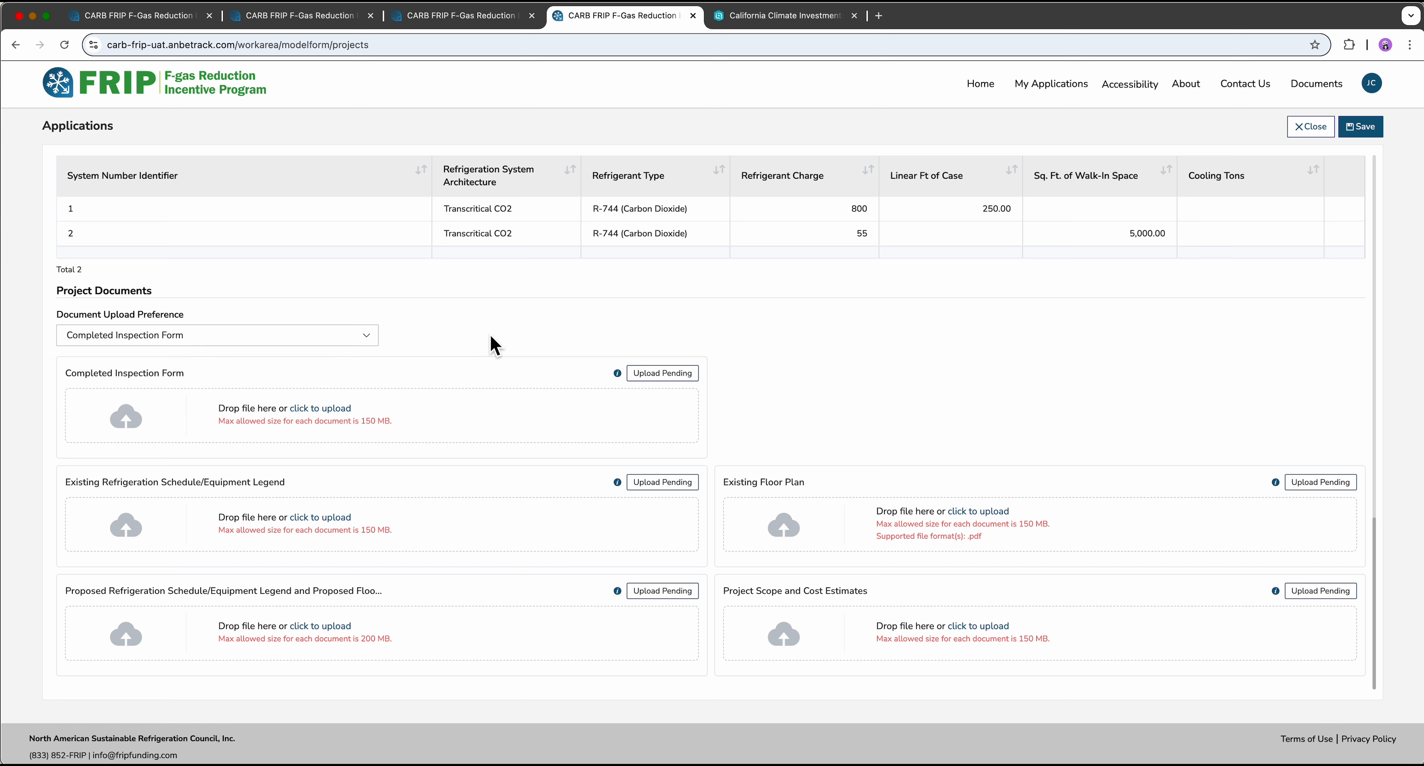
mouse_move(625, 416)
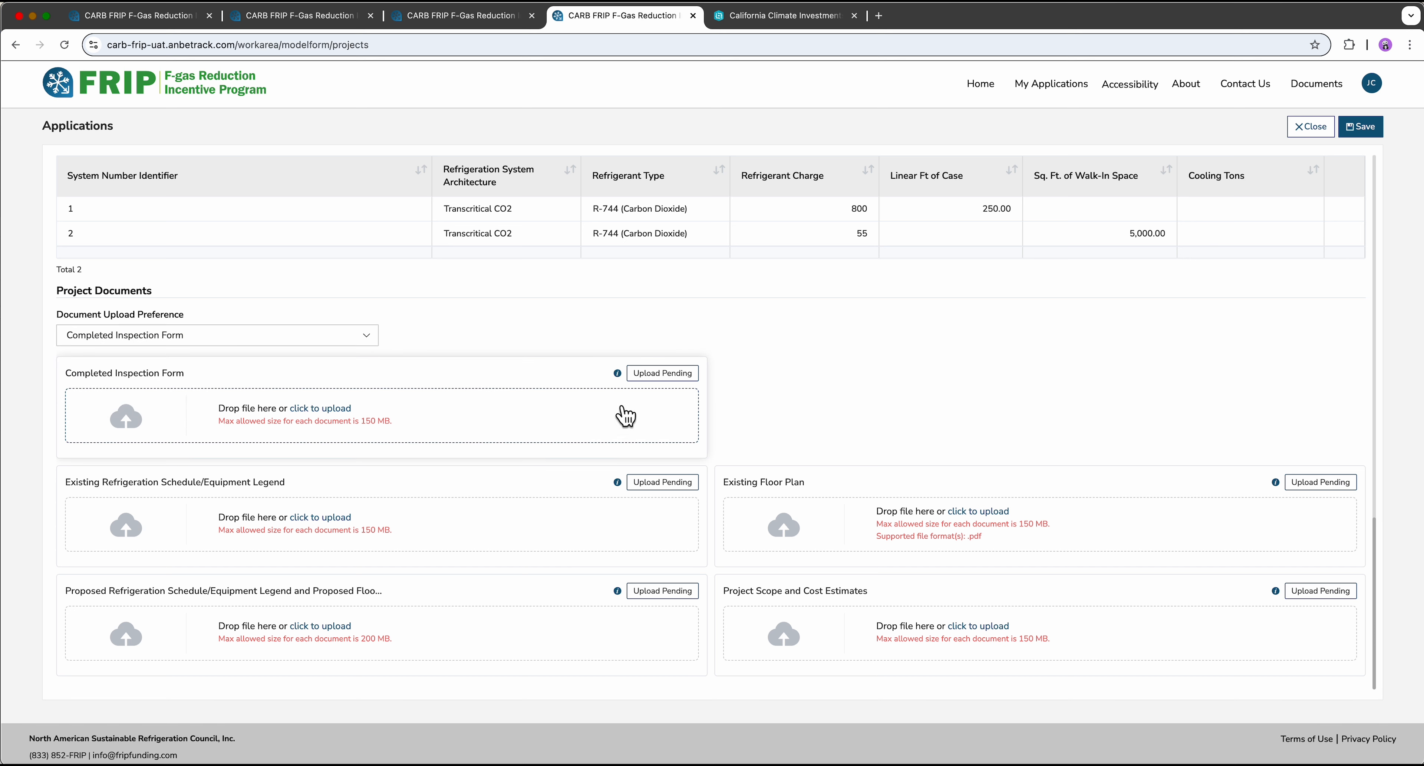
mouse_move(631, 390)
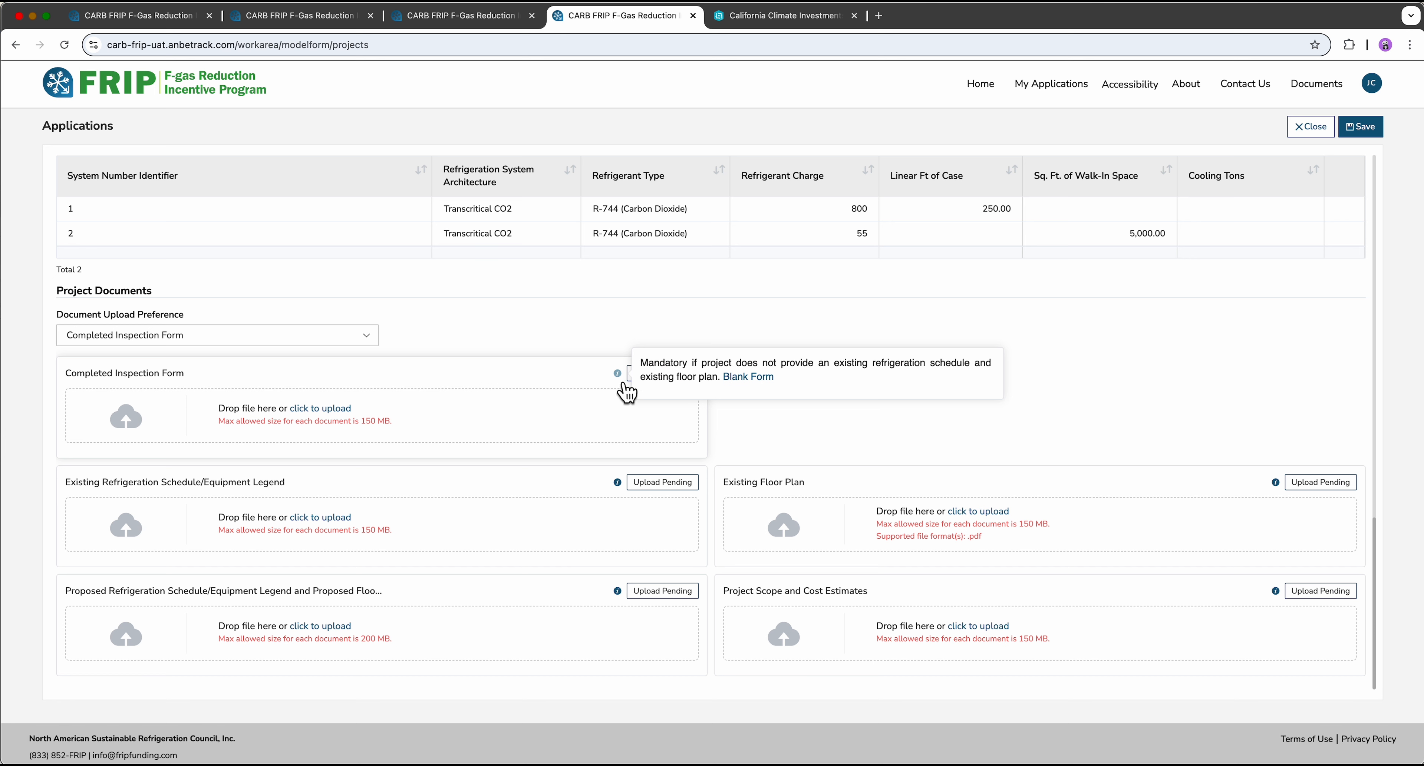
mouse_move(767, 397)
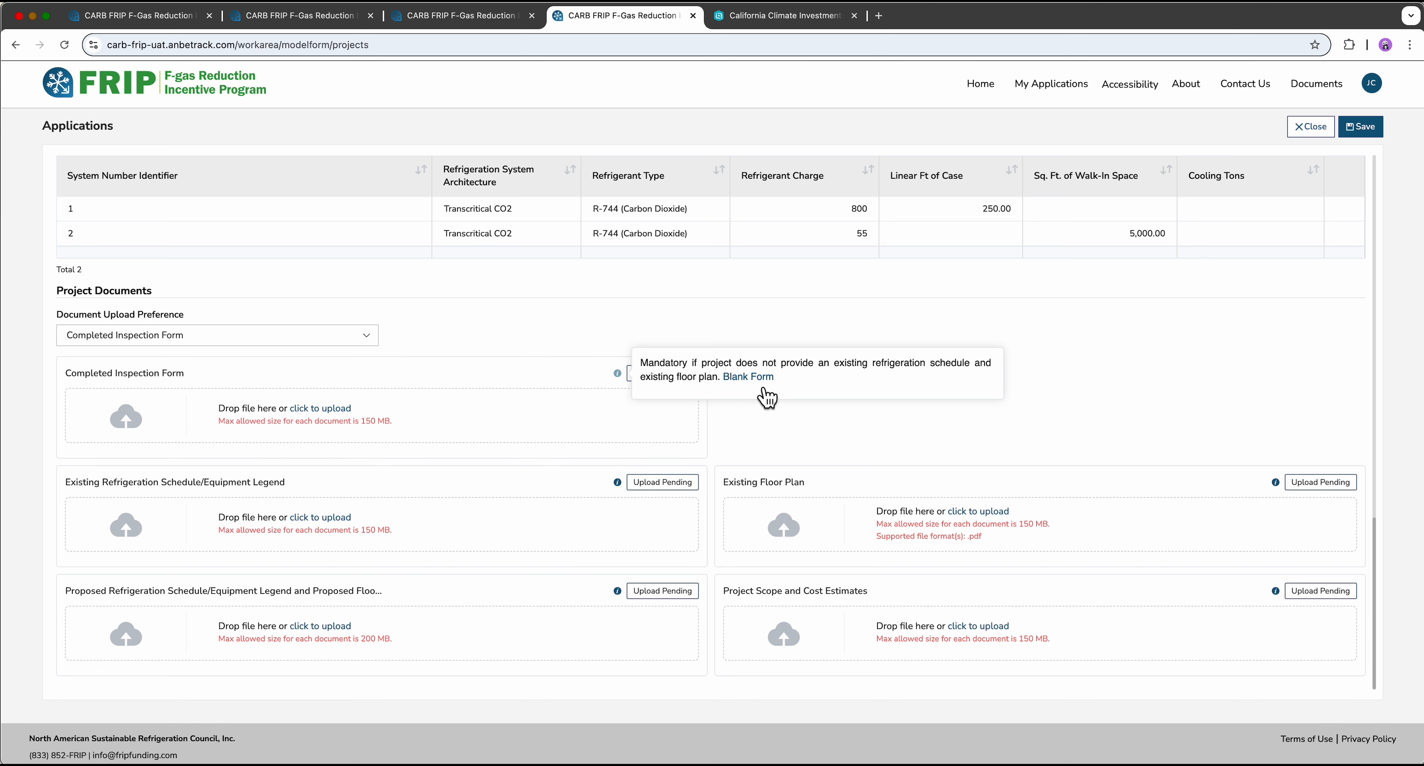
mouse_move(630, 389)
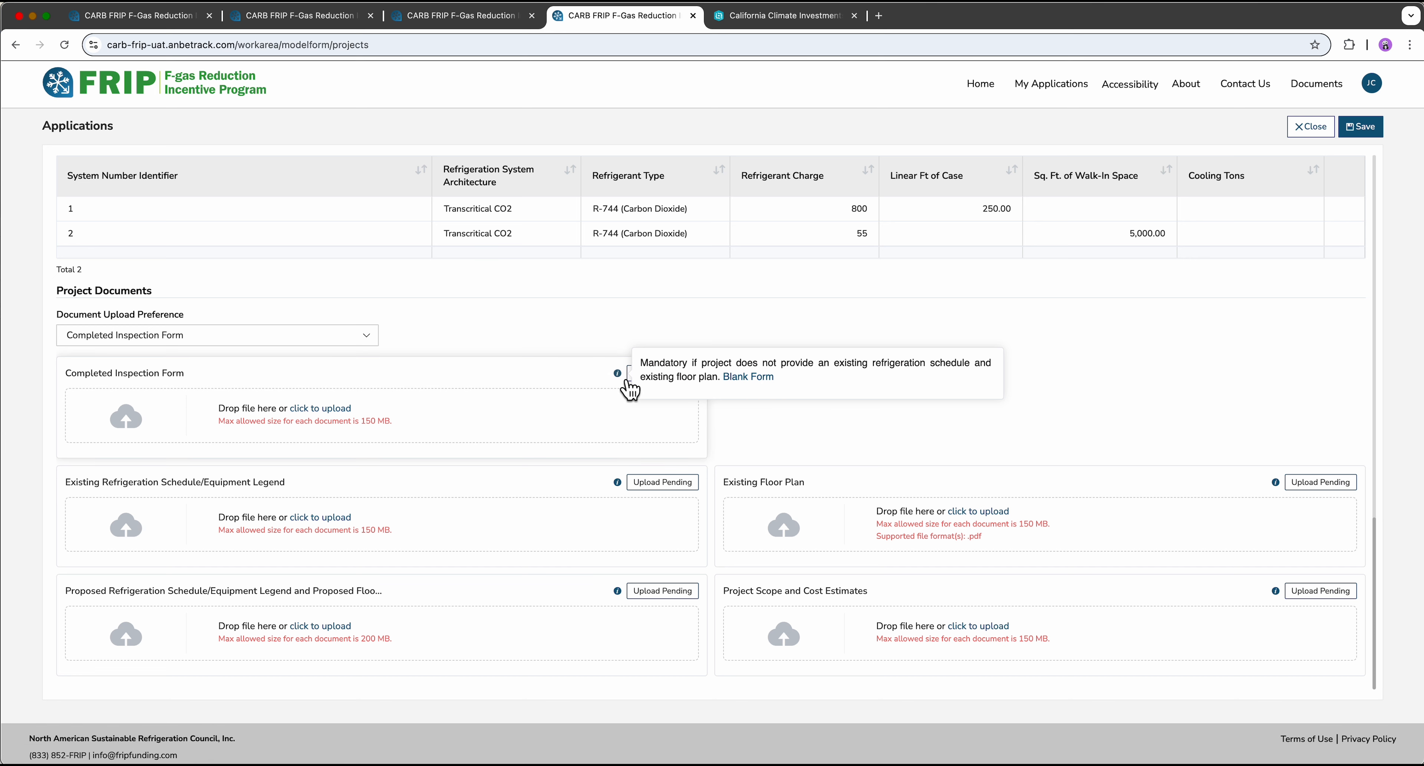
mouse_move(695, 627)
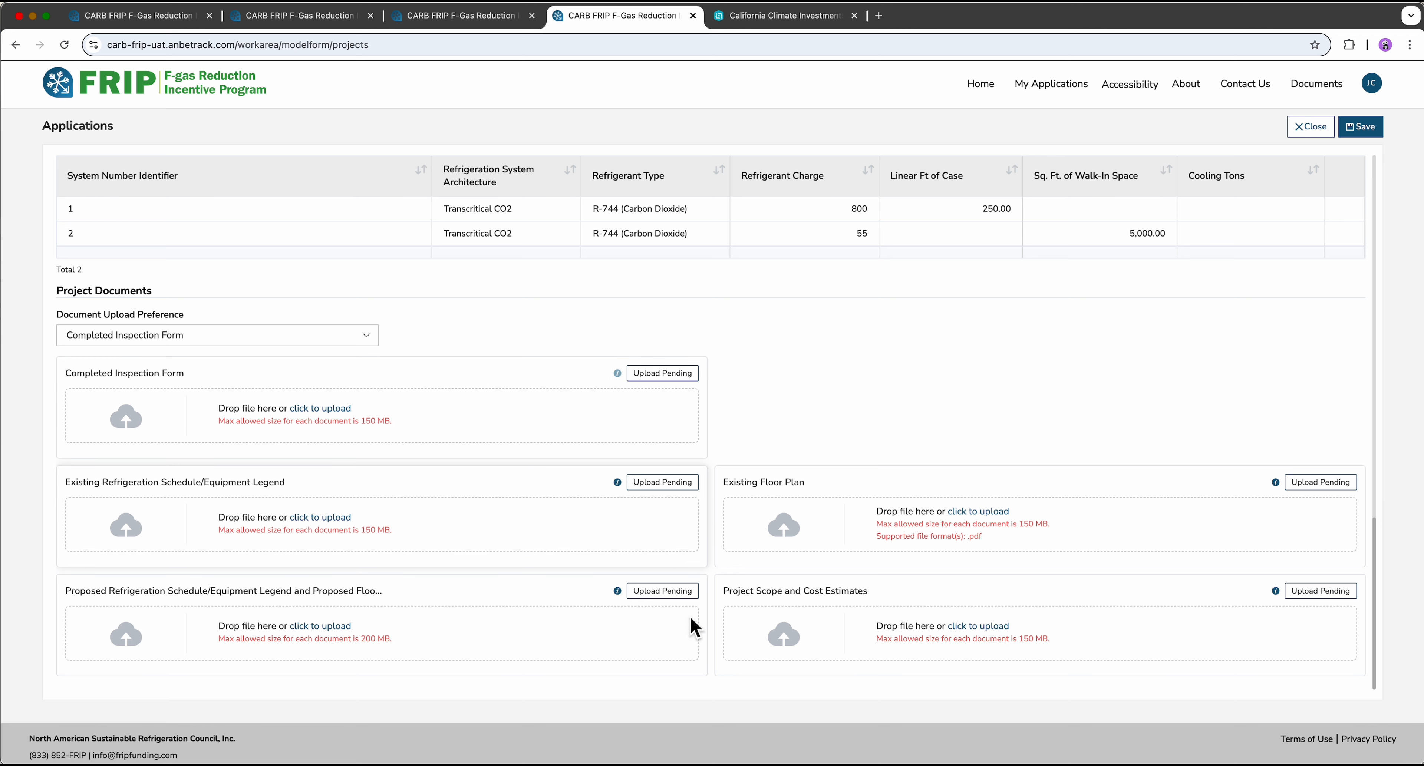
mouse_move(971, 646)
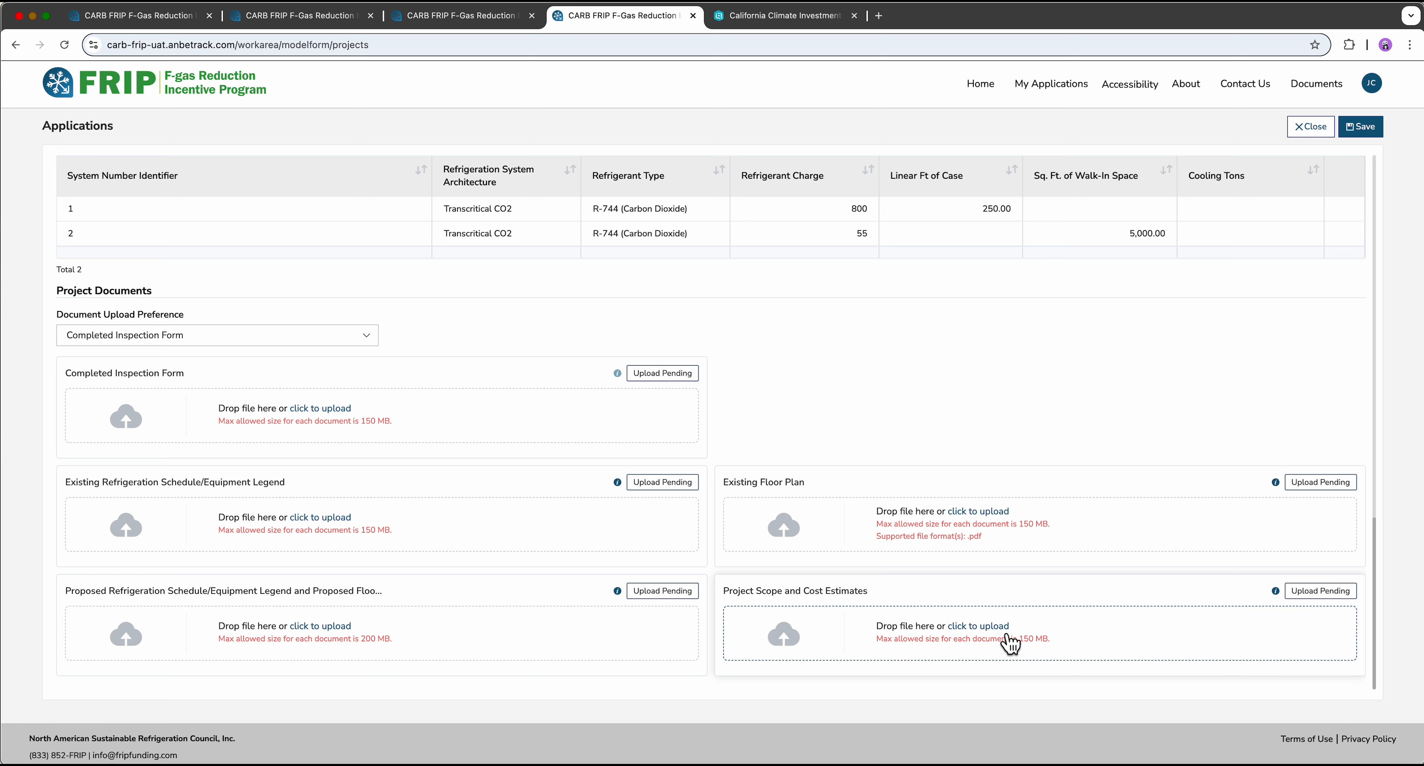
mouse_move(343, 624)
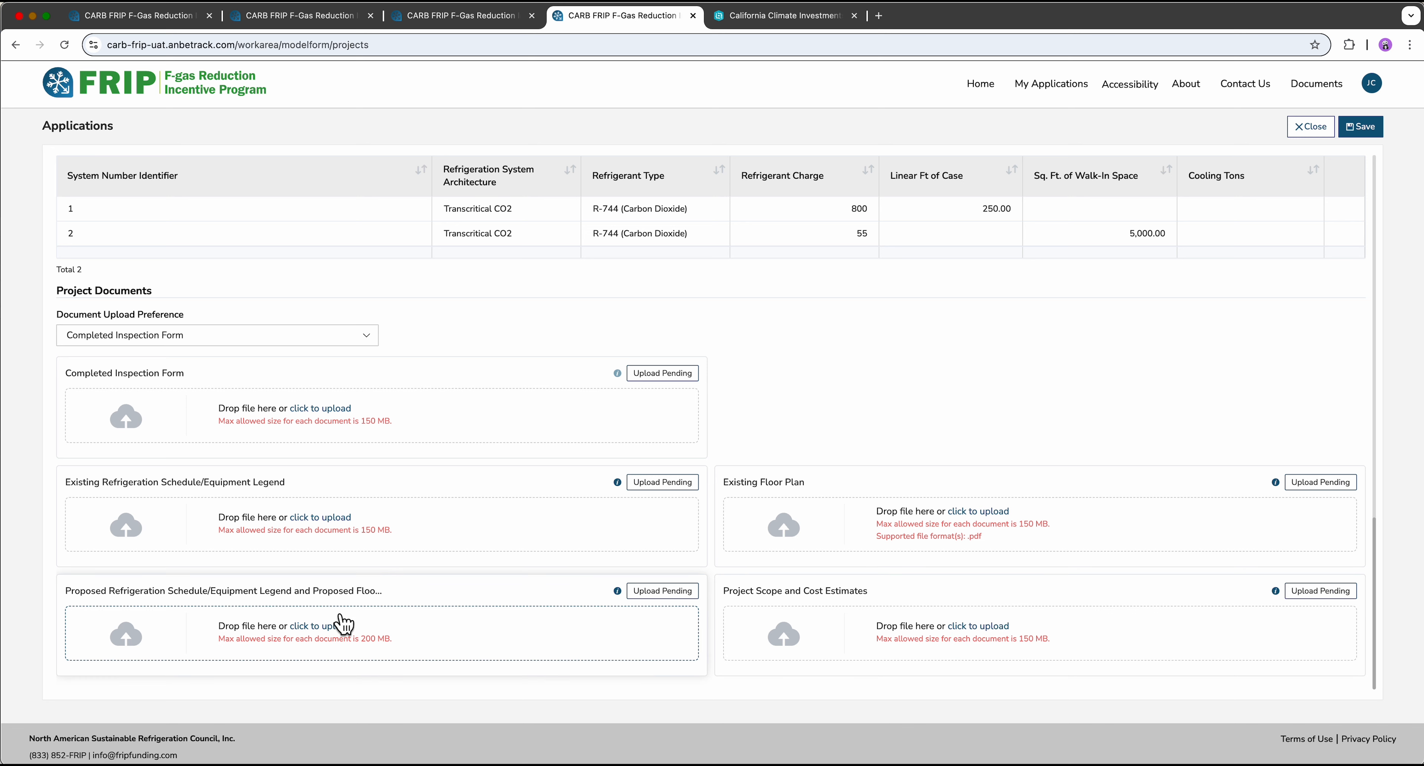
mouse_move(345, 638)
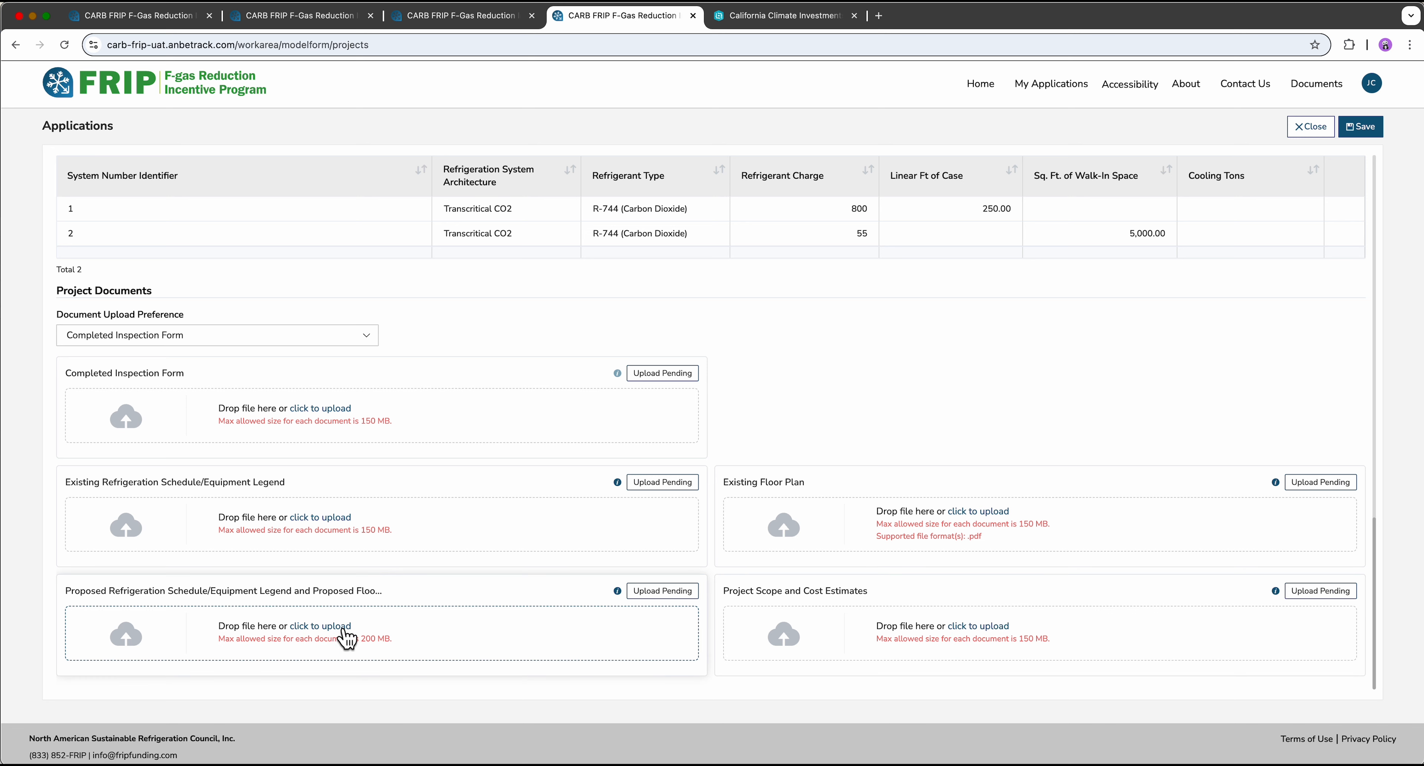
mouse_move(419, 640)
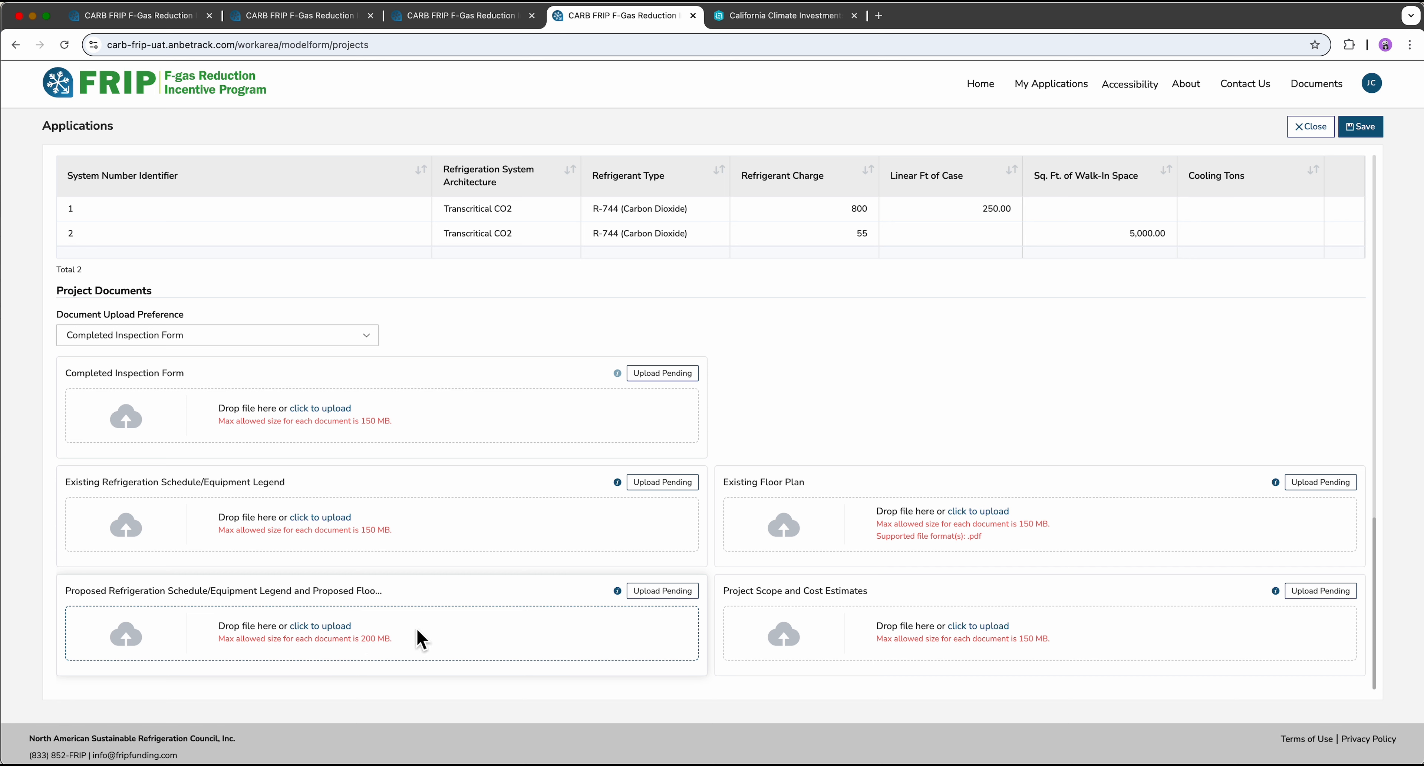
mouse_move(462, 639)
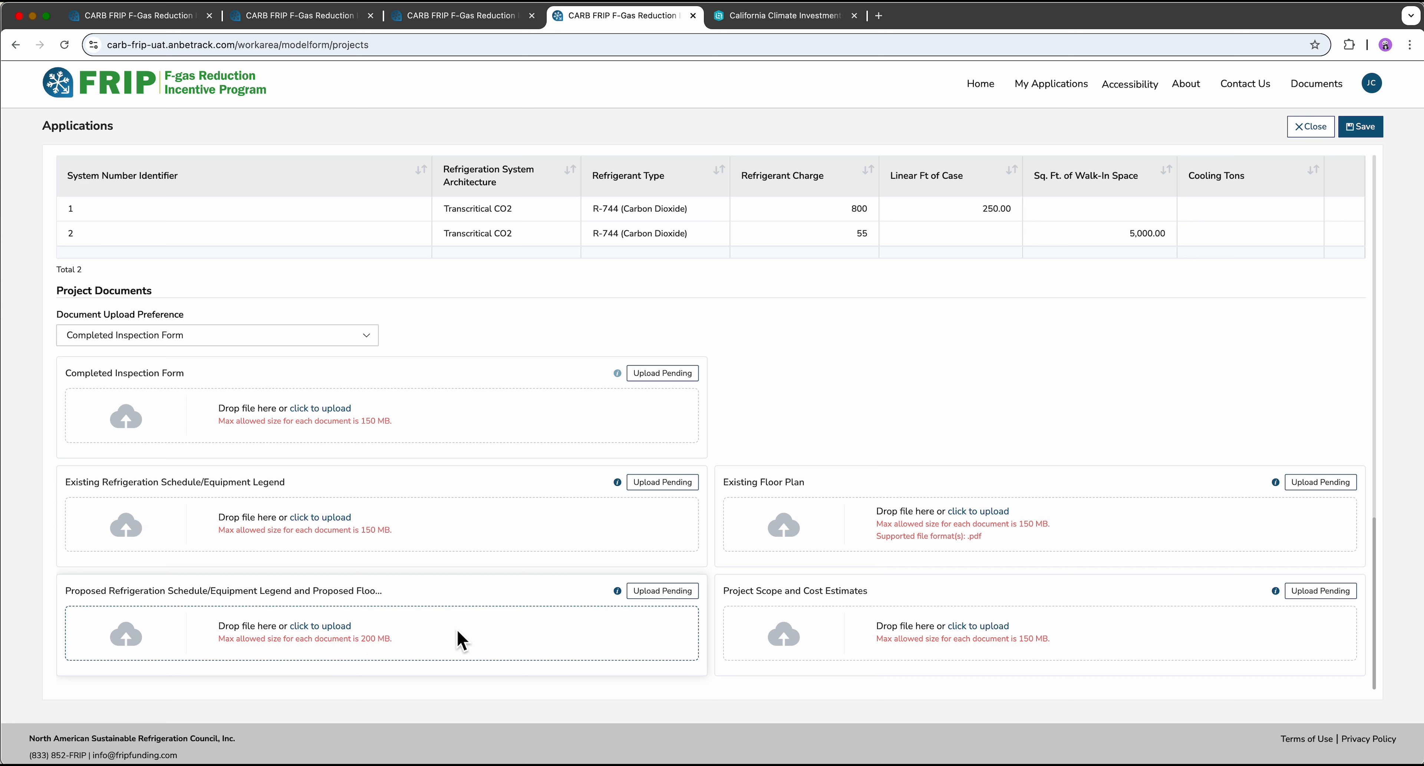
mouse_move(1287, 353)
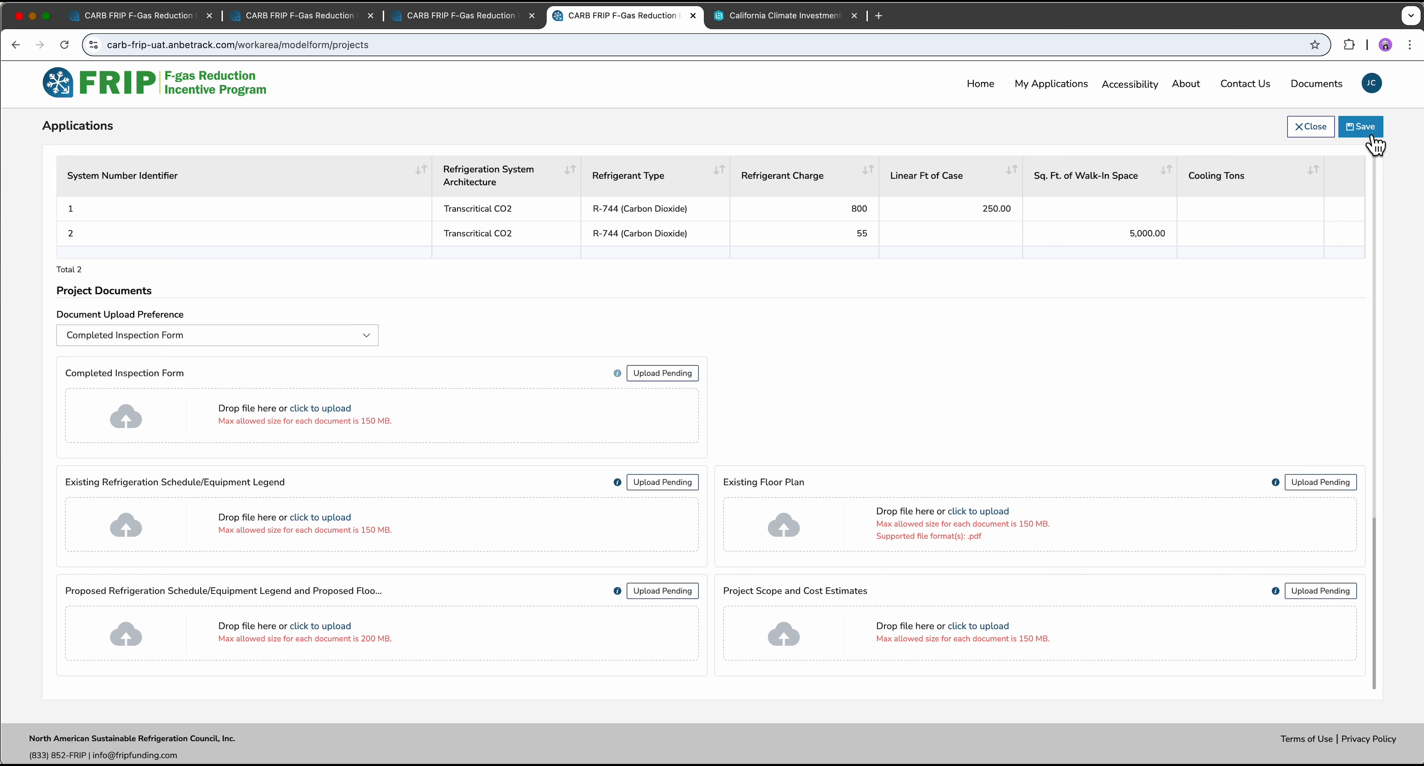
mouse_move(1375, 142)
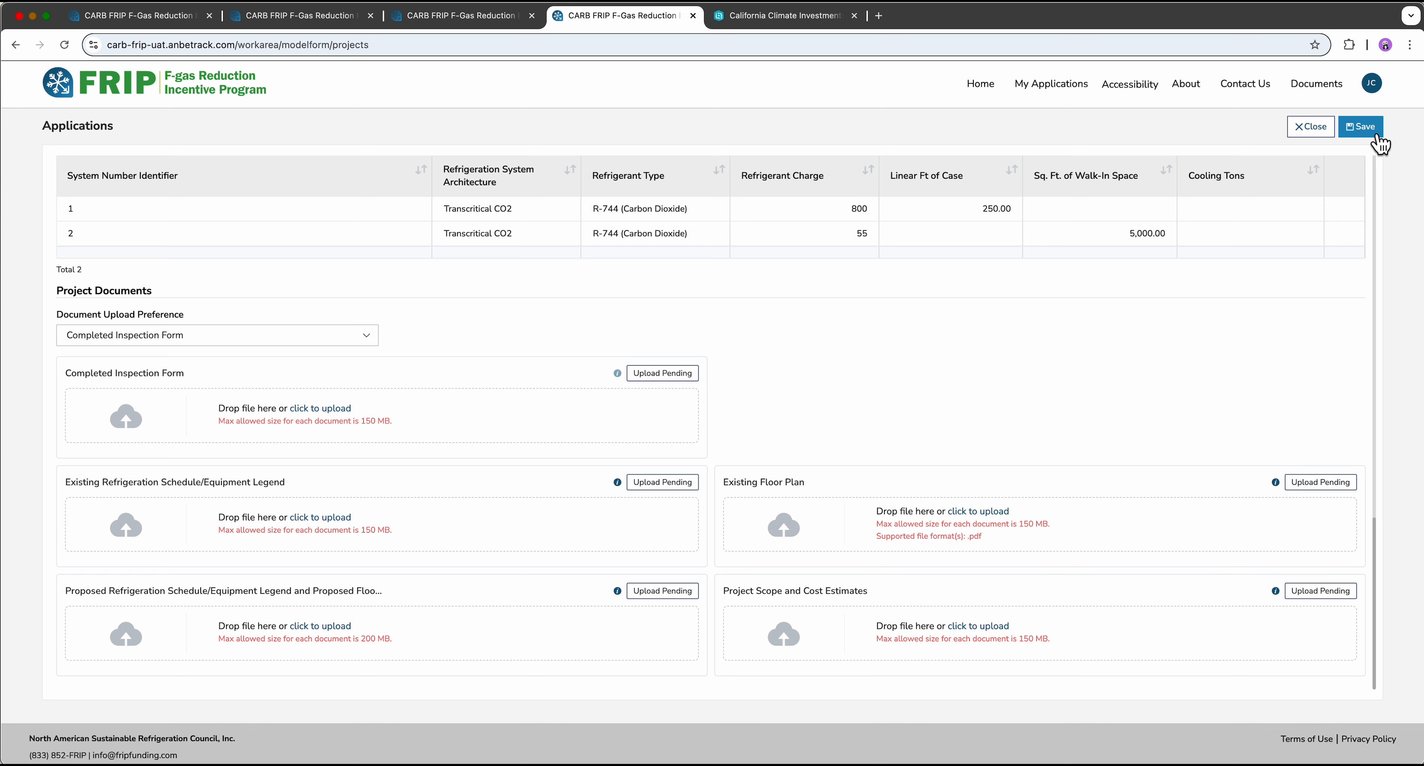
mouse_move(711, 361)
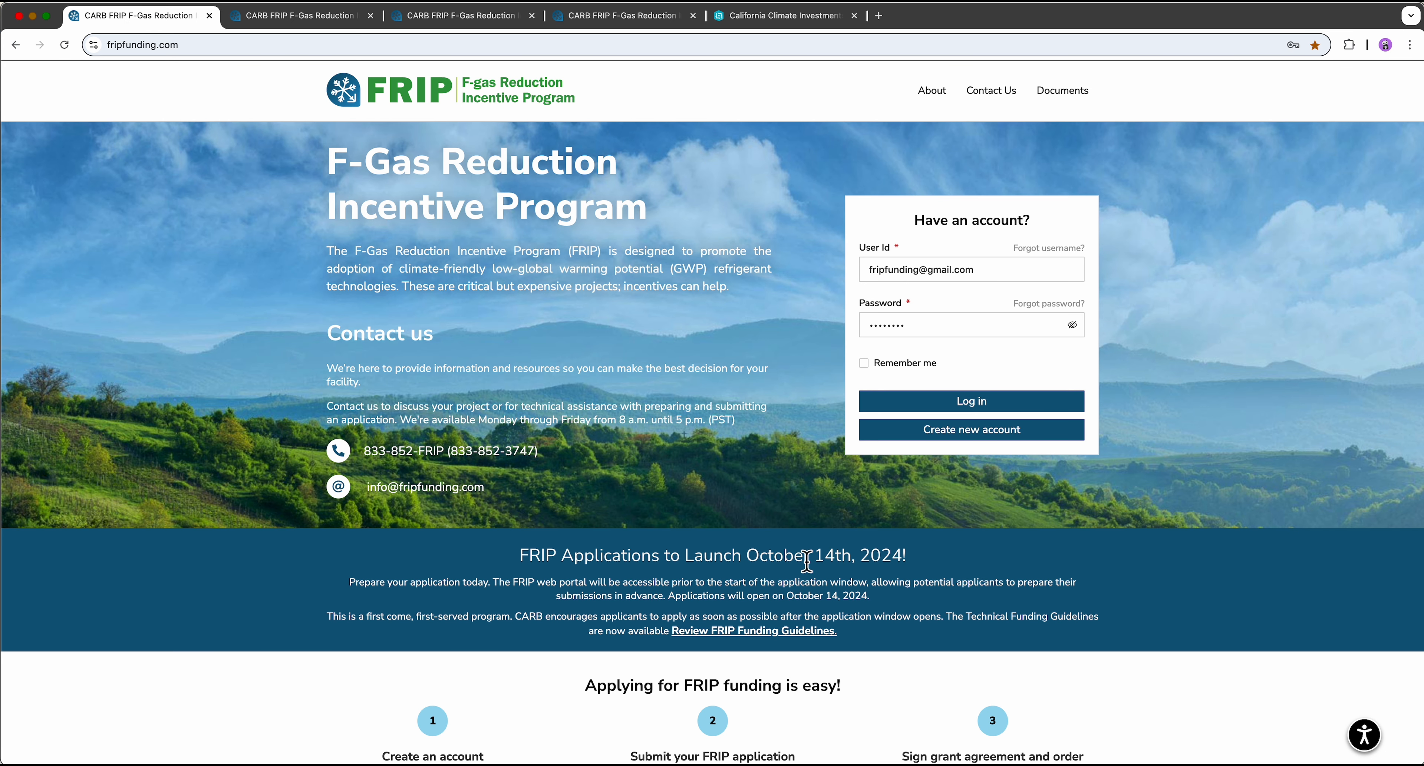
mouse_move(939, 570)
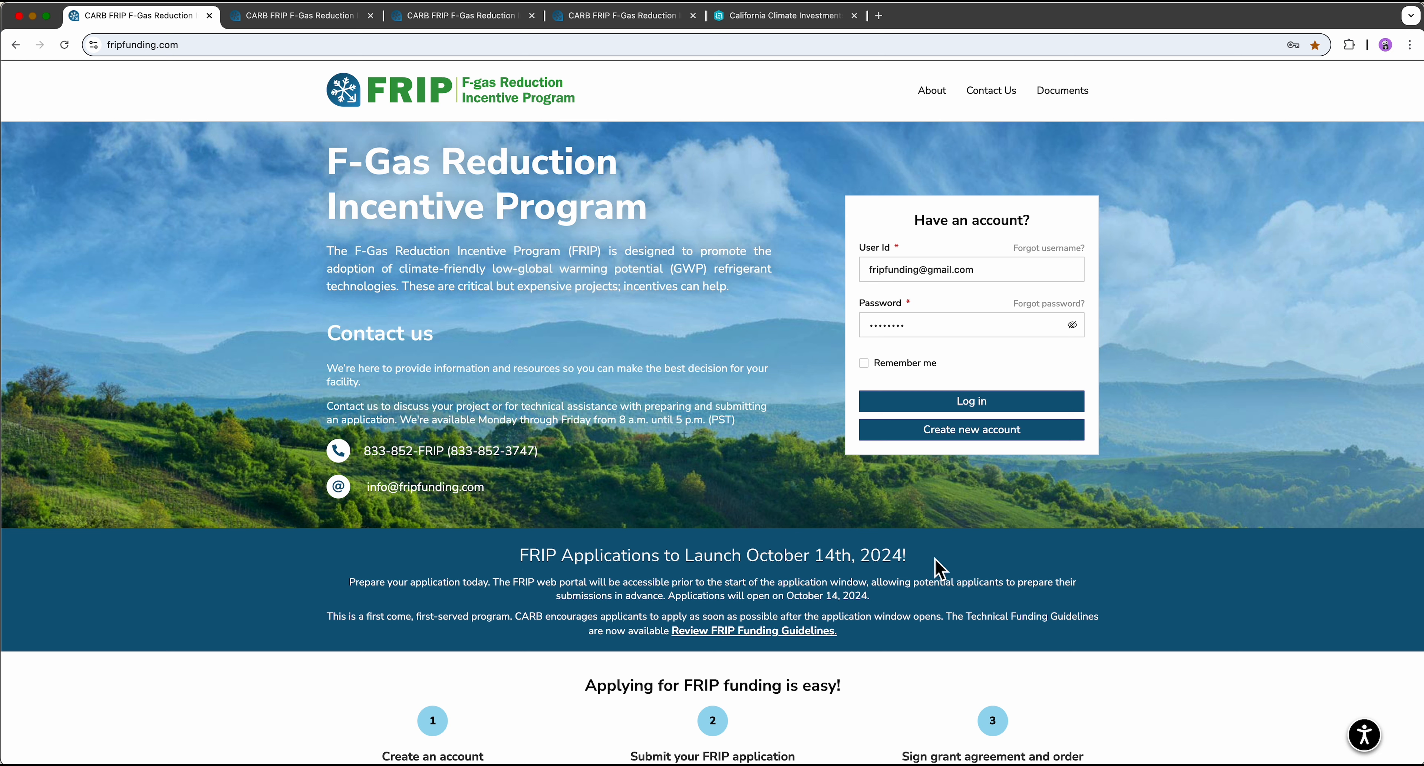
mouse_move(952, 569)
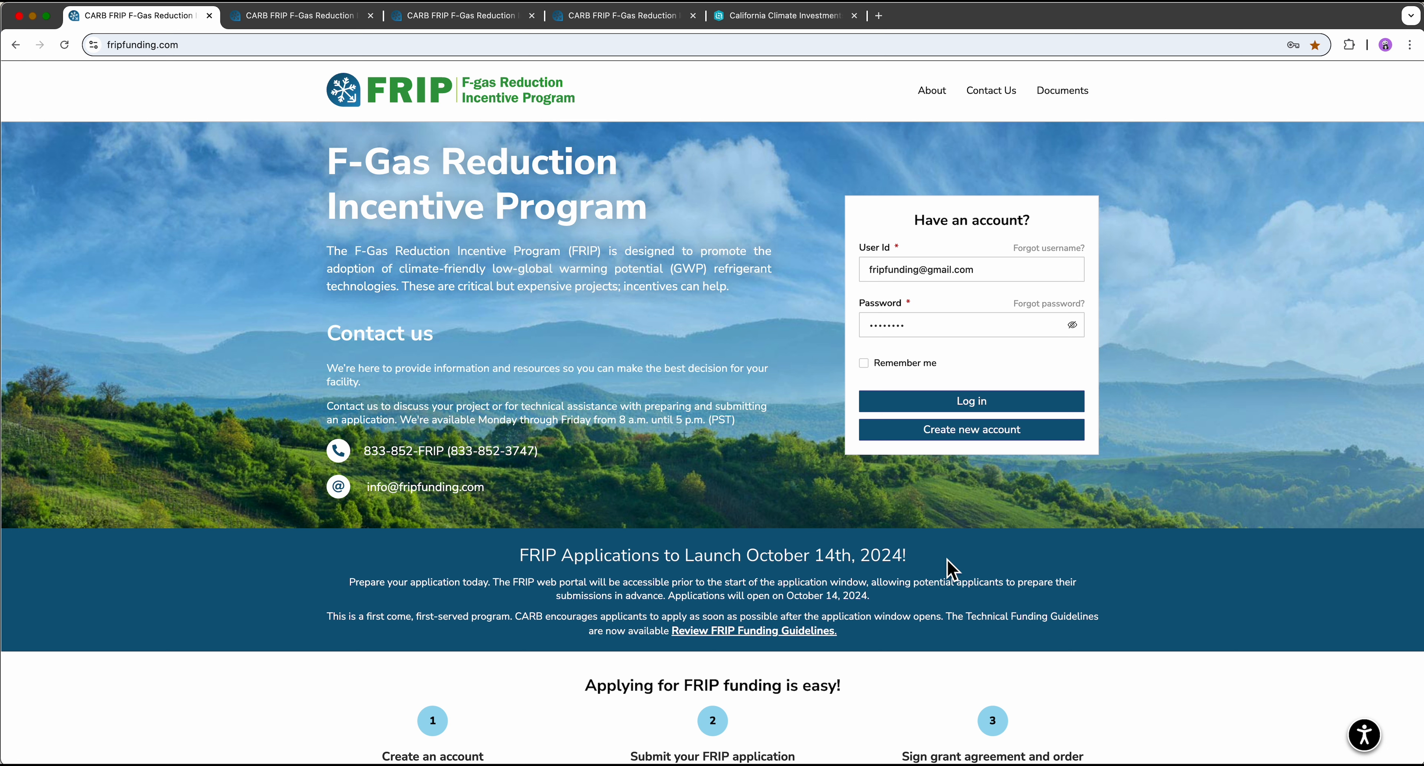
mouse_move(647, 482)
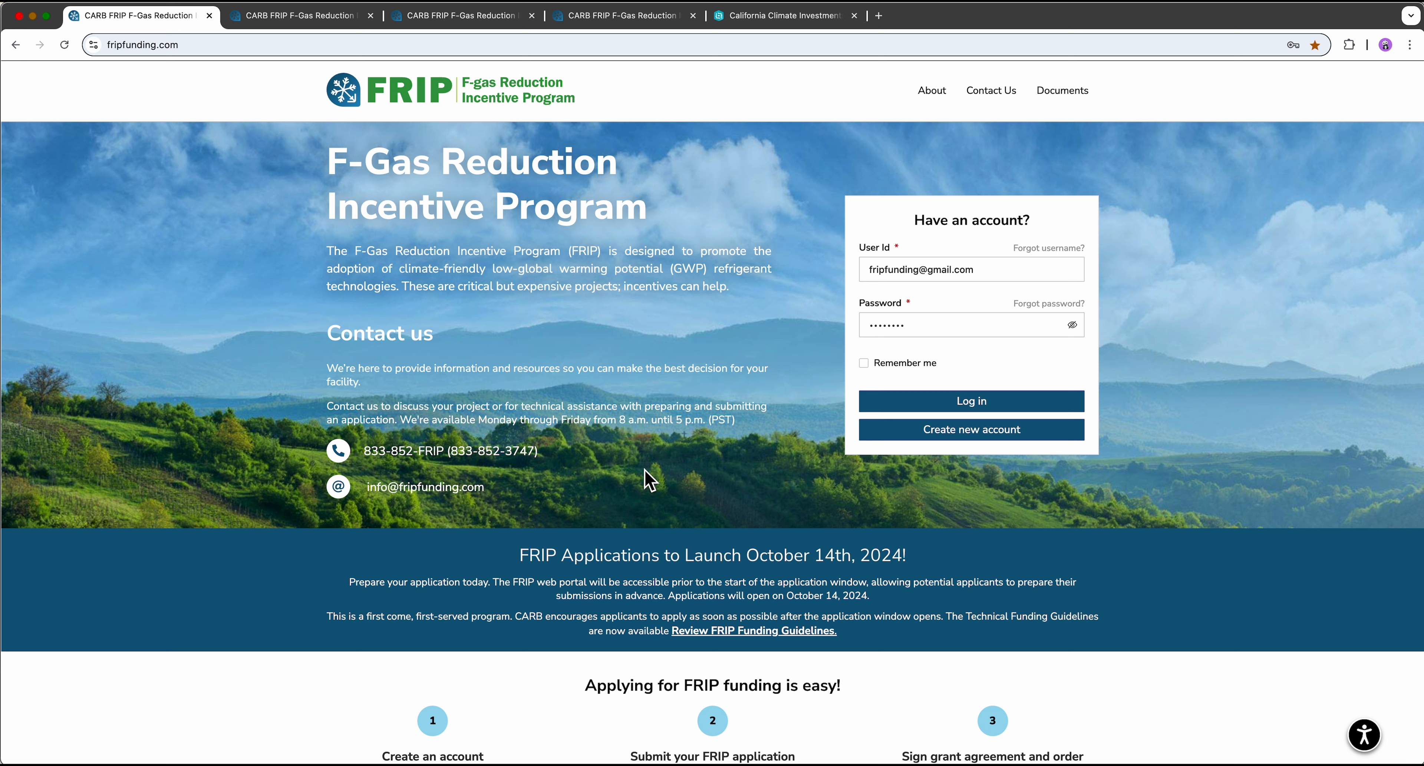
mouse_move(573, 463)
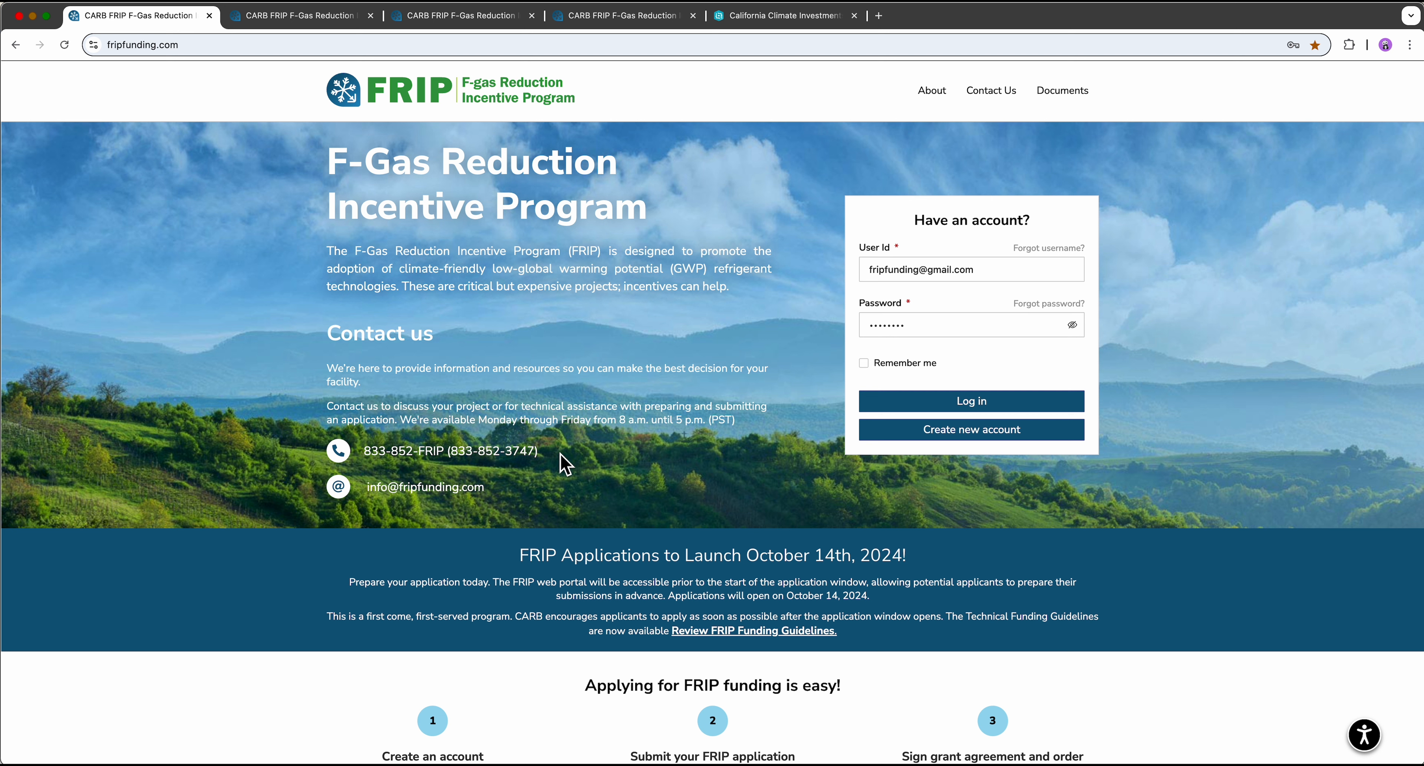
mouse_move(365, 495)
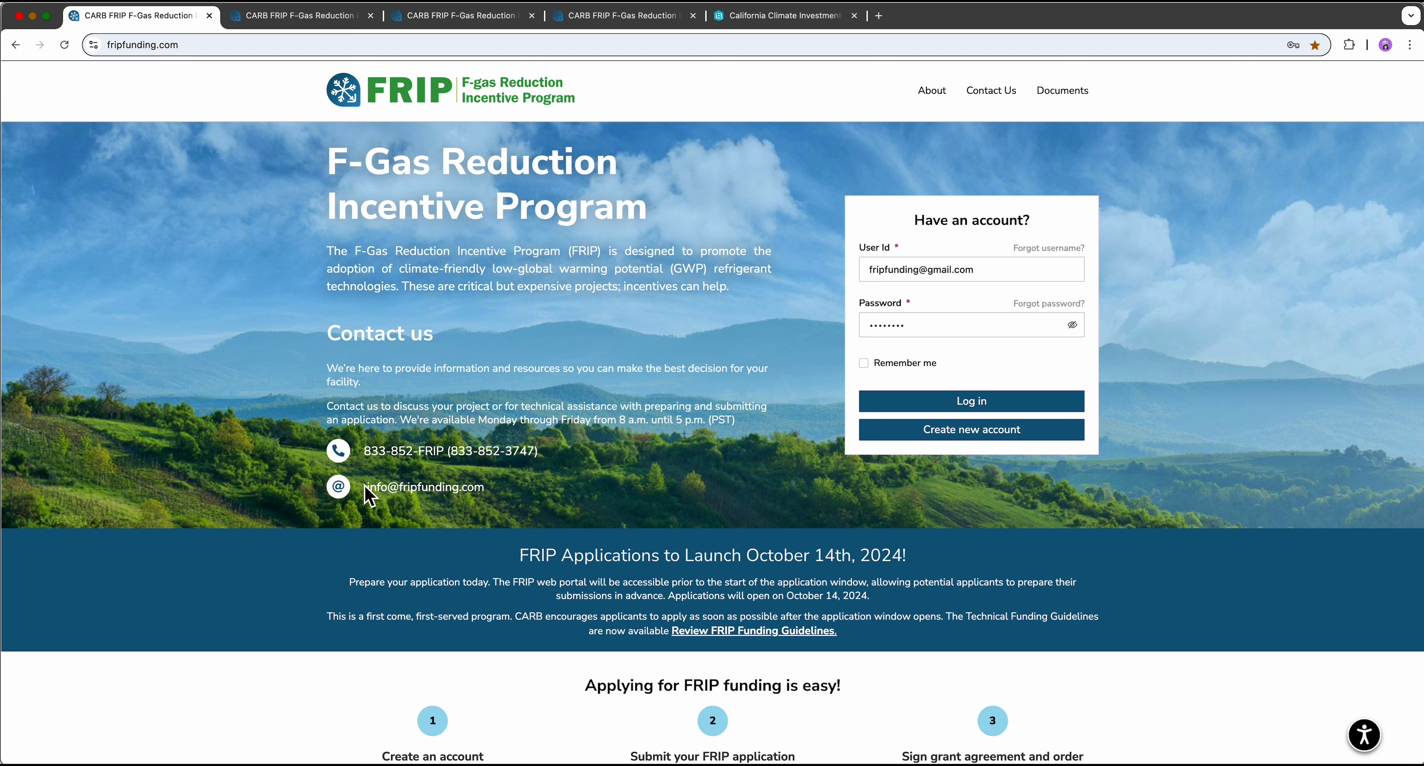
mouse_move(499, 498)
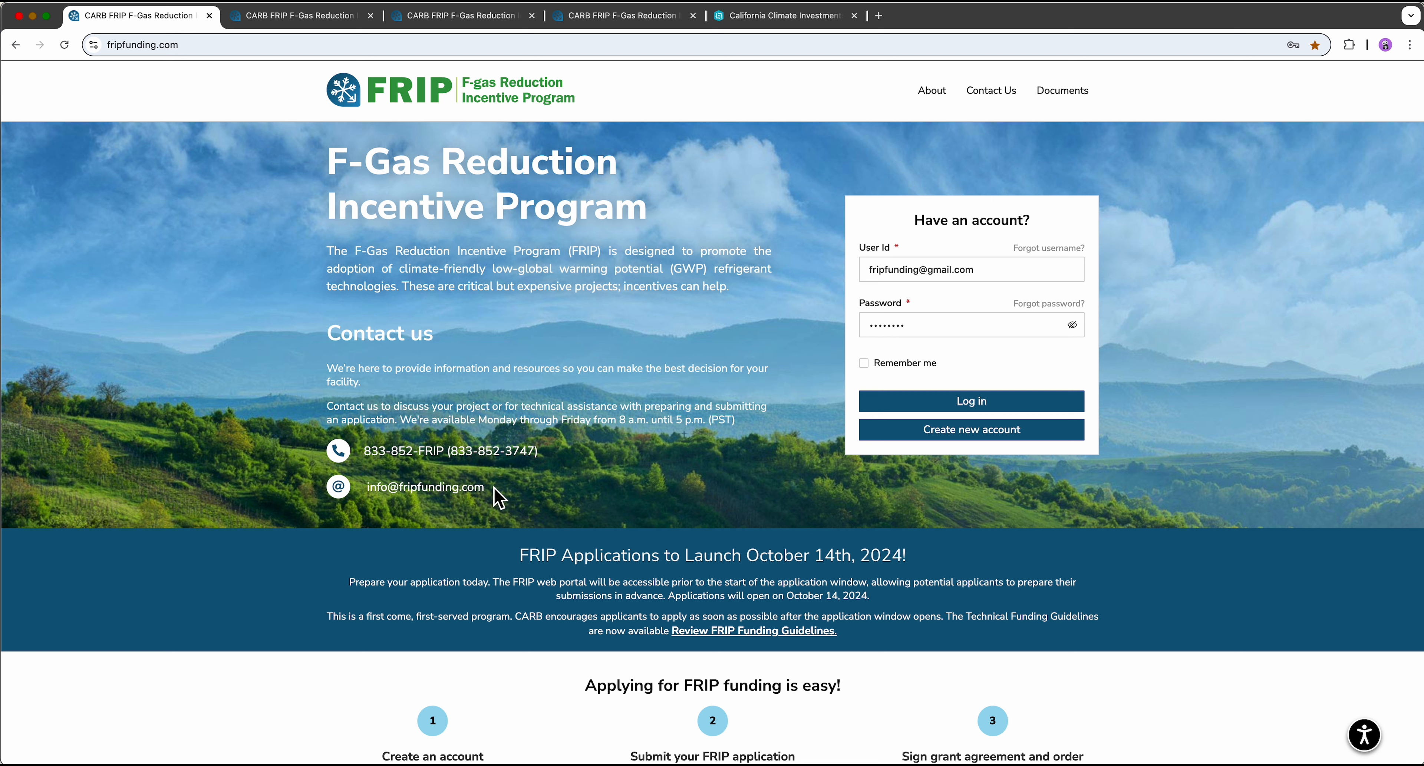
mouse_move(709, 648)
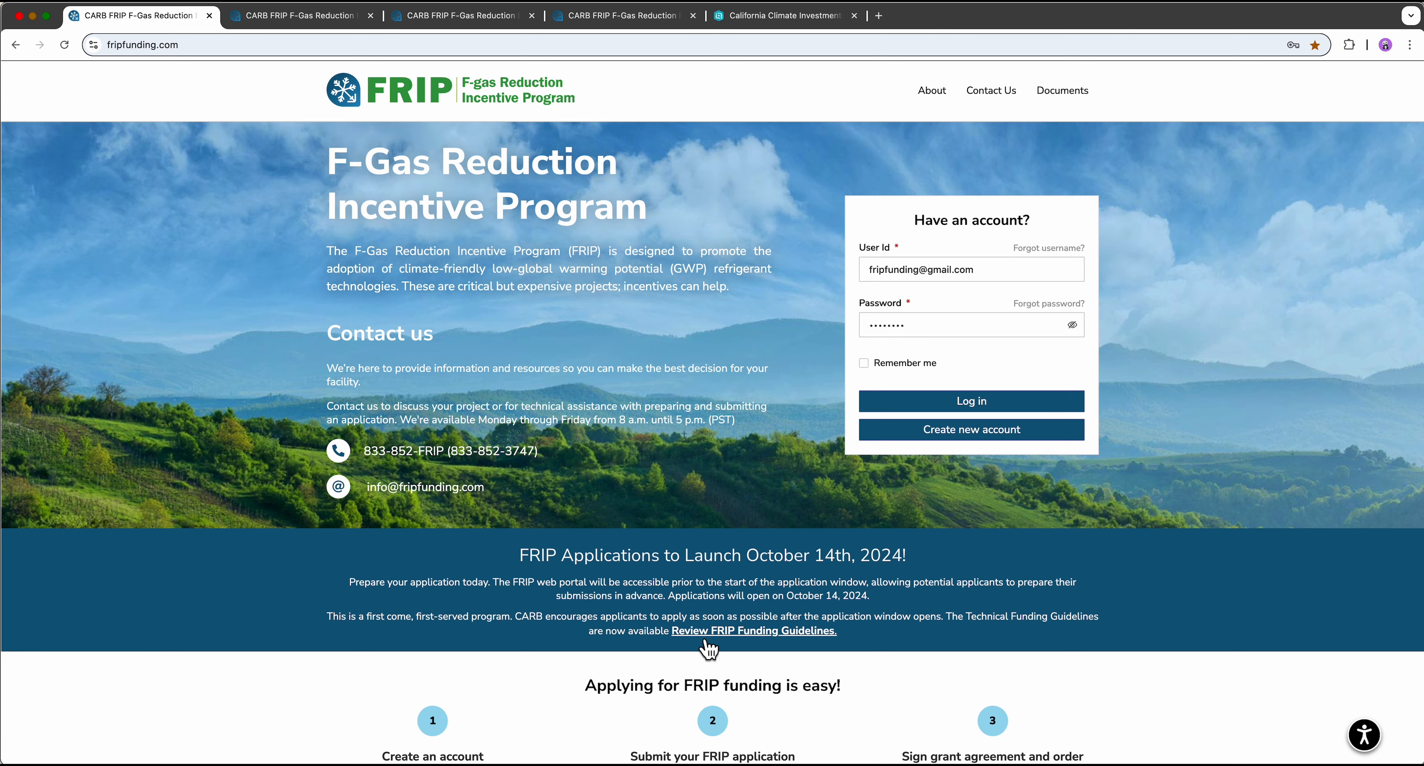
mouse_move(780, 646)
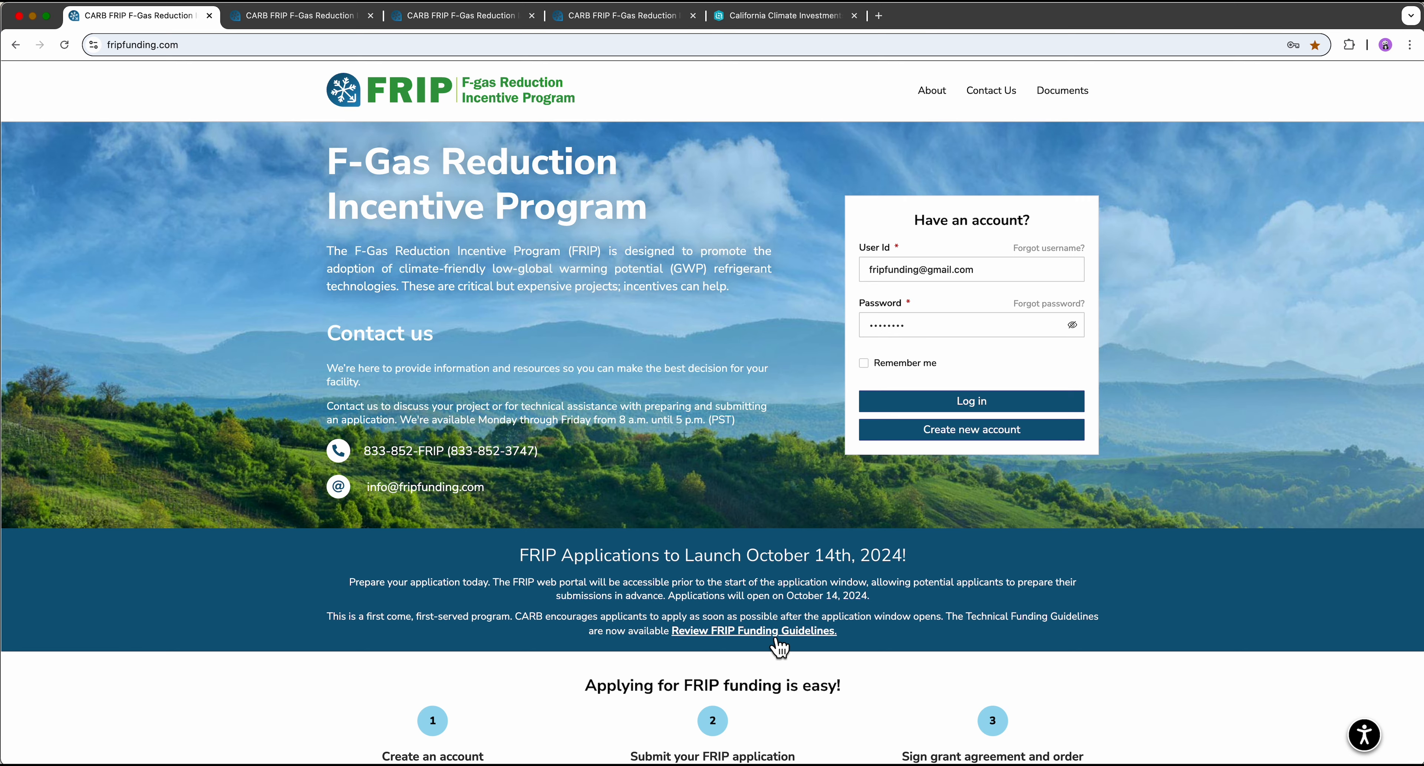
mouse_move(785, 648)
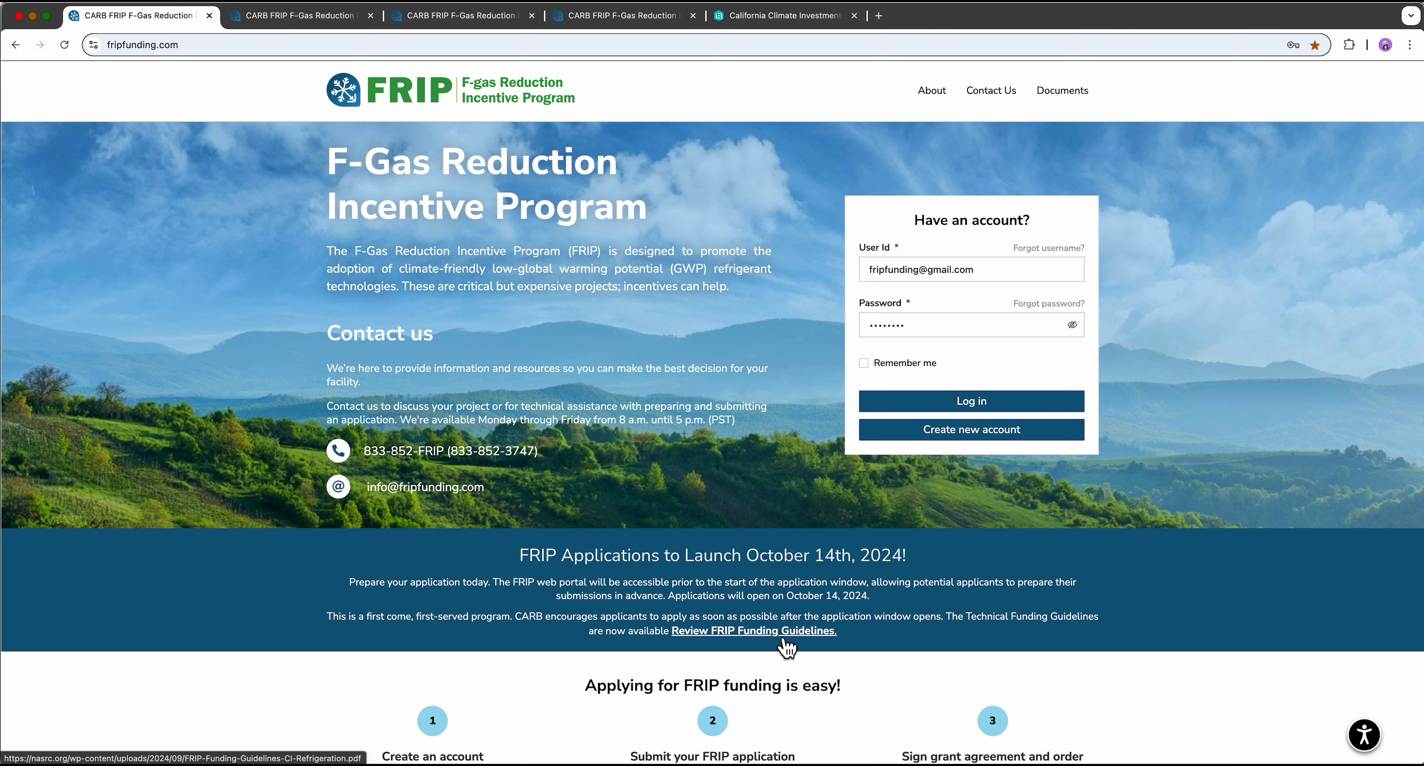